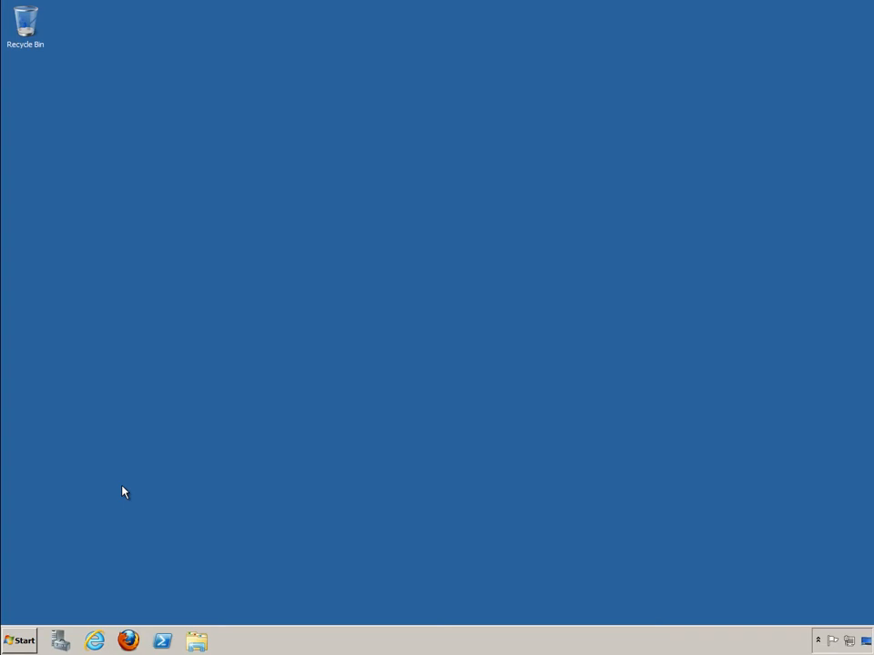
Open the Start menu from the Windows Server taskbar.
left_click(18, 641)
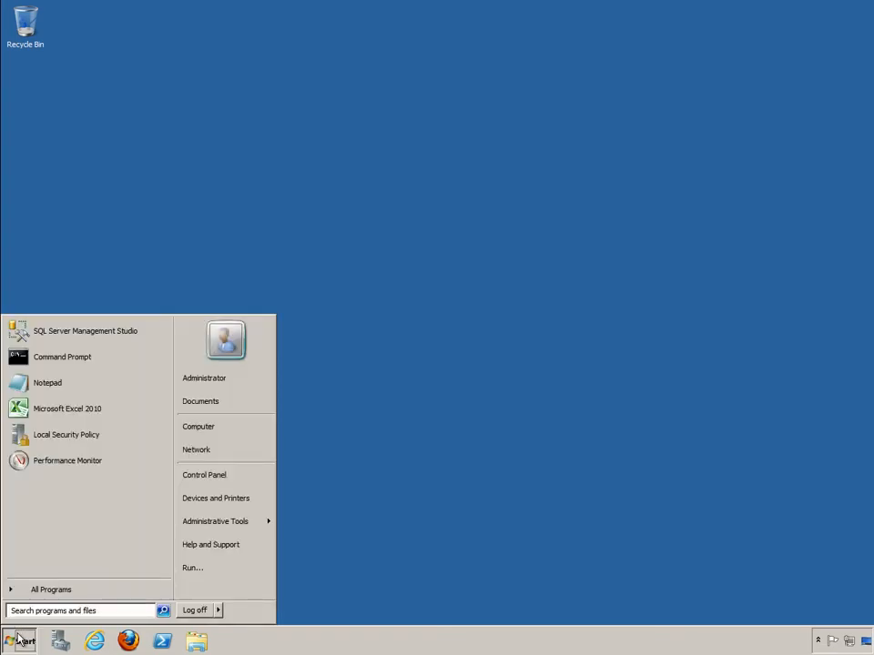
Search 'perfor' to launch Performance Monitor and show the empty User Defined collector sets.
type("perfor")
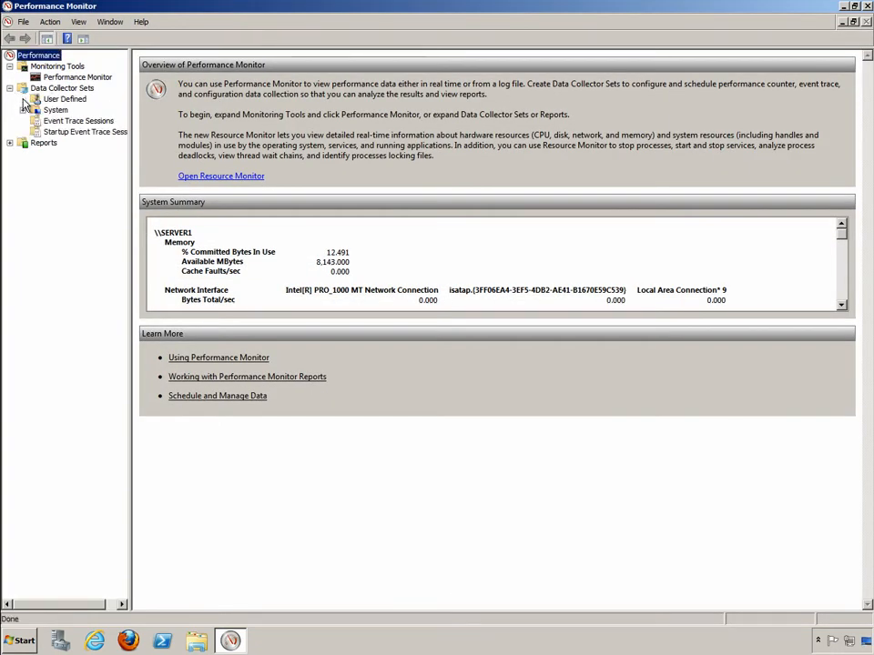
left_click(65, 98)
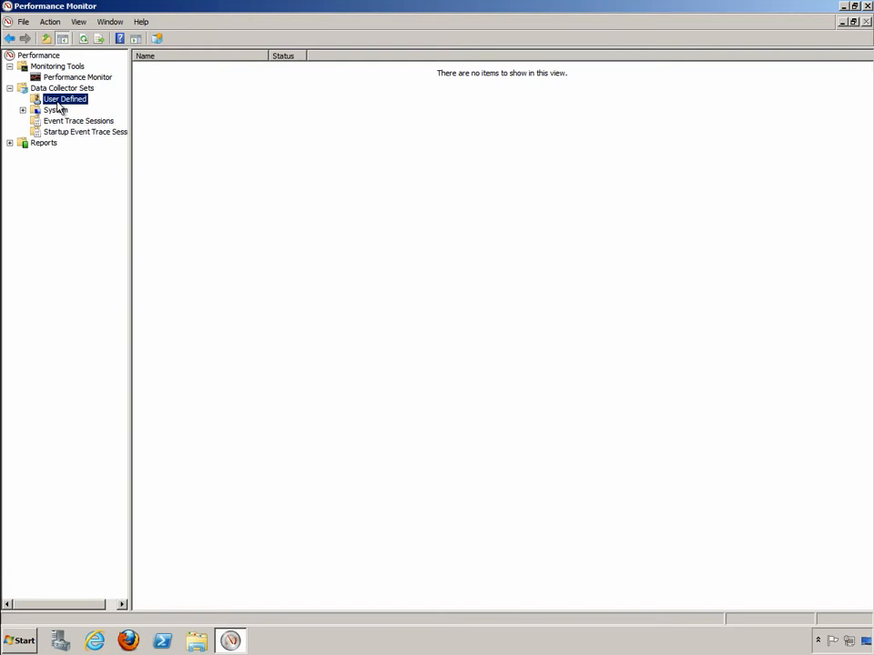
Start a new data collector set named 'SQL Server Analysis', created from a template.
right_click(64, 99)
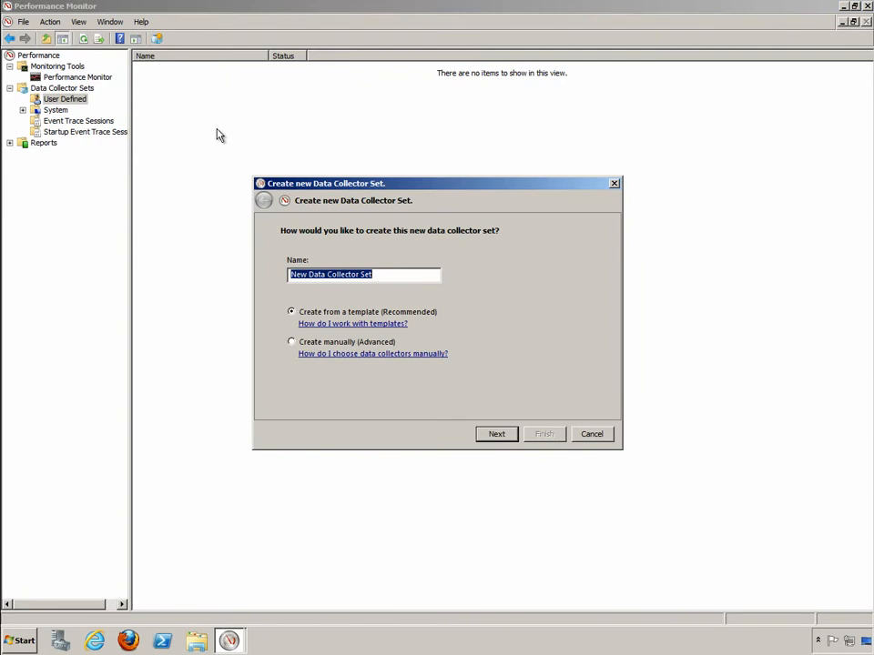
type("SQL Server Ana")
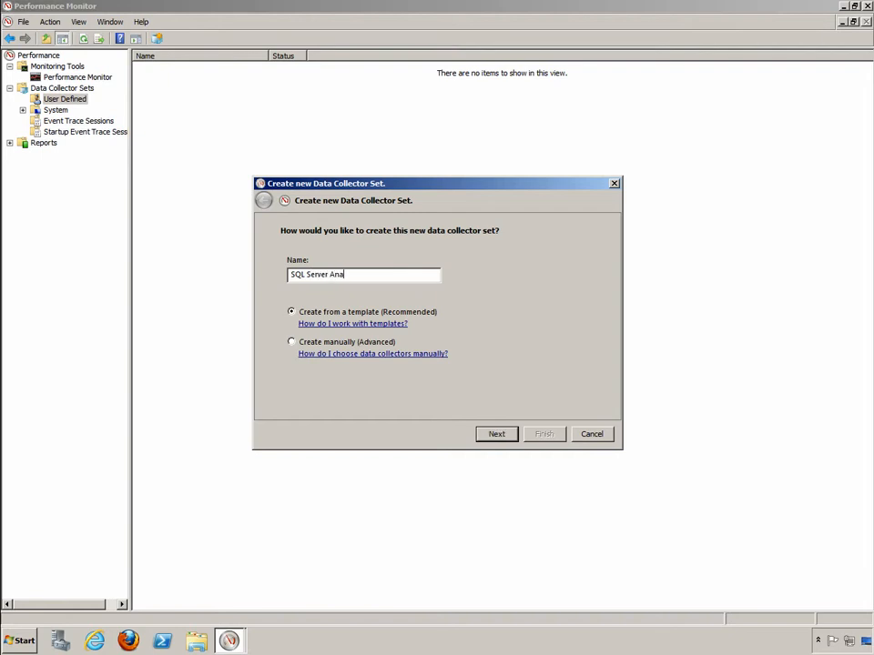
type("lysis")
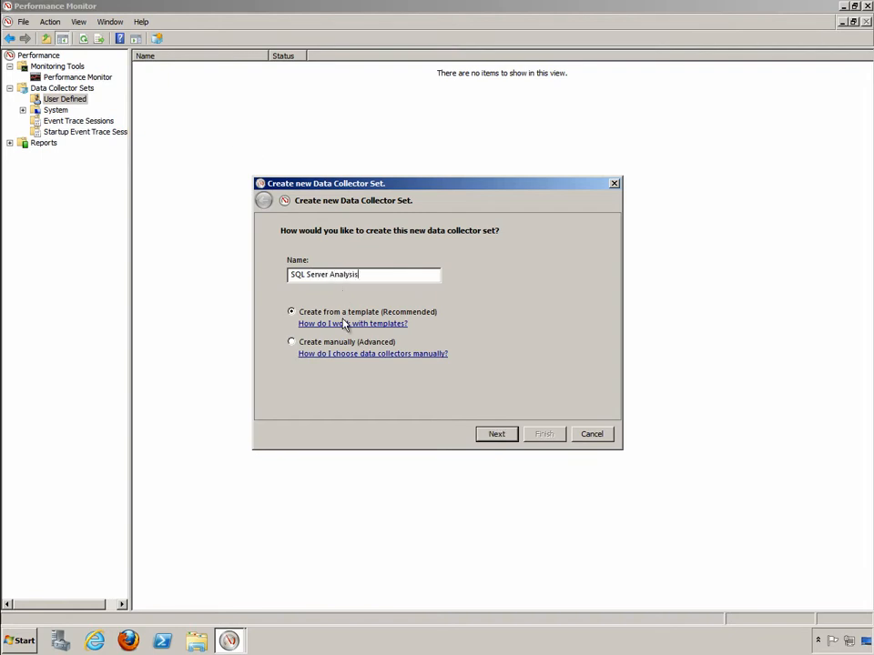
mouse_move(375, 355)
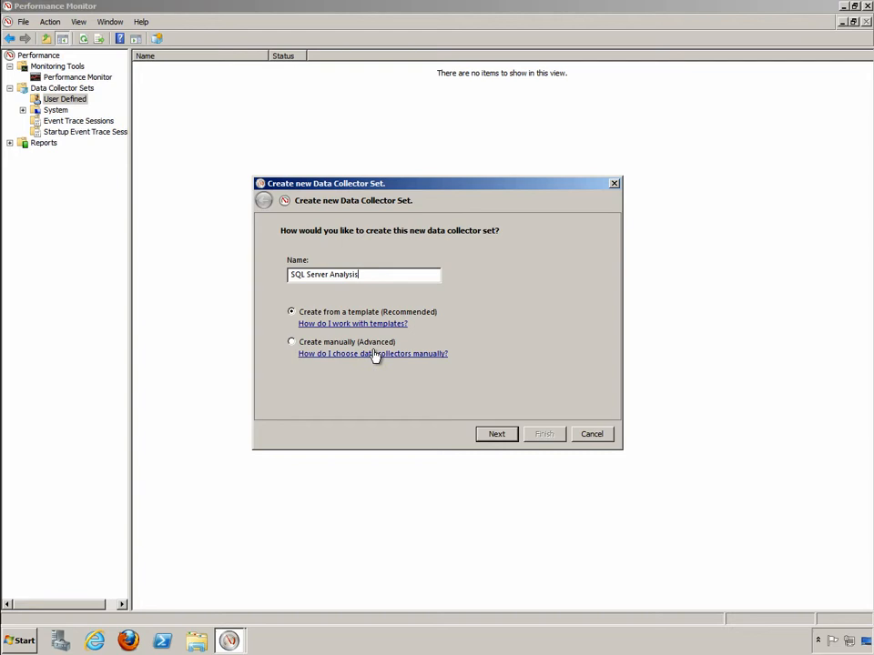
mouse_move(396, 341)
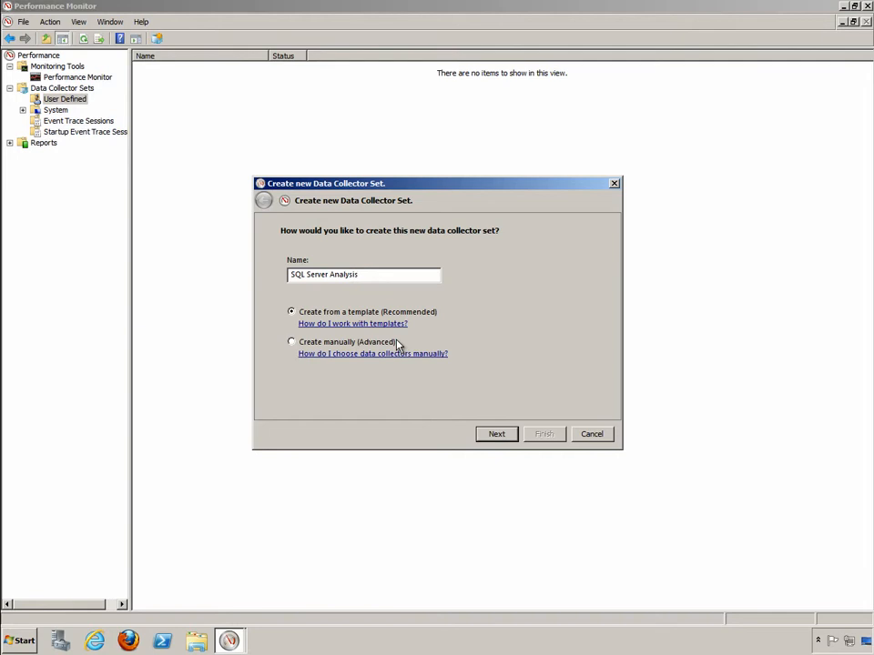
left_click(364, 274)
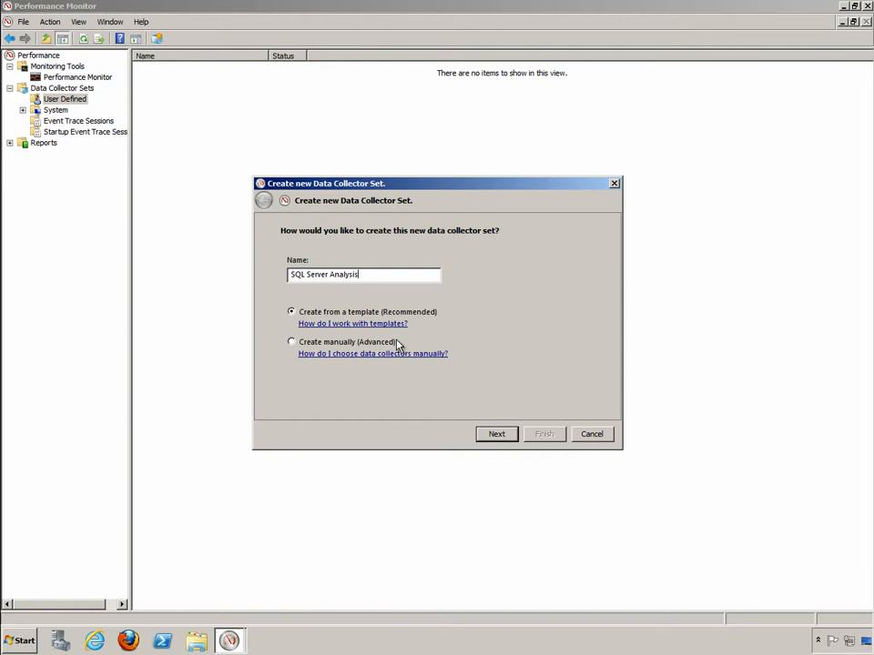
Move on in the wizard and choose the System Performance template.
left_click(496, 434)
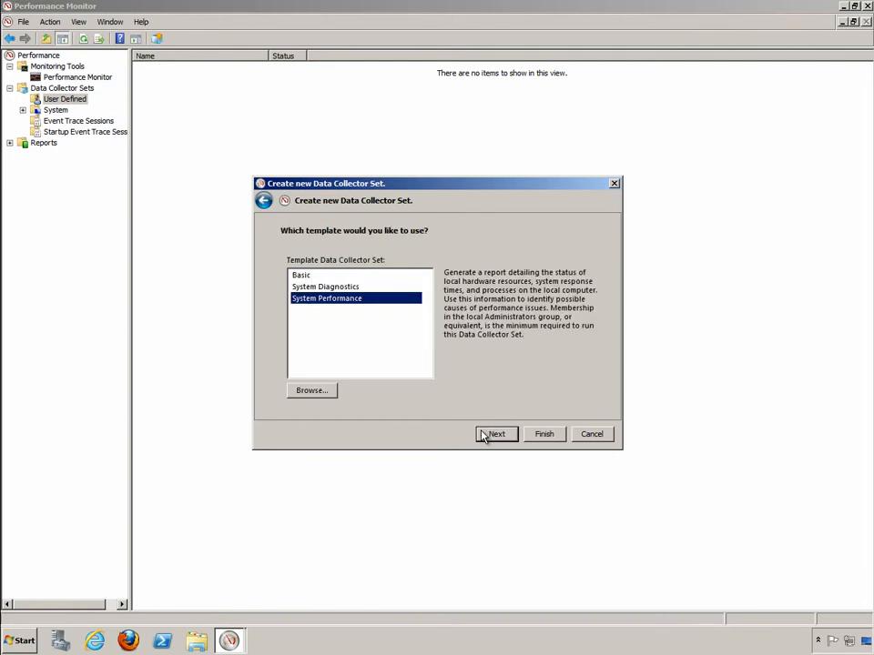
mouse_move(332, 305)
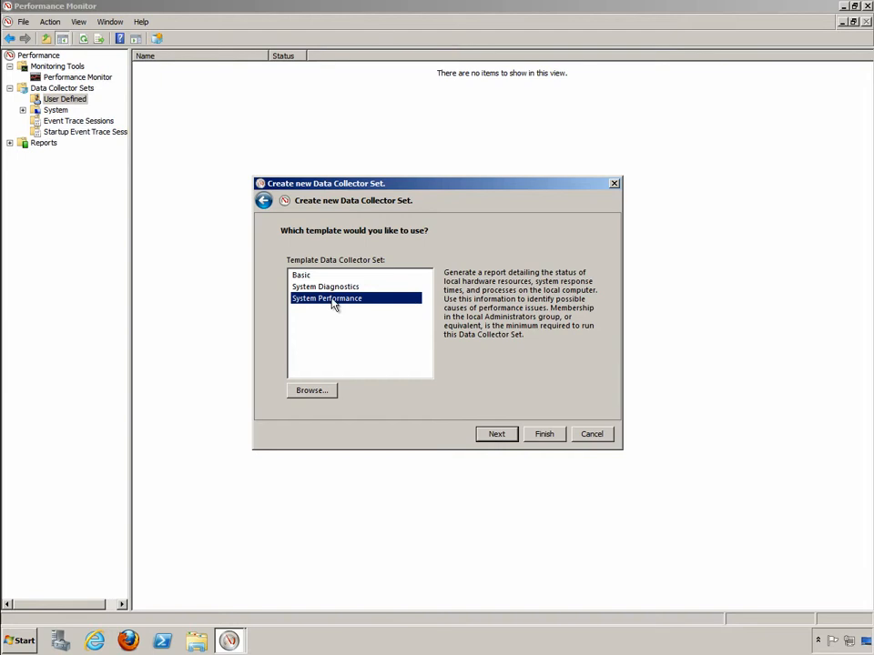
mouse_move(460, 296)
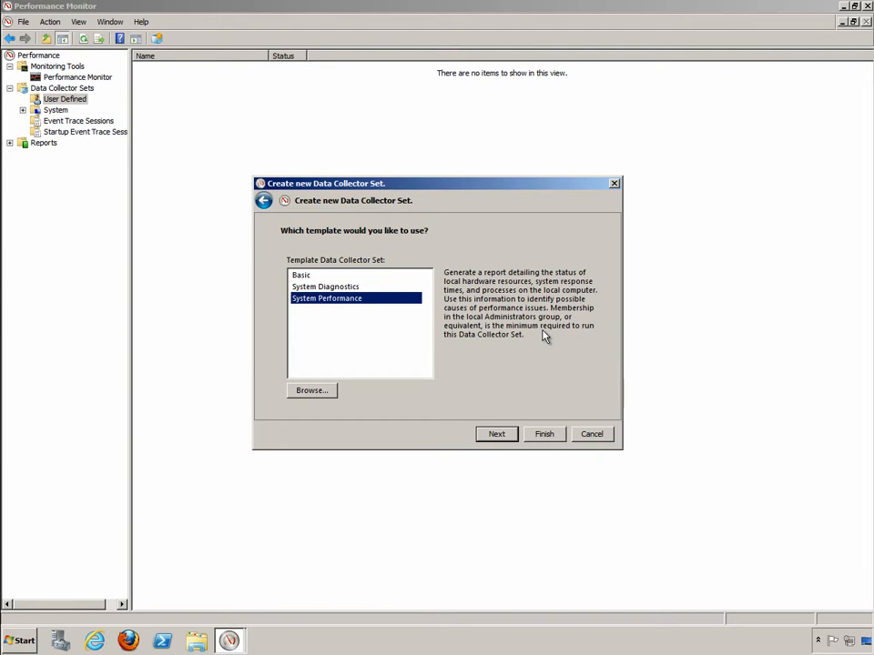
Accept the template, keeping the default root directory under PerfLogs\Admin\SQL Server Analysis.
left_click(496, 433)
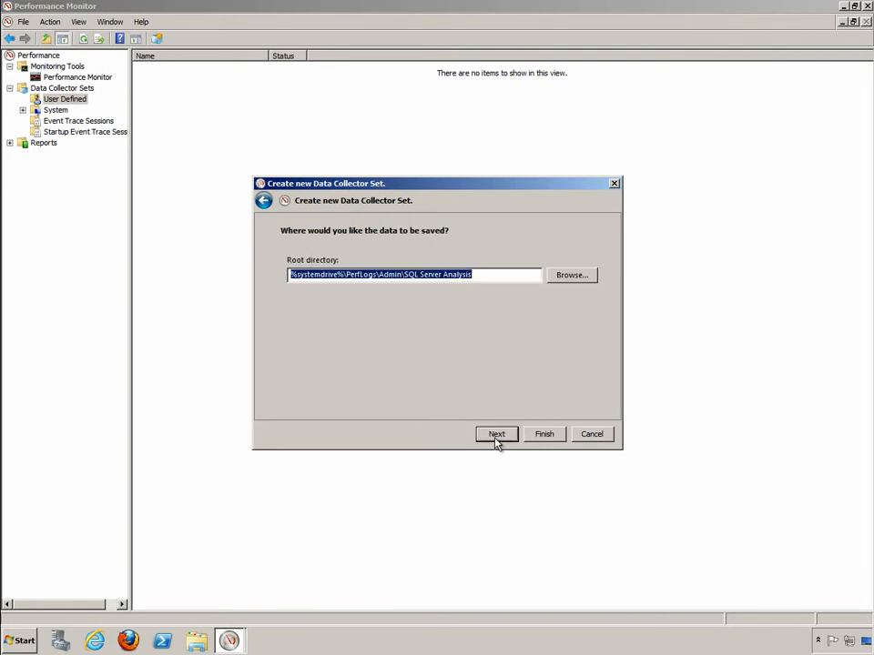
mouse_move(444, 328)
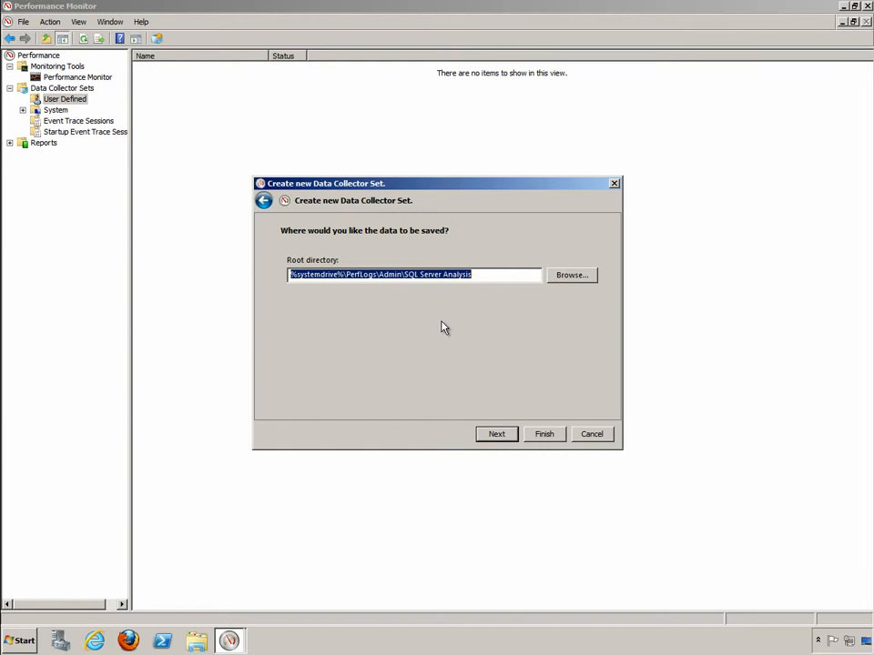
mouse_move(314, 276)
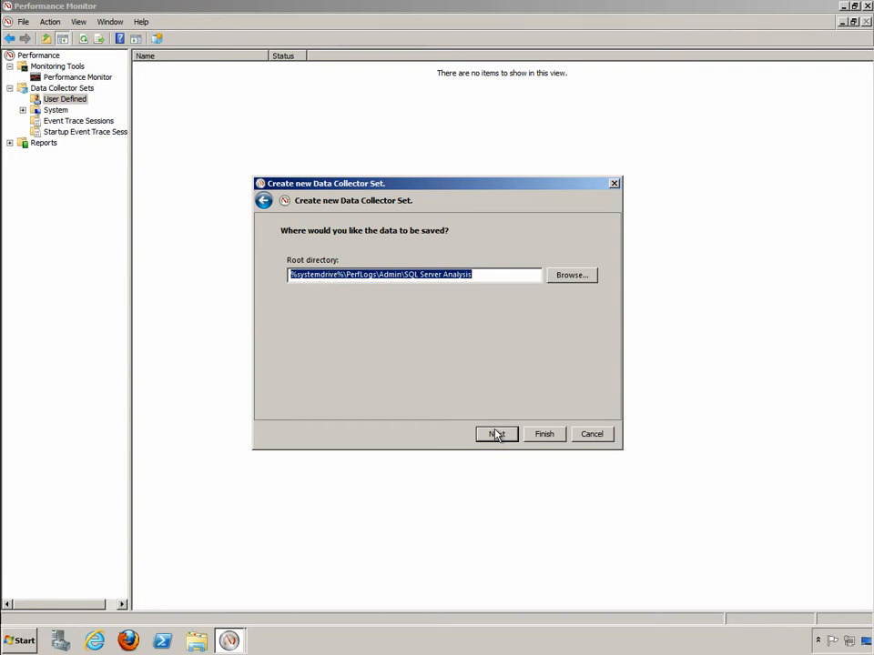
Reach the final wizard step, keeping Run as <Default> and 'Save and close'.
left_click(496, 433)
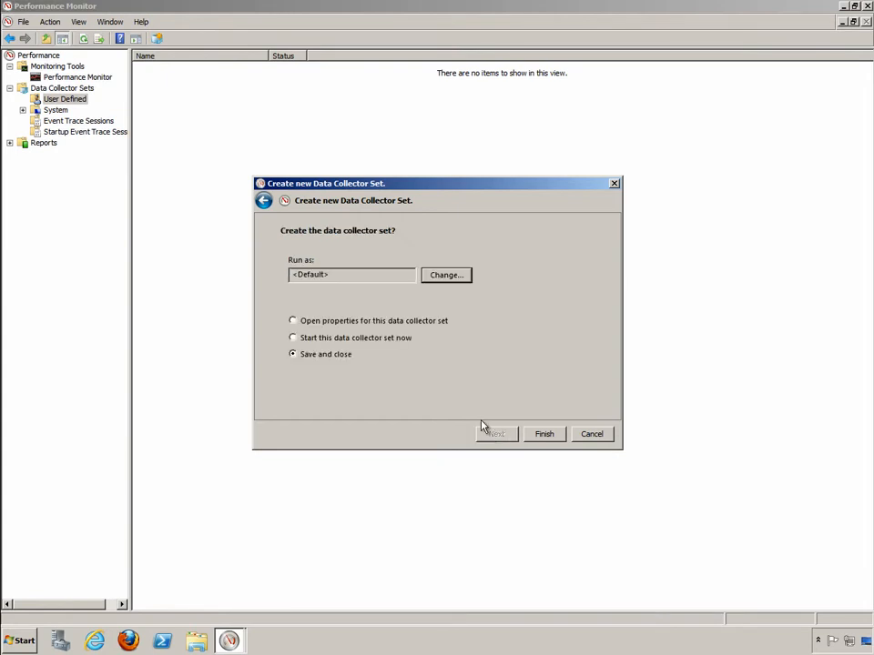
mouse_move(379, 315)
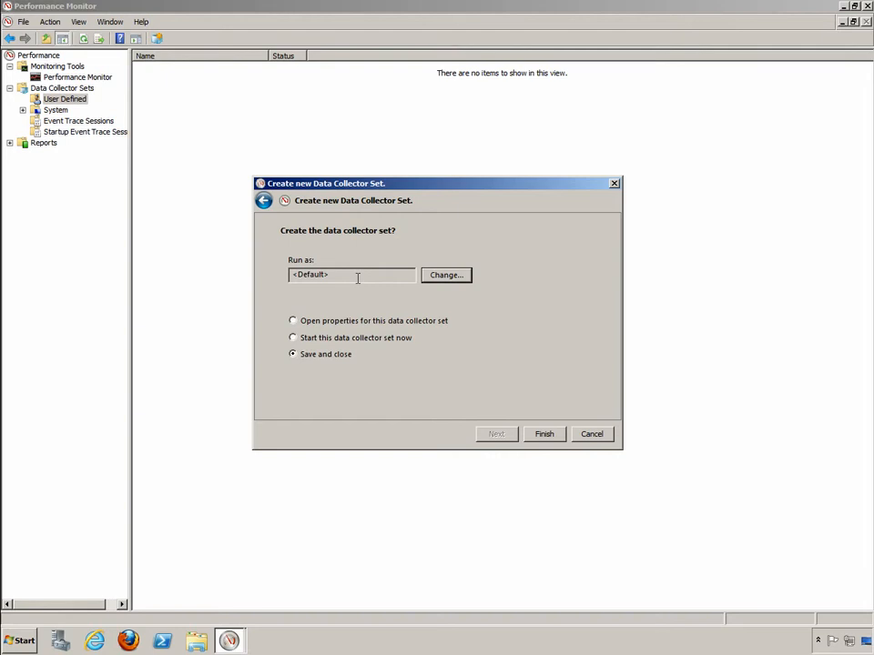
mouse_move(366, 328)
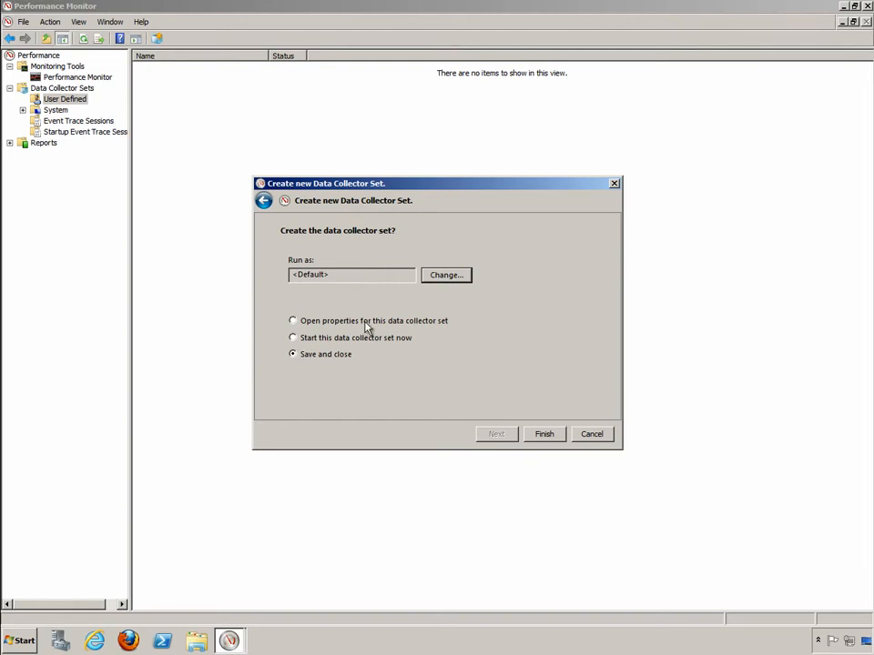
mouse_move(318, 358)
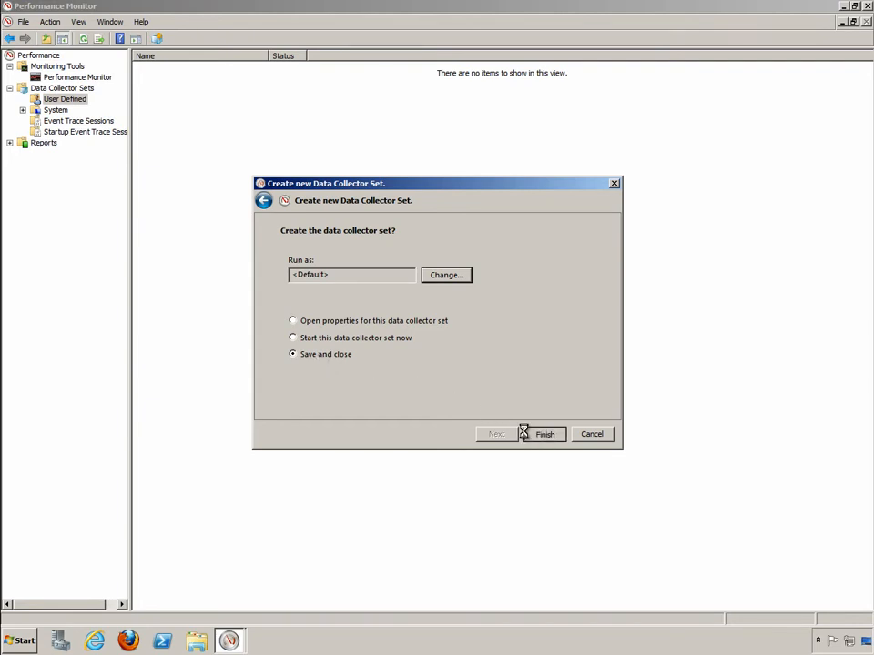
Finish the wizard and select the NT Kernel collector inside SQL Server Analysis.
left_click(545, 434)
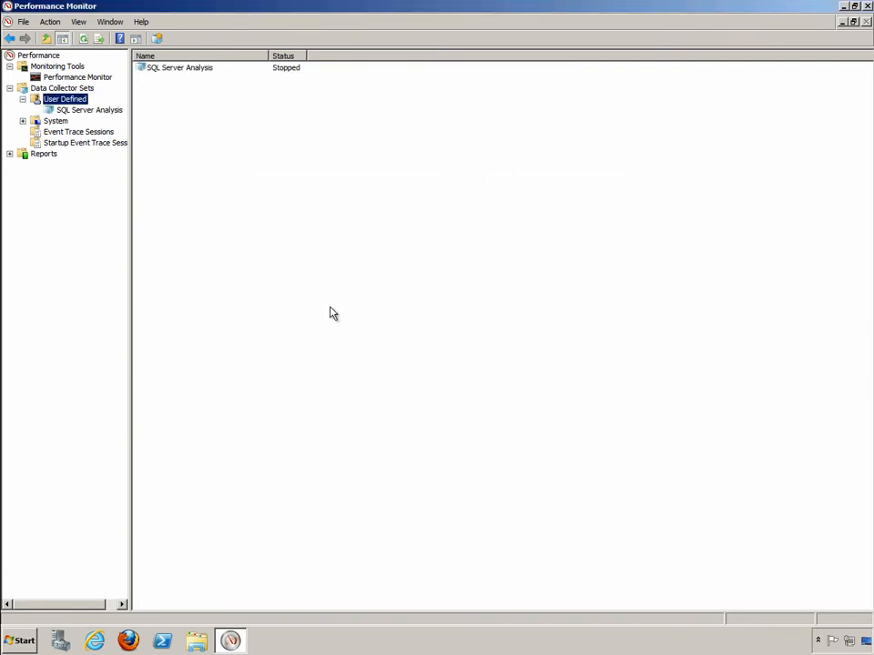
mouse_move(88, 131)
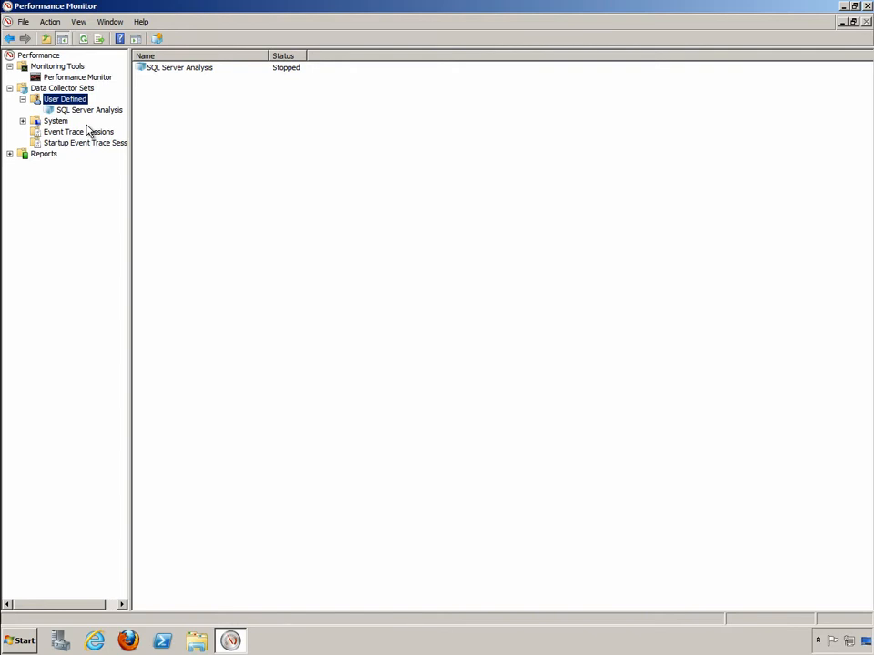
left_click(88, 109)
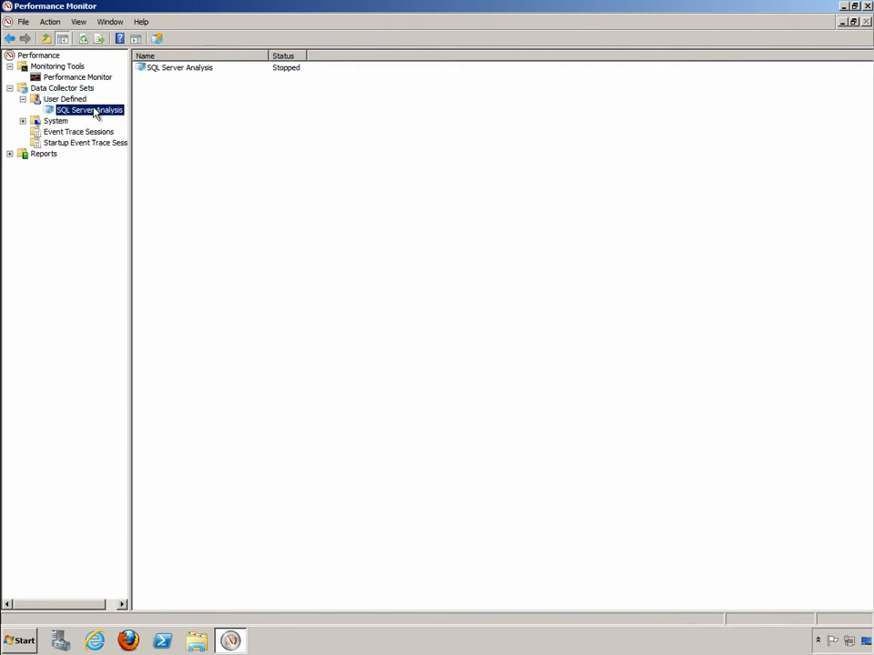
left_click(89, 109)
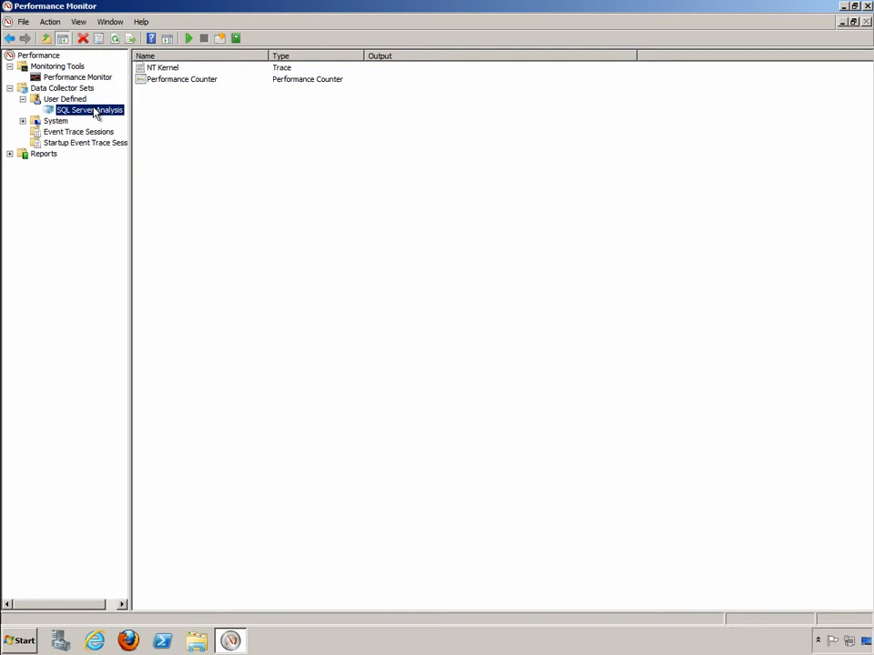
mouse_move(113, 111)
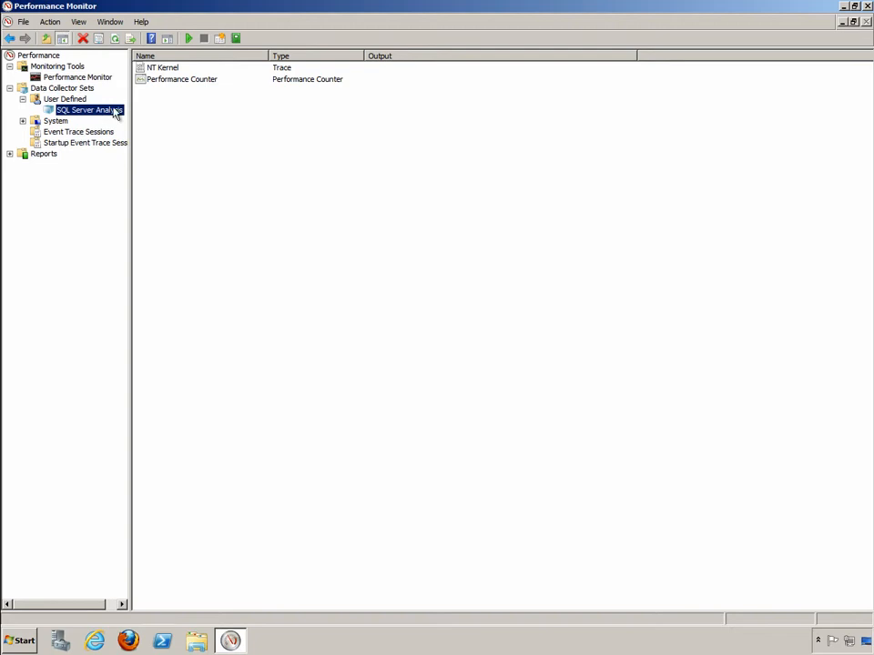
left_click(162, 68)
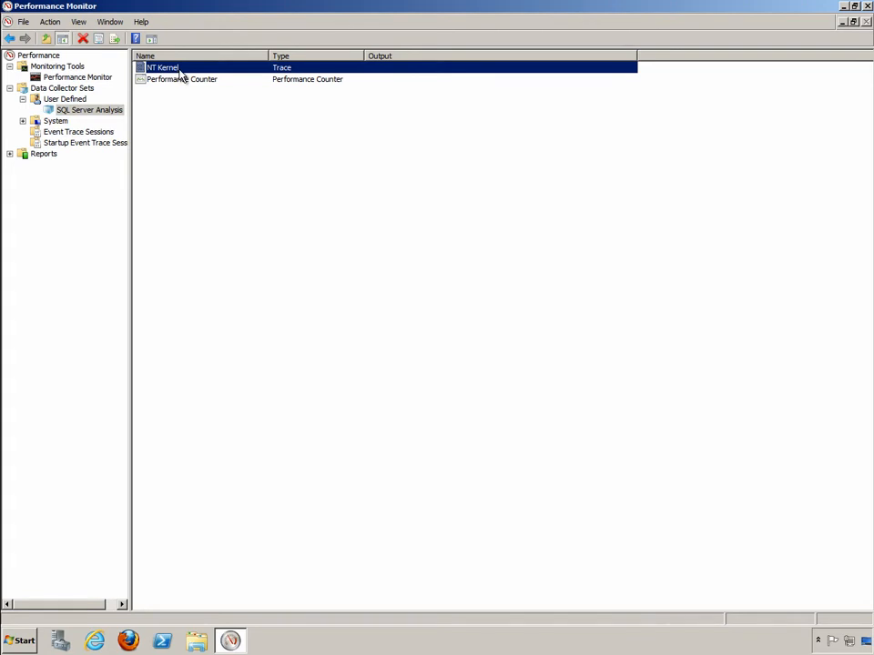
Inspect the NT Kernel trace's Trace Session and File settings, then cancel without changes.
double_click(162, 68)
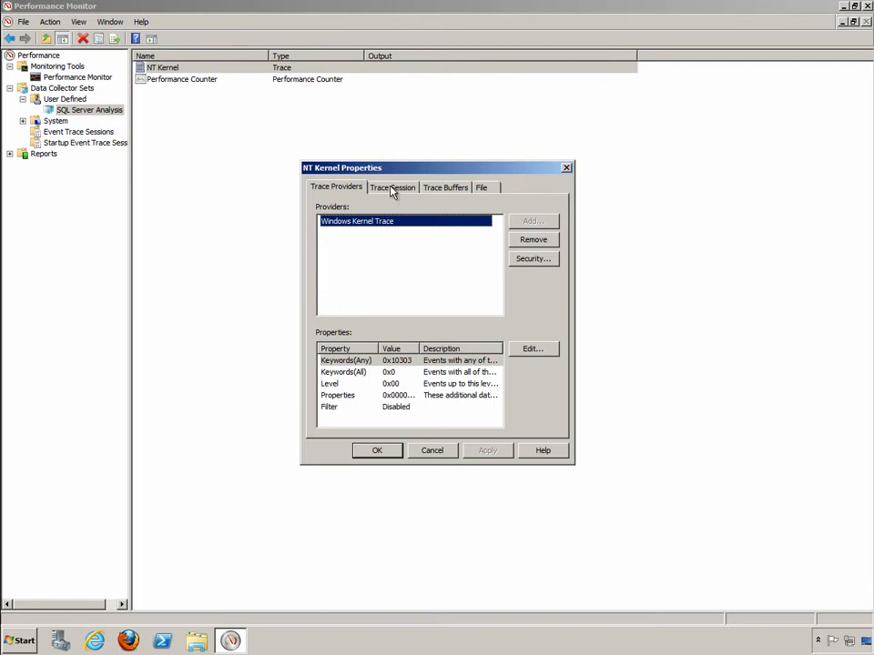
left_click(392, 186)
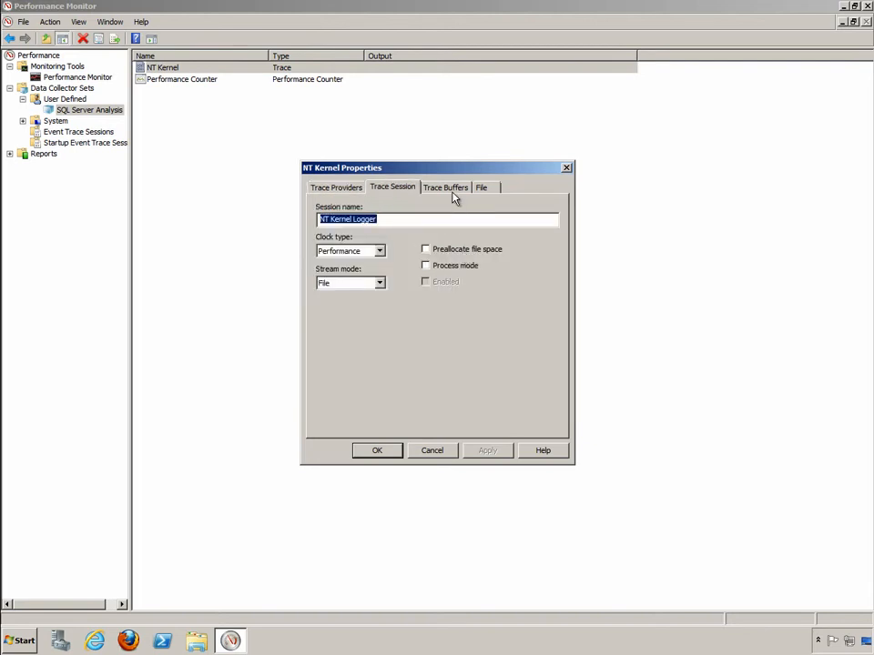
left_click(480, 188)
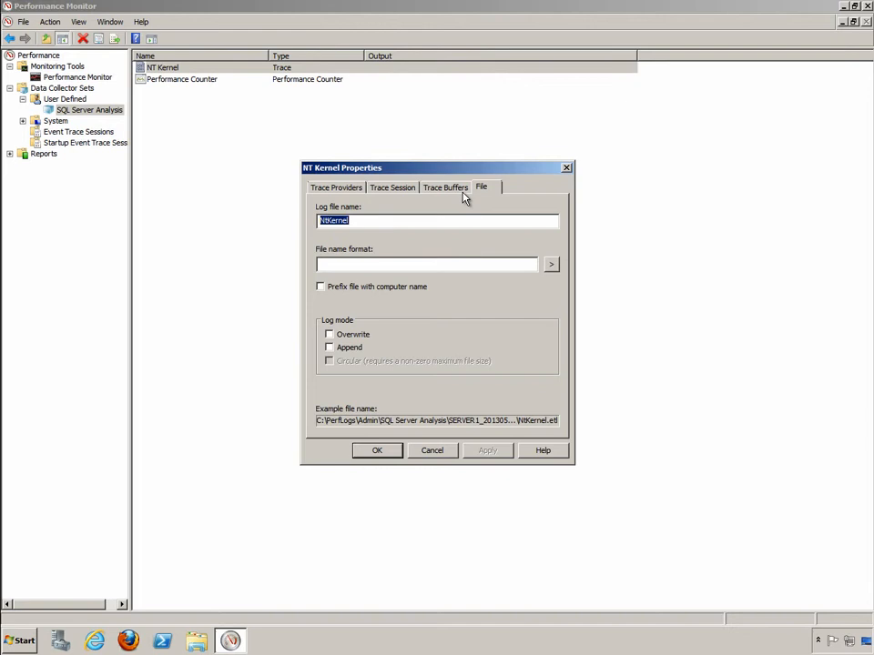
mouse_move(445, 452)
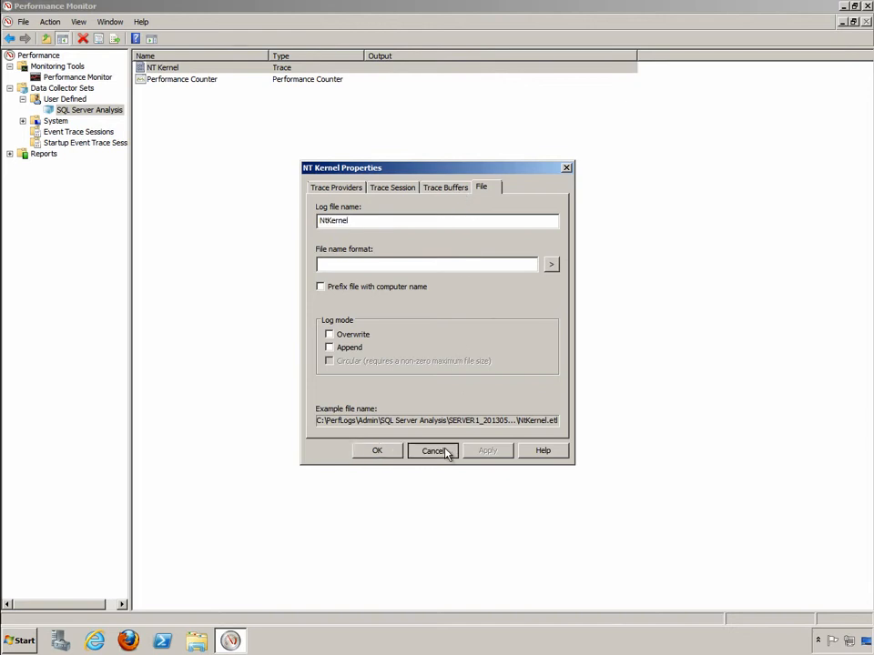
left_click(434, 450)
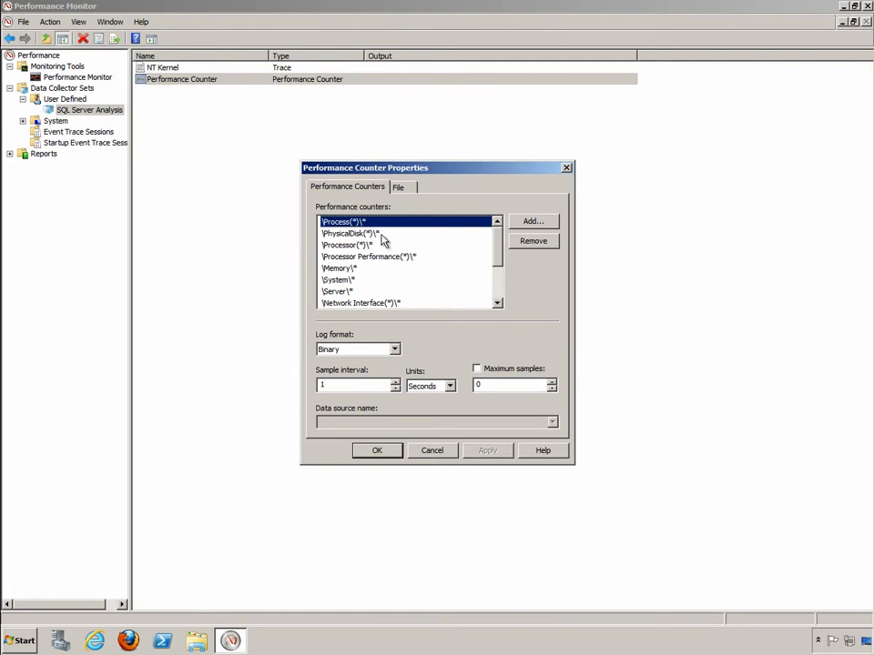
mouse_move(399, 269)
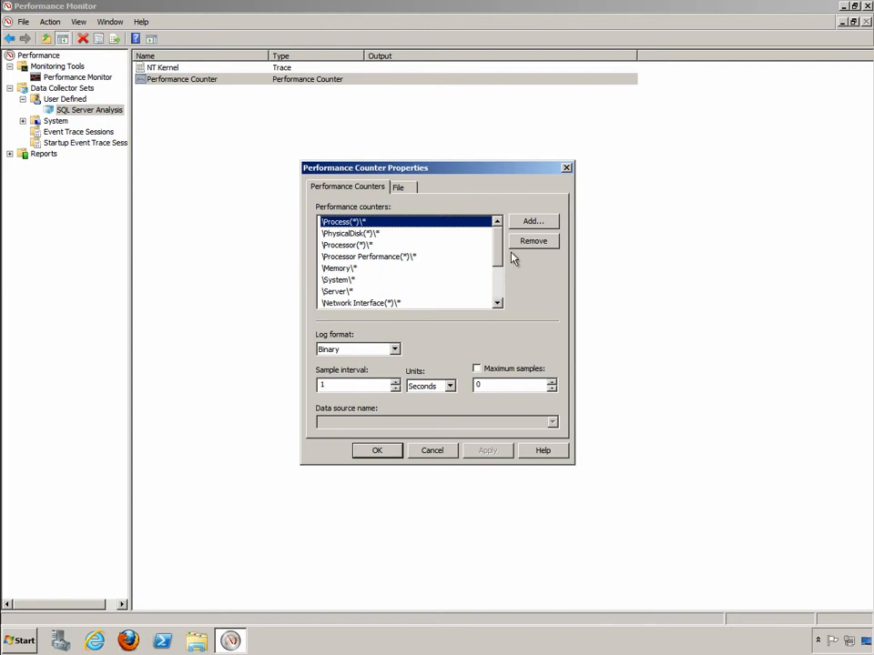
scroll("down", 3)
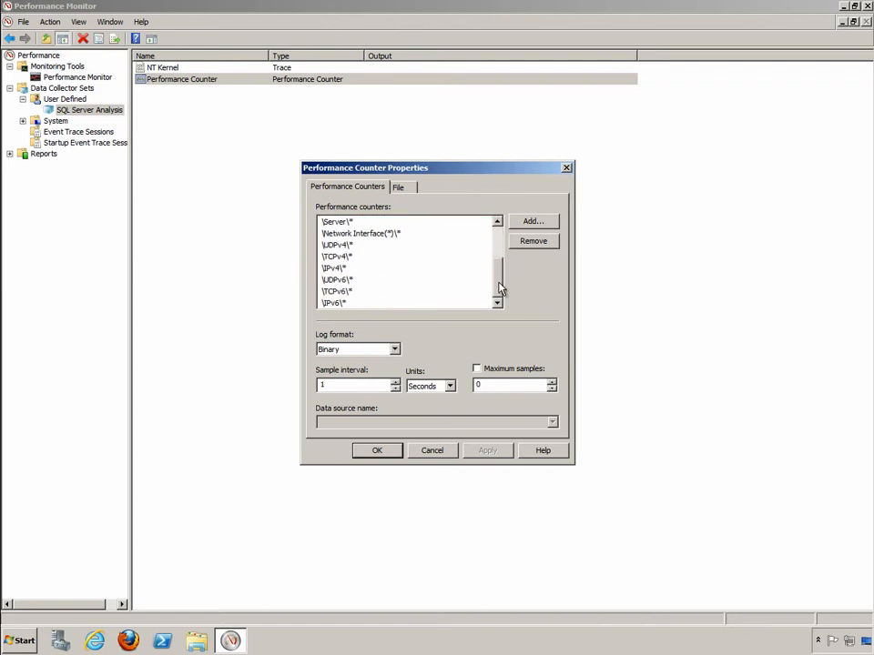
mouse_move(378, 259)
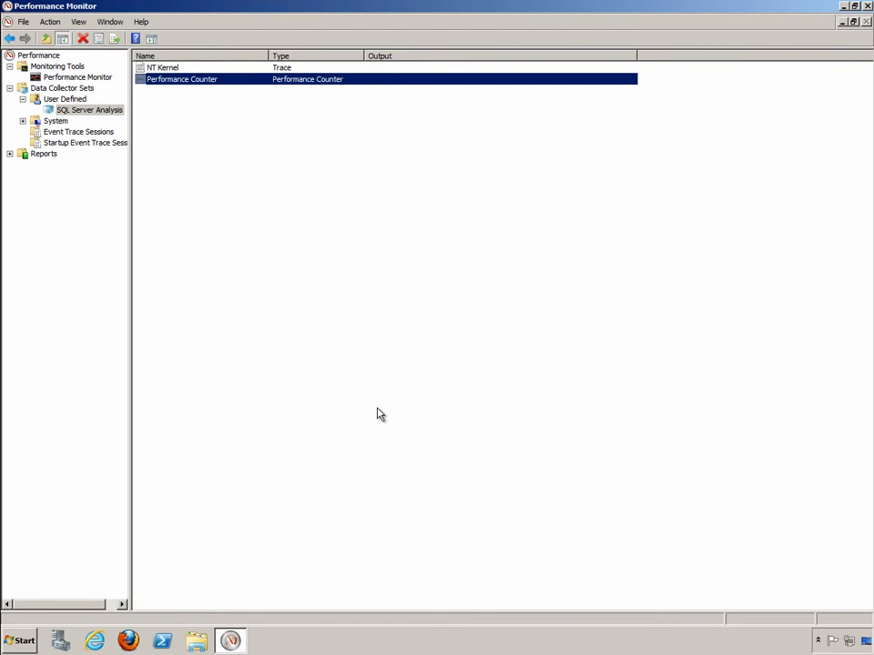
mouse_move(186, 82)
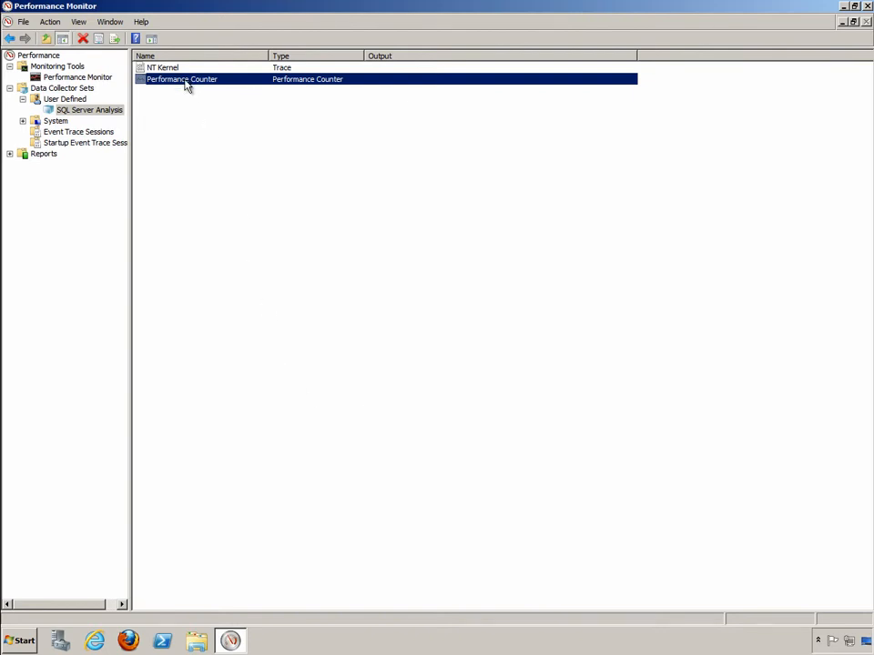
Open the Performance Counter collector's properties in SQL Server Analysis.
double_click(182, 79)
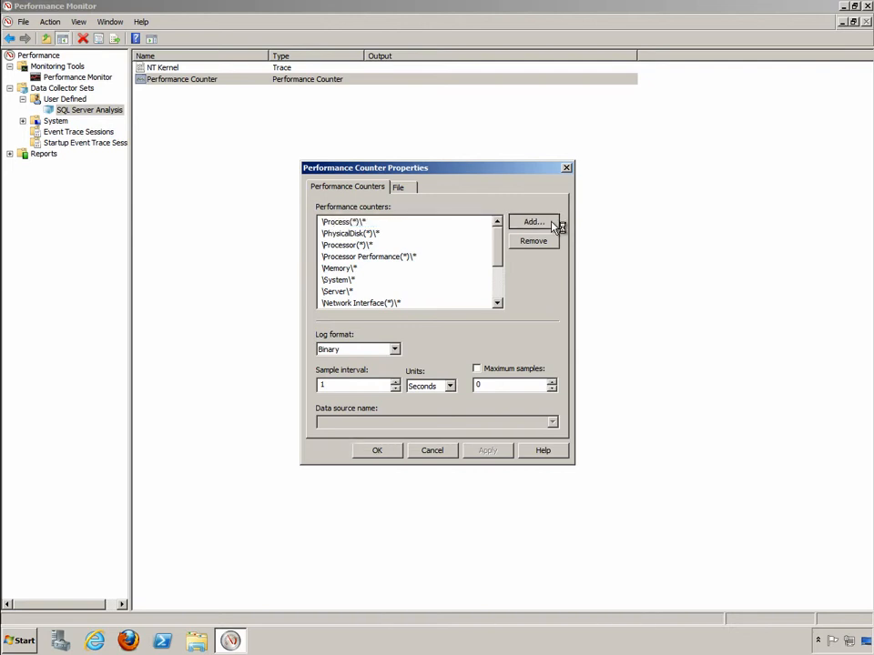
Open the Add counters picker and scroll to SQLServer objects like Catalog Metadata and CLR.
left_click(533, 222)
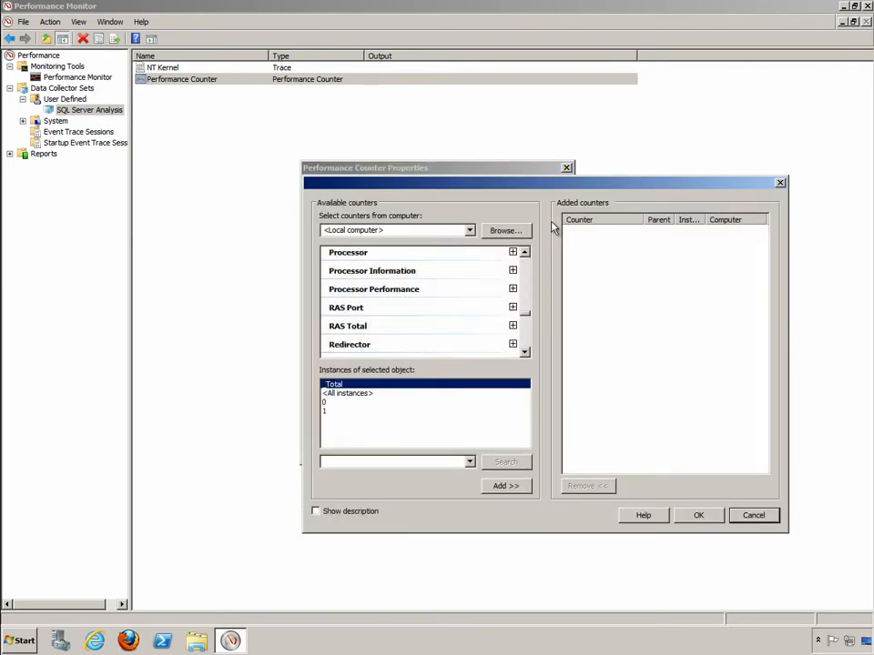
mouse_move(529, 292)
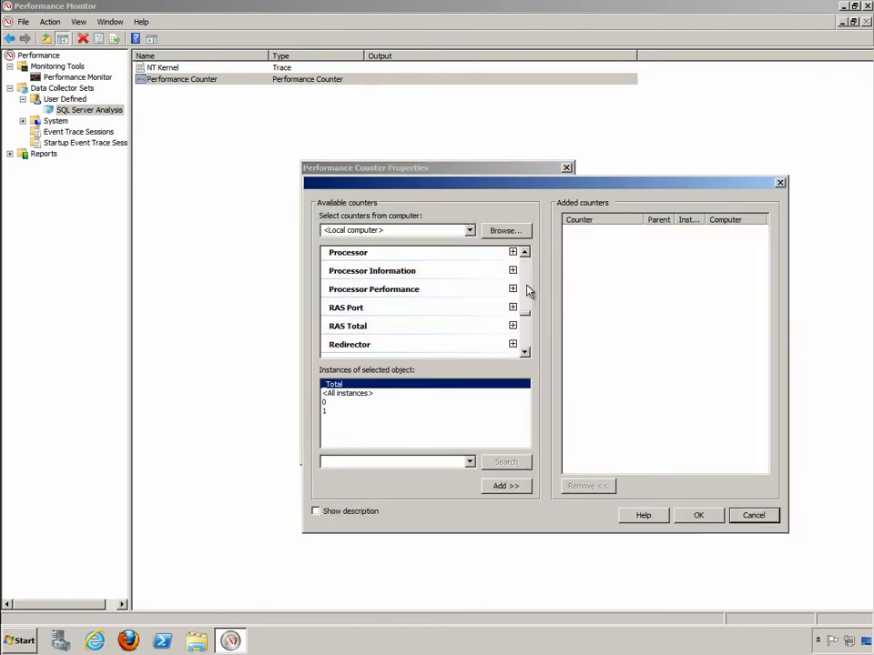
scroll("down", 3)
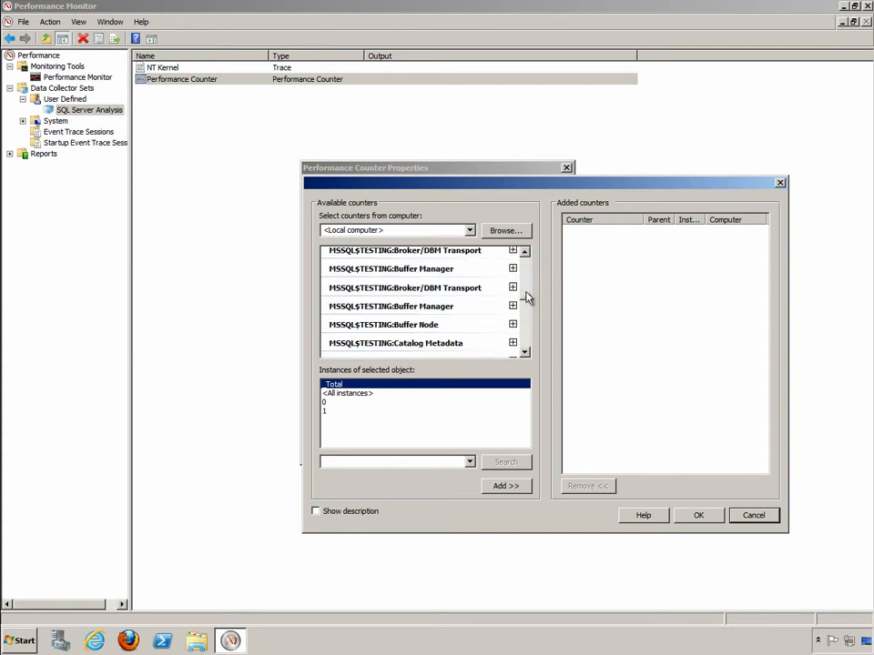
scroll("up", 3)
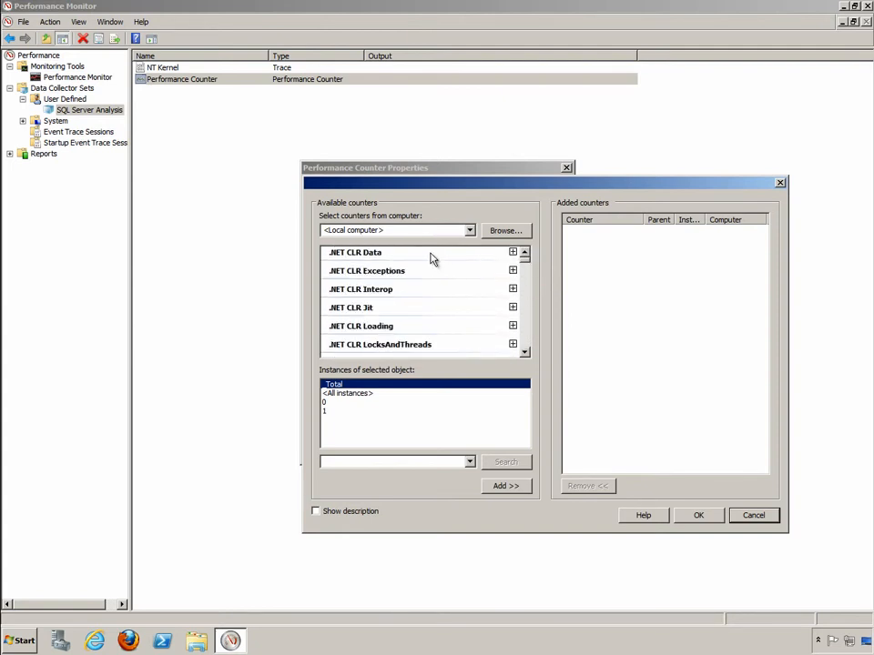
scroll("down", 3)
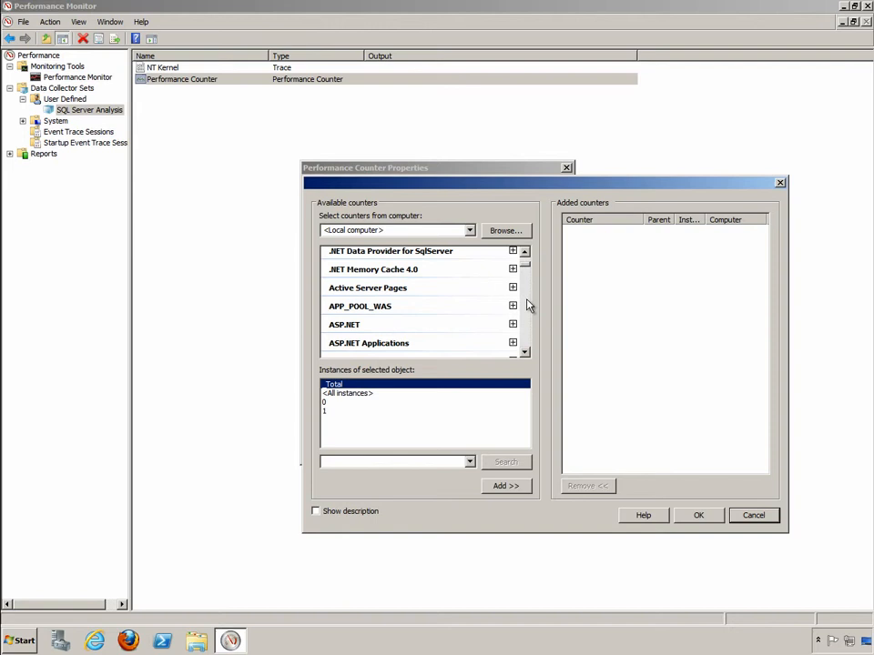
mouse_move(530, 318)
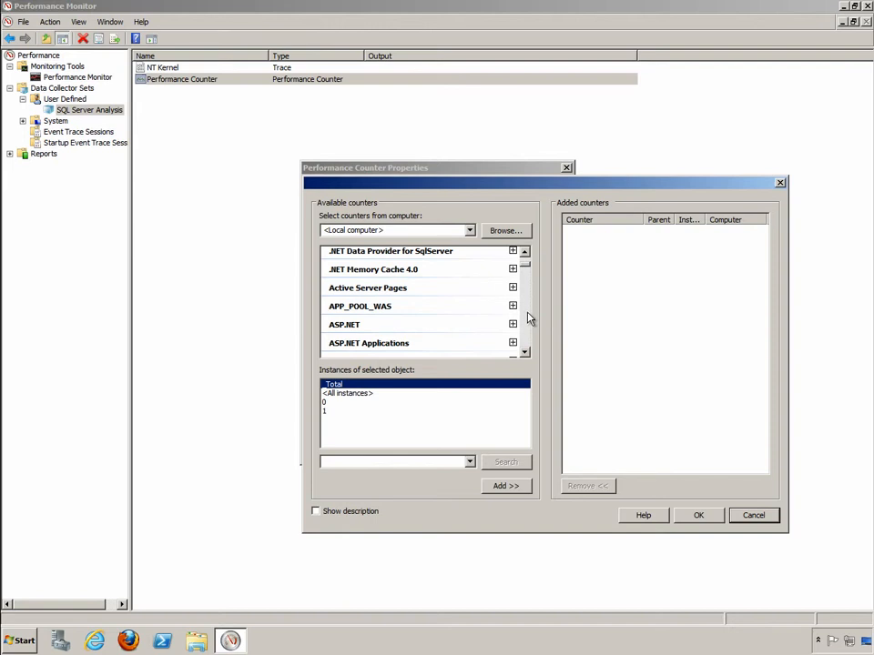
scroll("down", 3)
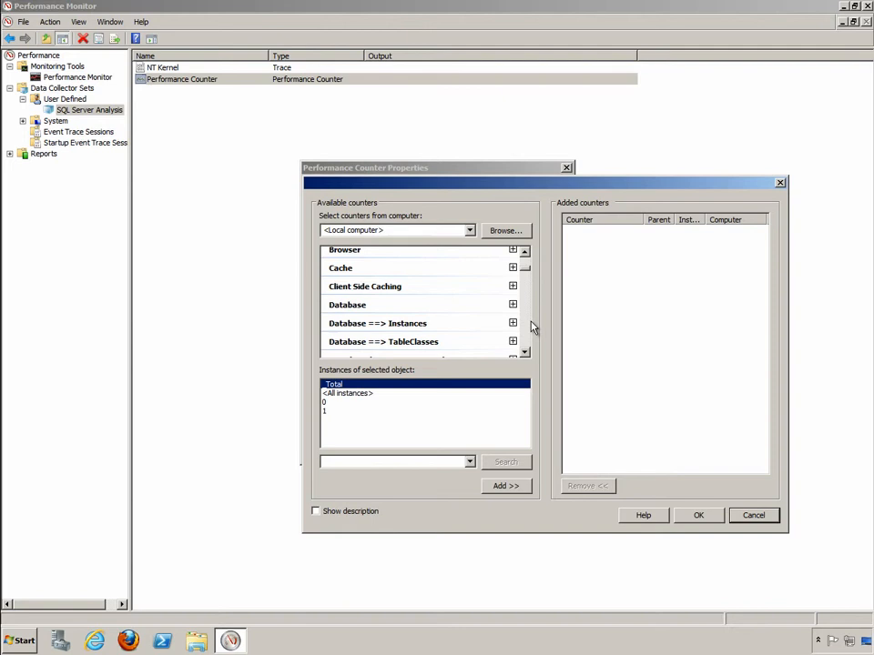
mouse_move(446, 312)
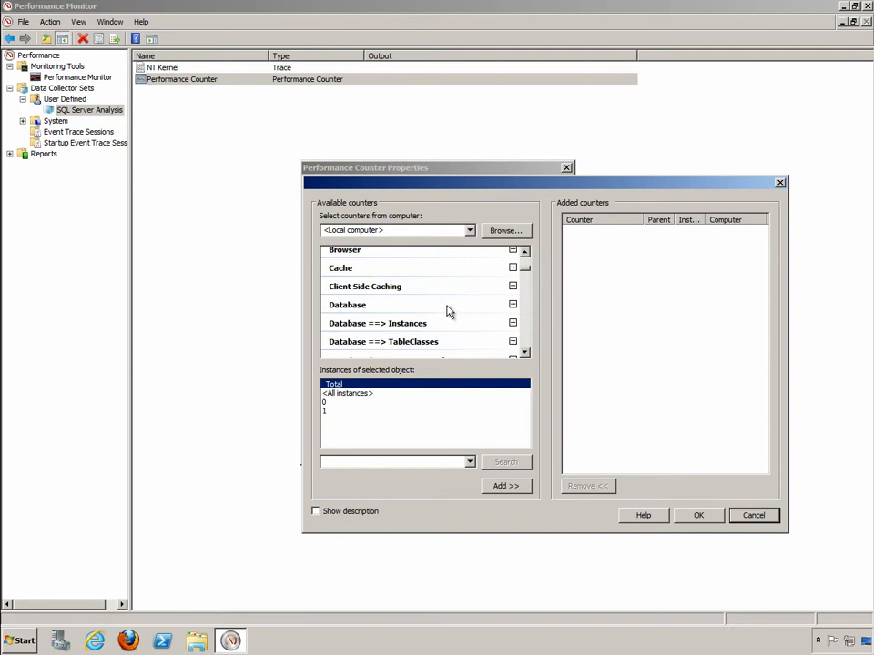
scroll("down", 3)
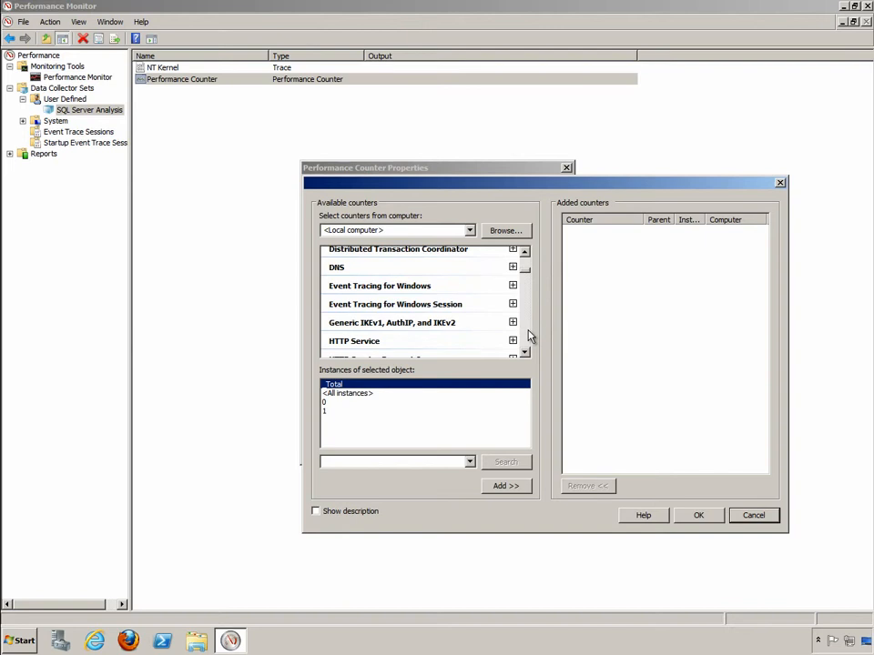
scroll("down", 3)
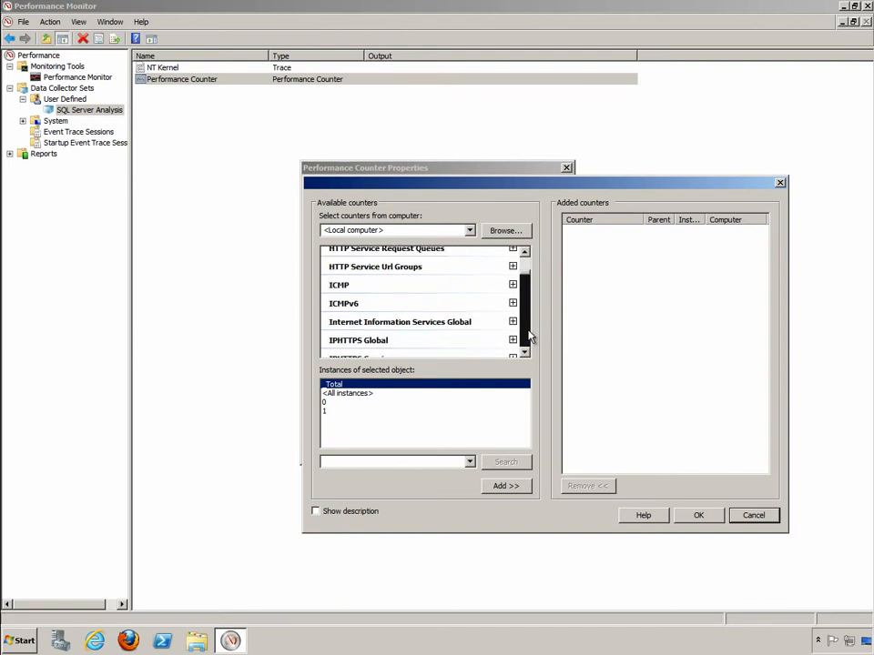
scroll("down", 3)
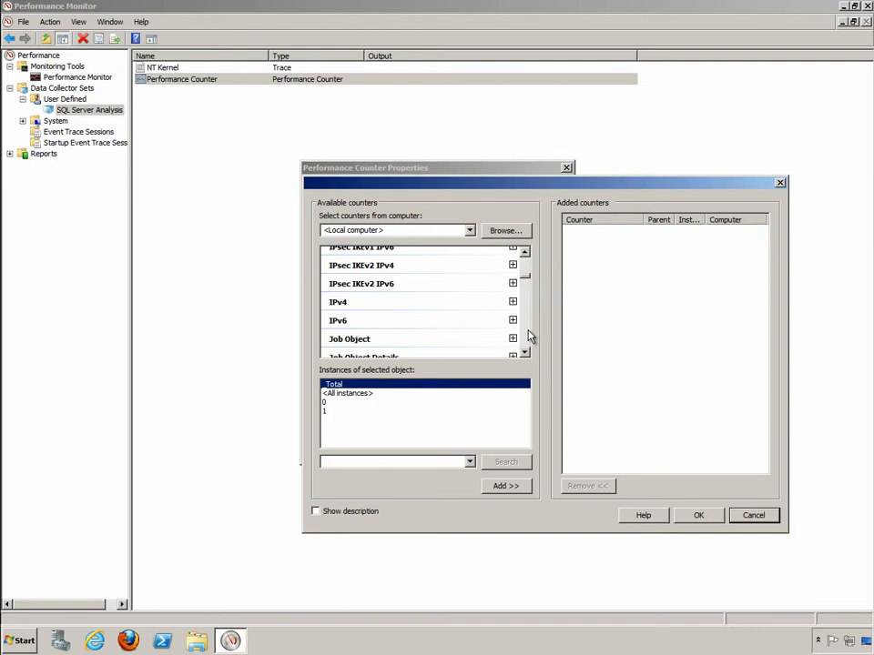
scroll("down", 3)
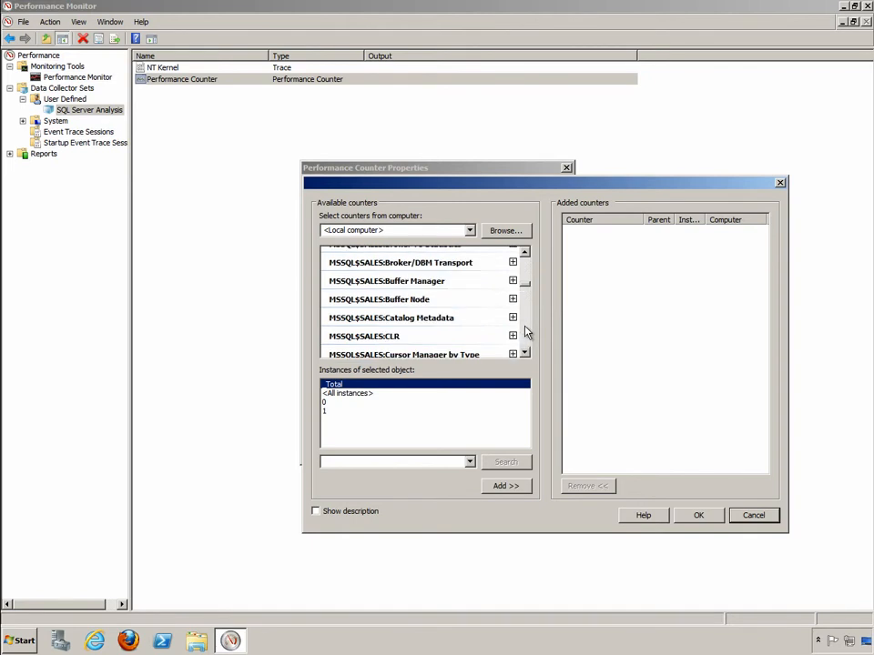
scroll("down", 3)
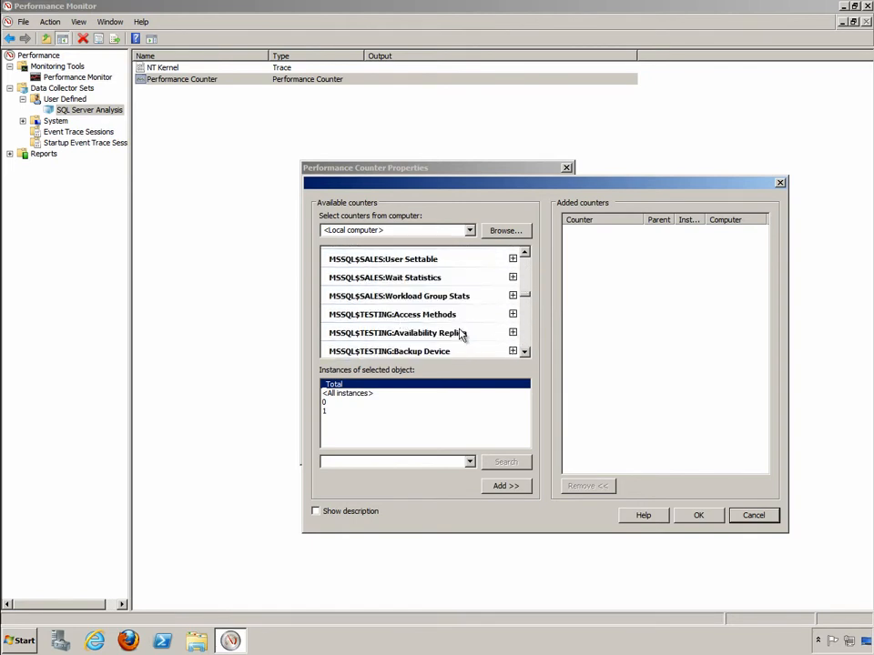
scroll("down", 3)
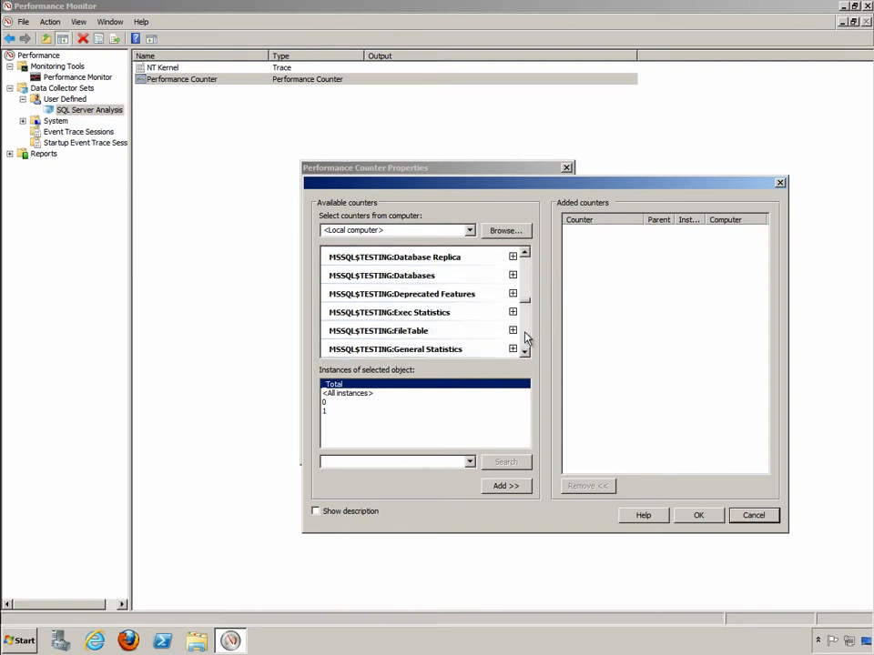
scroll("down", 3)
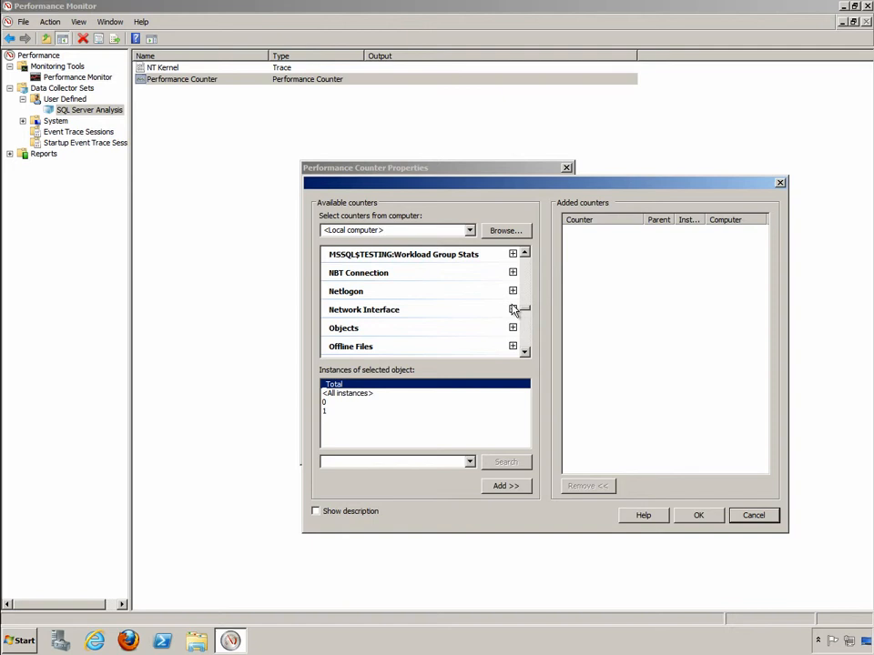
scroll("down", 3)
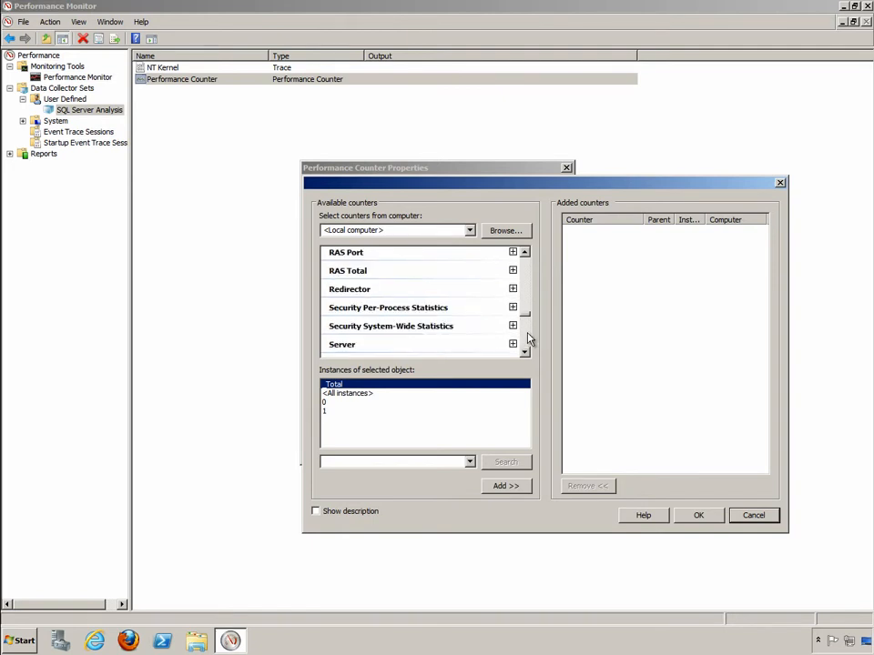
scroll("down", 3)
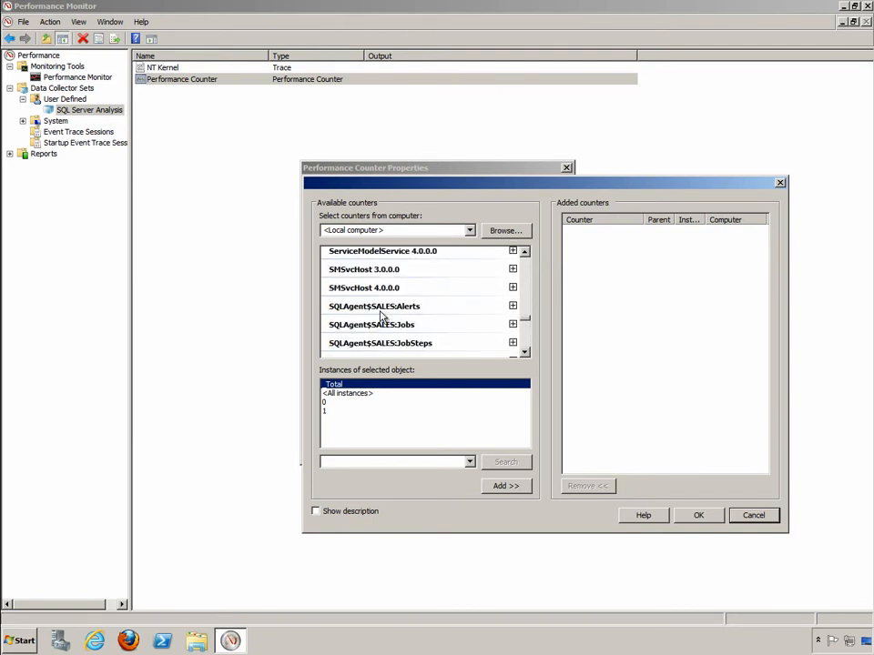
mouse_move(517, 337)
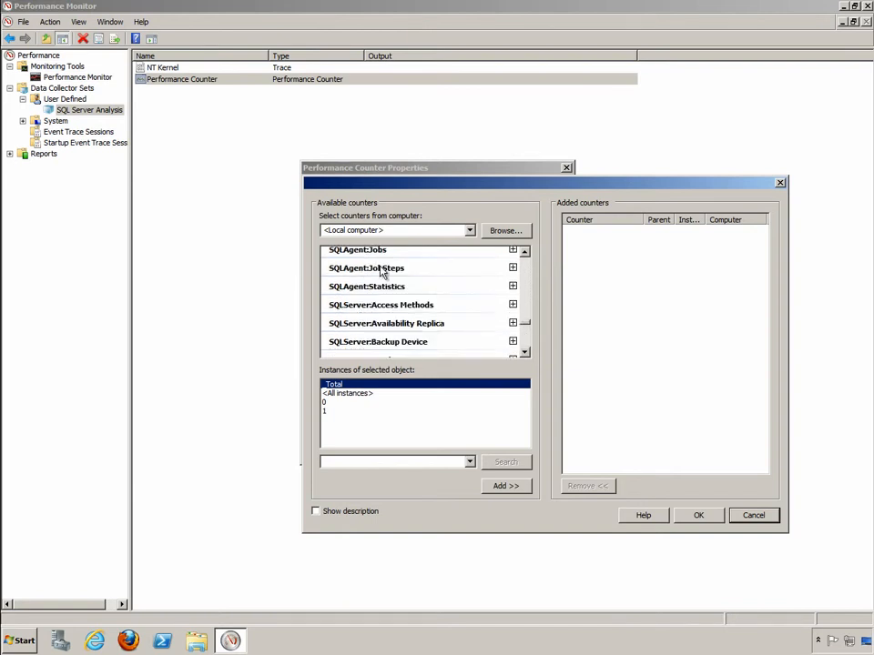
mouse_move(385, 312)
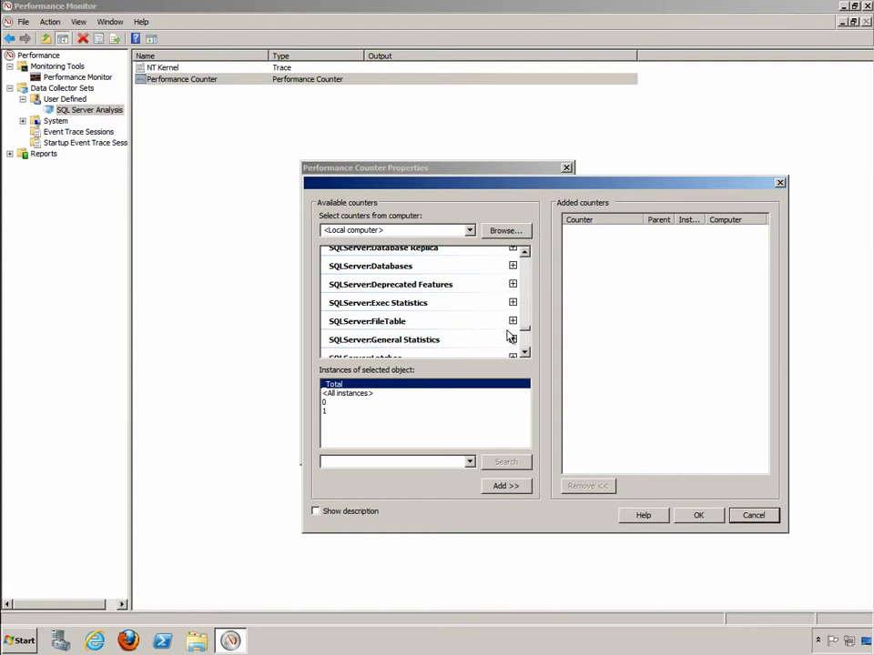
scroll("up", 3)
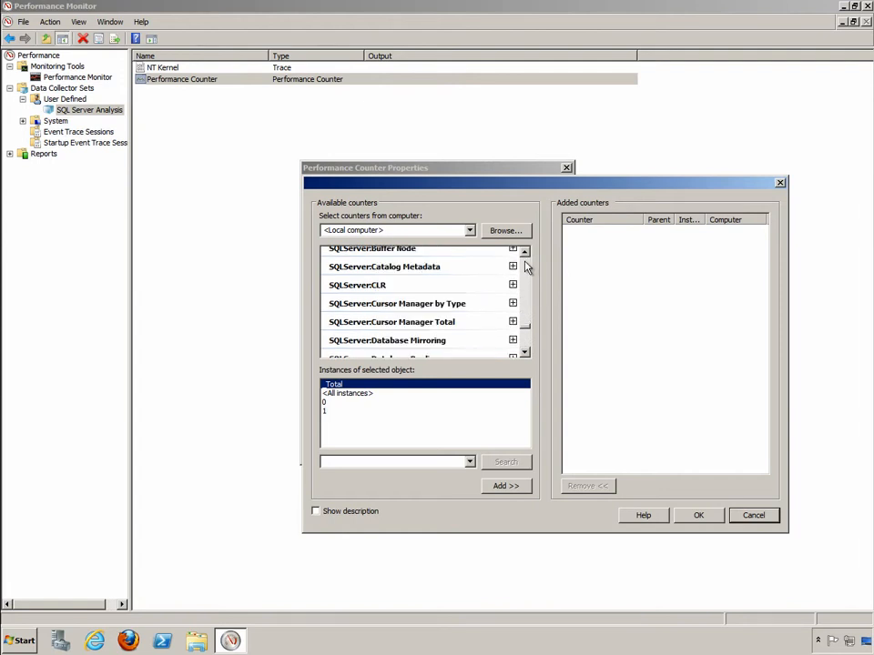
Add Checkpoint pages/sec and Buffer cache hit ratio from SQLServer:Buffer Manager.
left_click(513, 275)
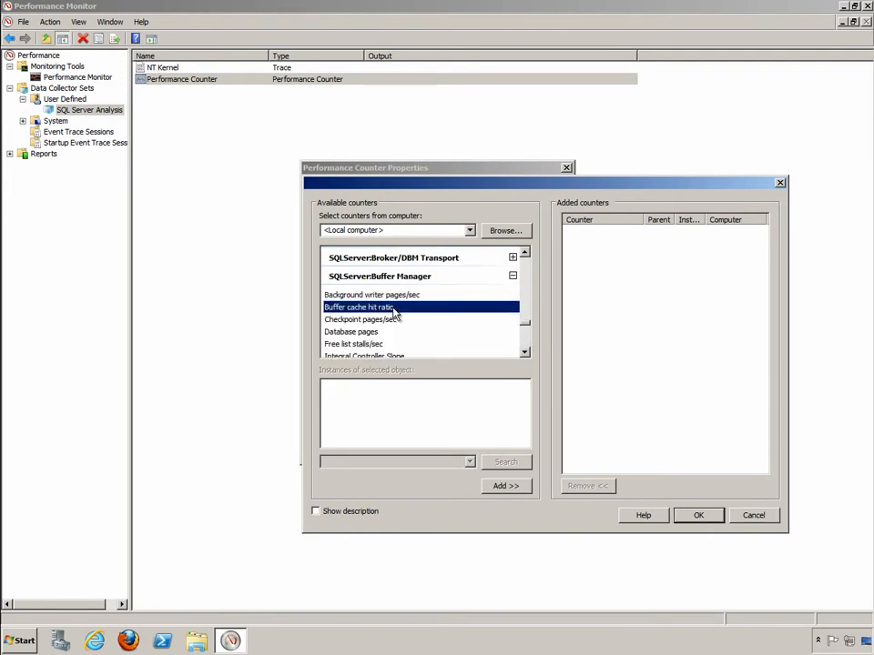
mouse_move(387, 325)
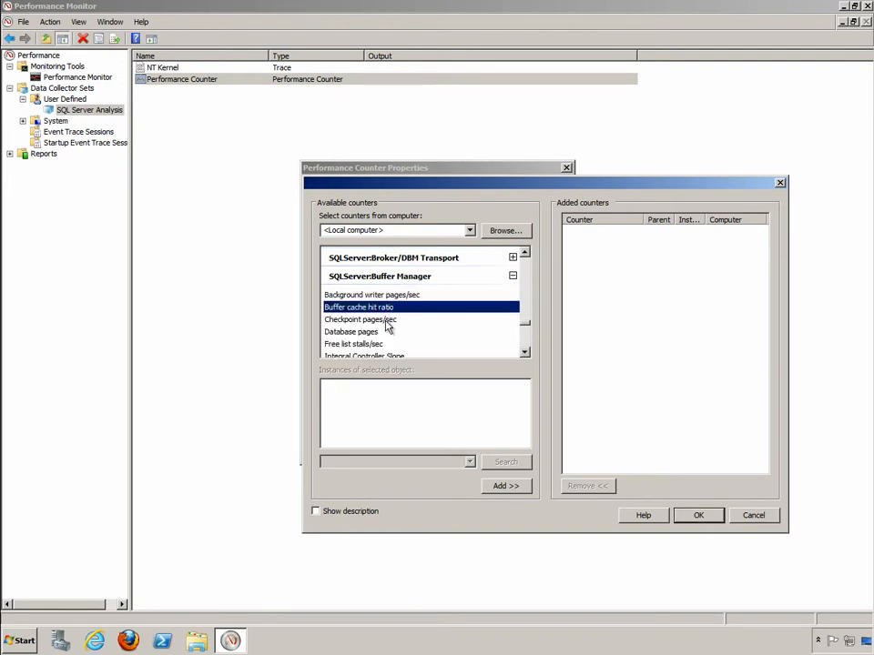
left_click(360, 319)
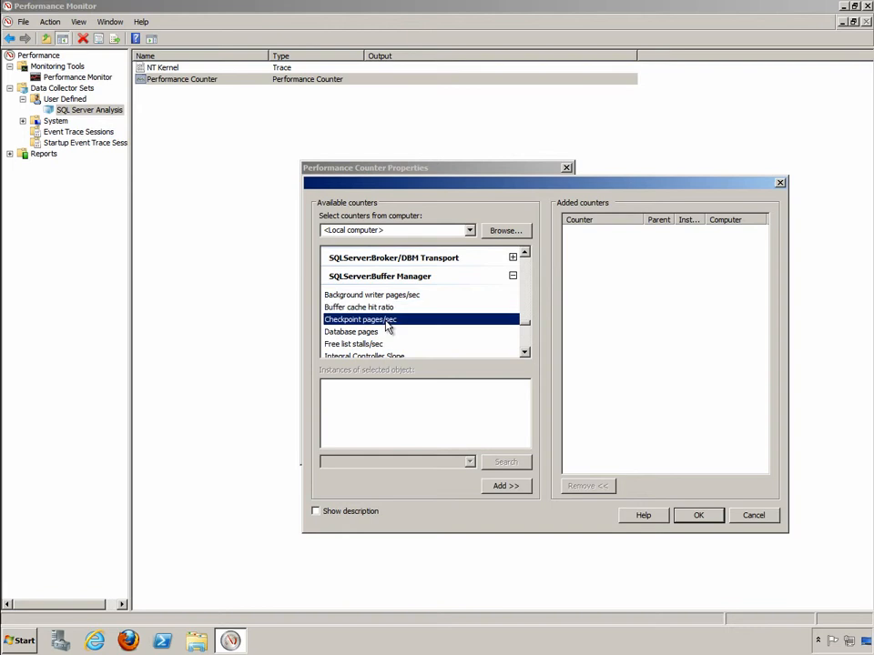
left_click(363, 331)
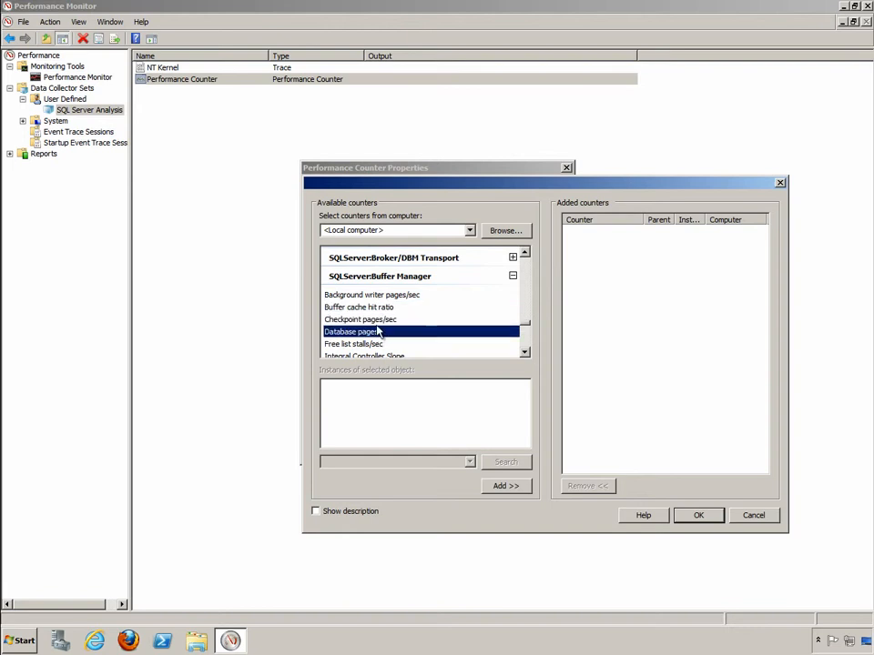
left_click(360, 320)
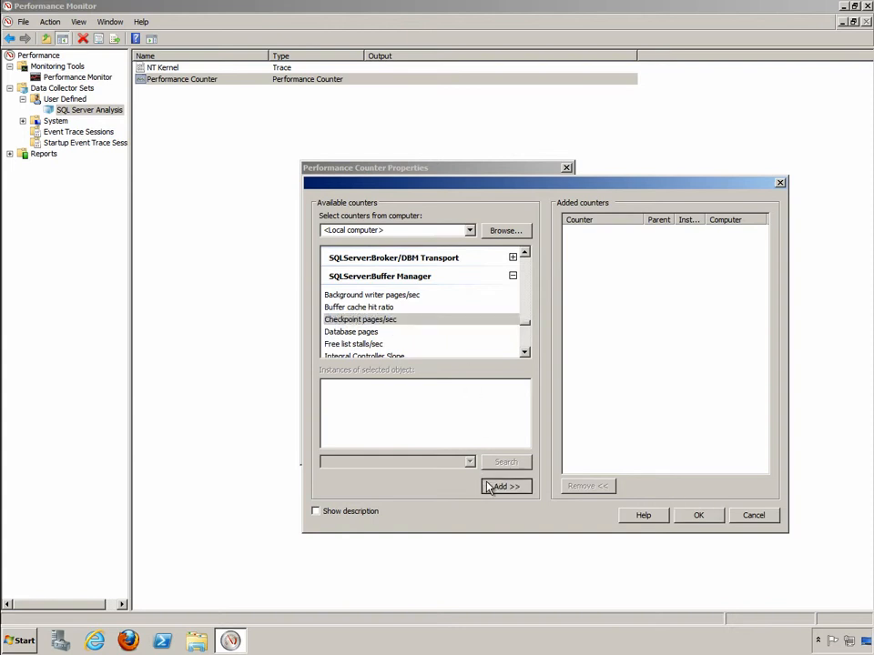
left_click(505, 486)
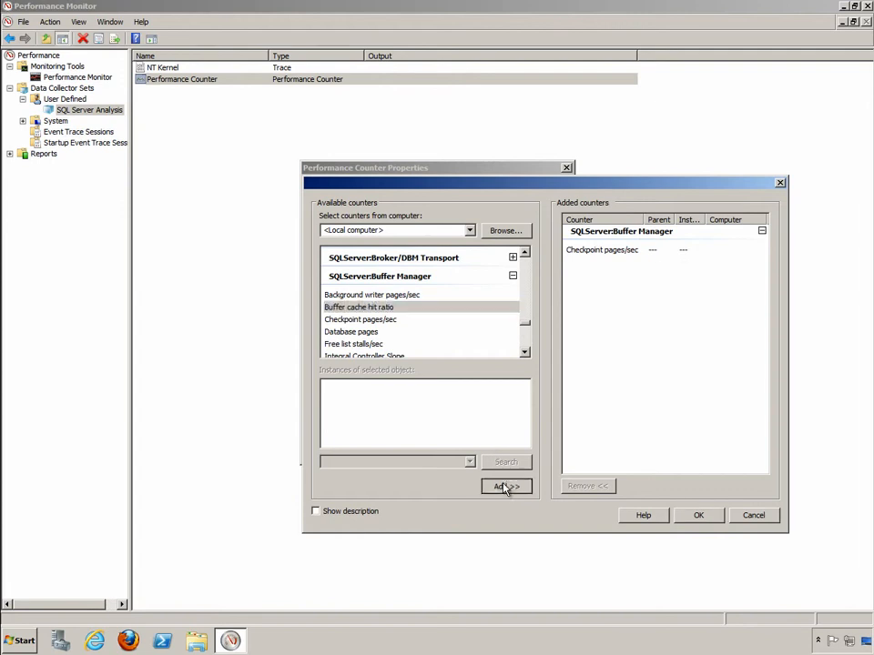
left_click(505, 486)
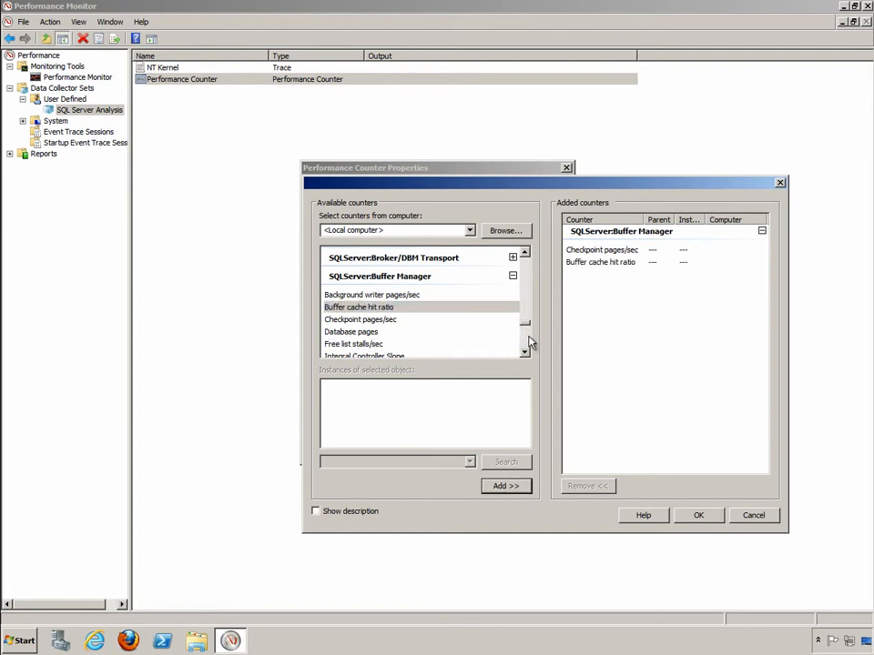
scroll("down", 3)
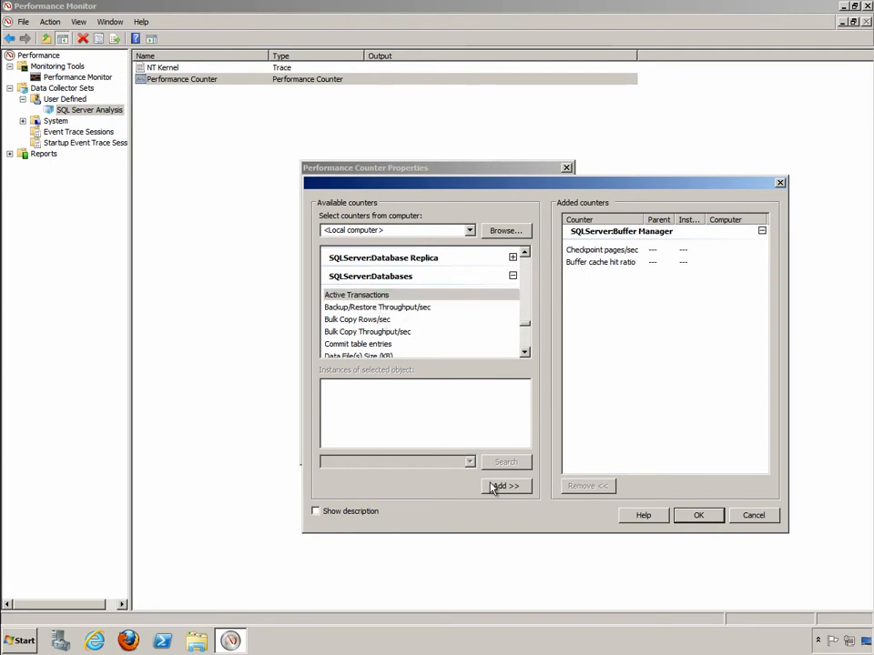
Add Active Transactions, plus Log Growths and Transactions/sec for the _Total instance.
left_click(506, 485)
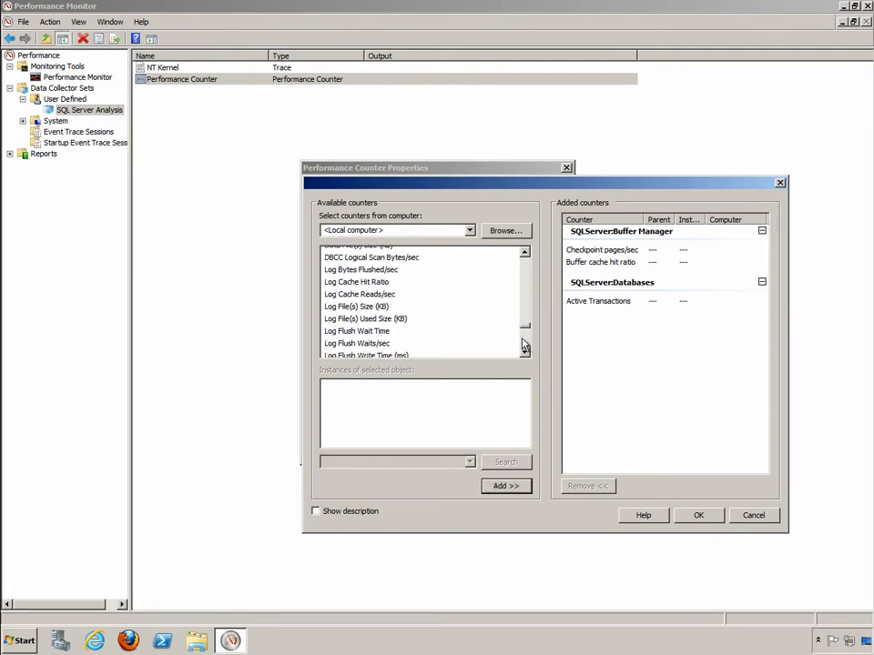
scroll("down", 3)
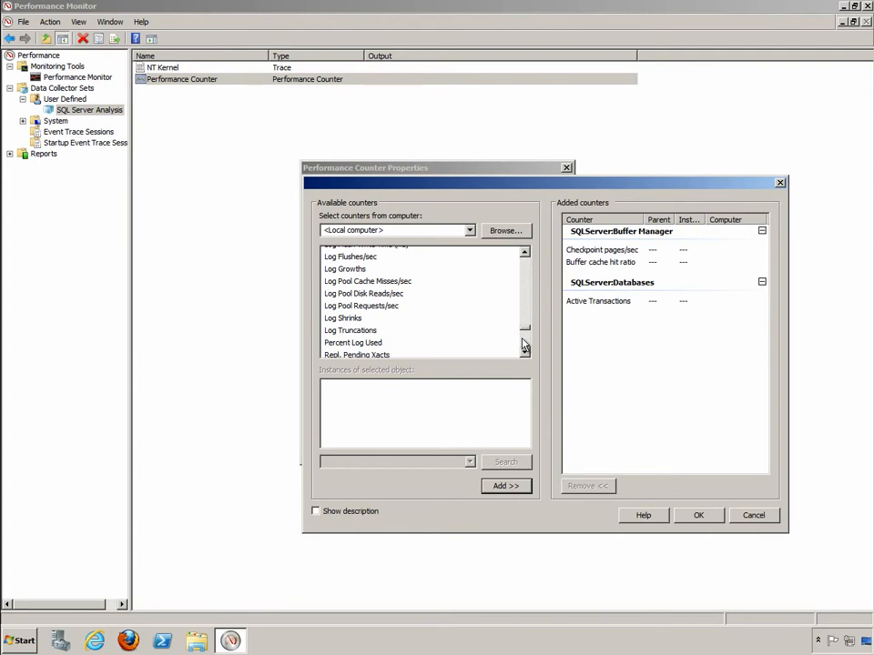
mouse_move(369, 335)
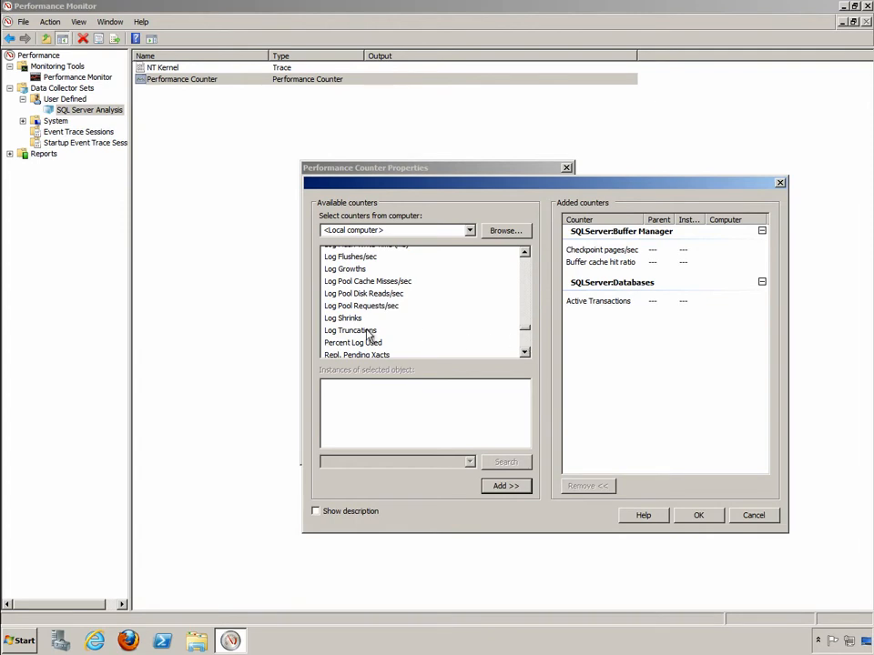
left_click(345, 269)
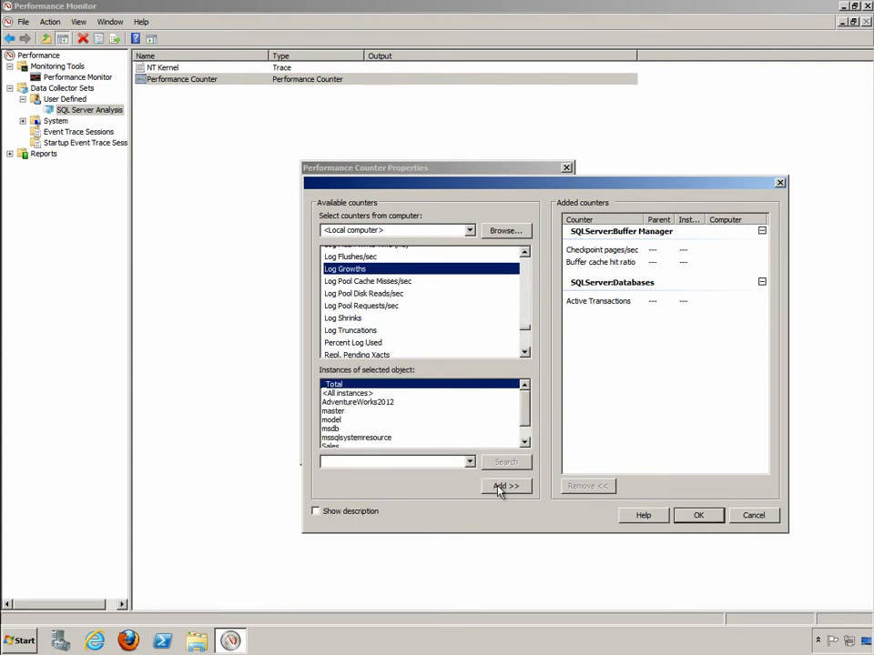
left_click(506, 485)
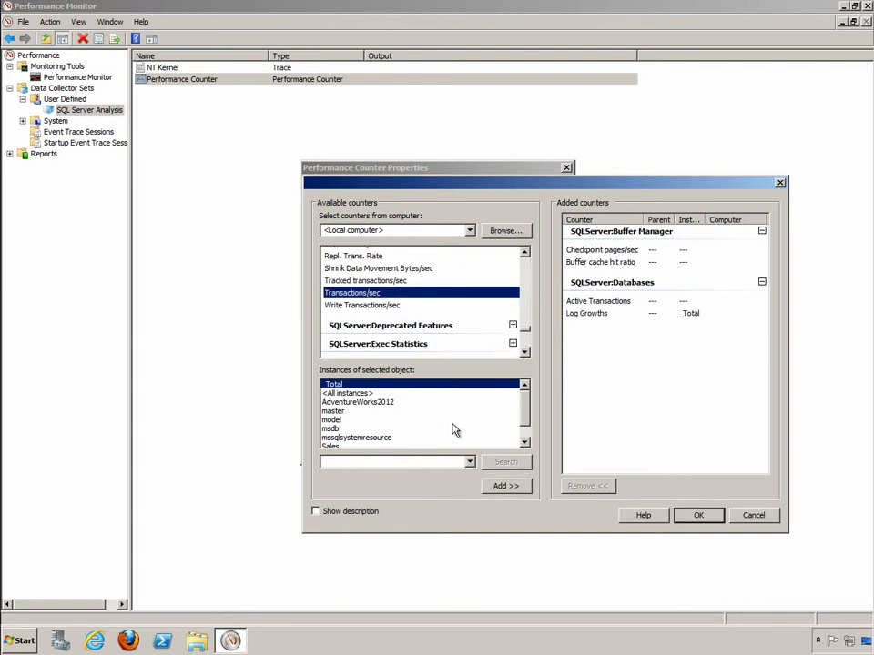
mouse_move(497, 488)
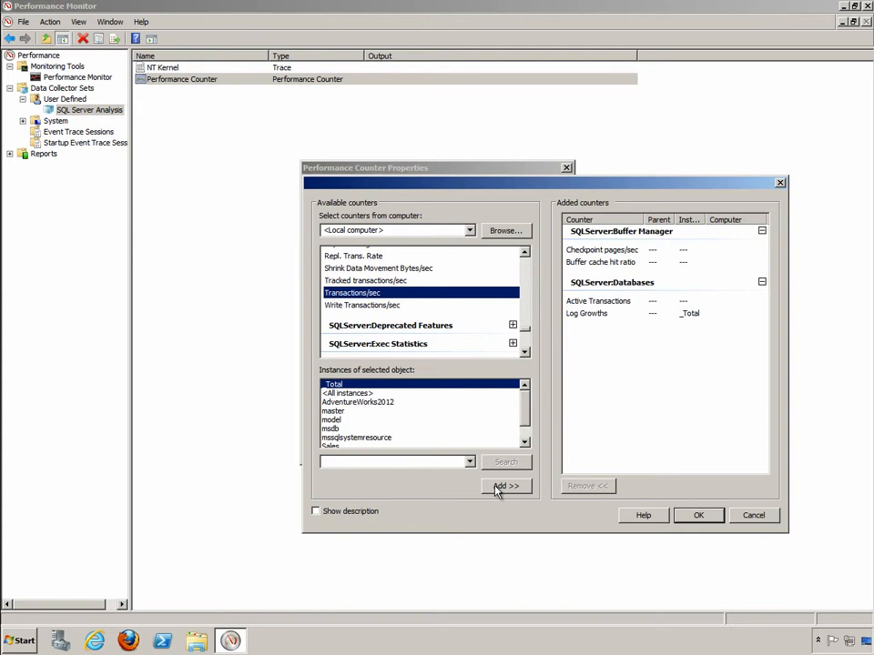
left_click(506, 485)
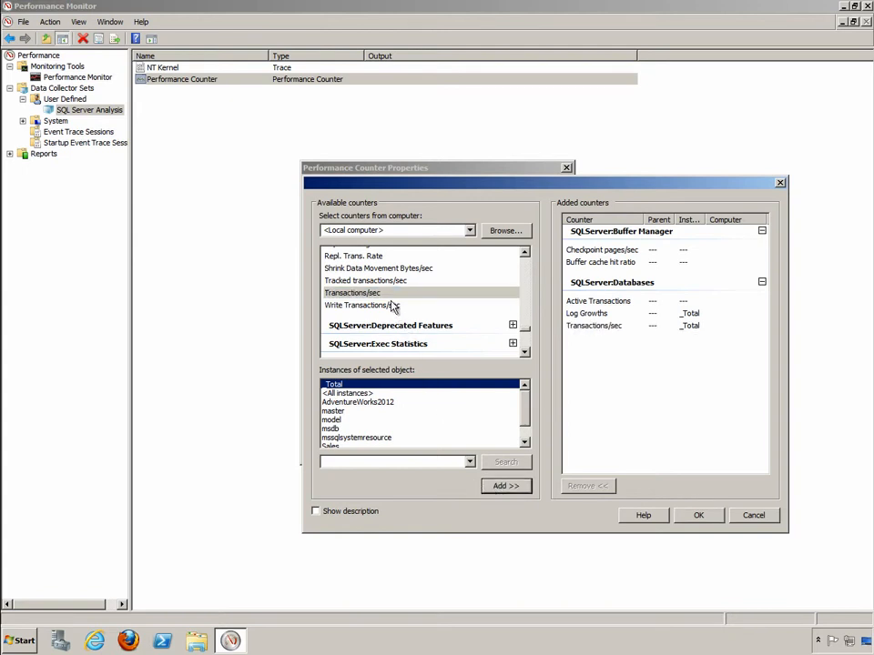
mouse_move(413, 318)
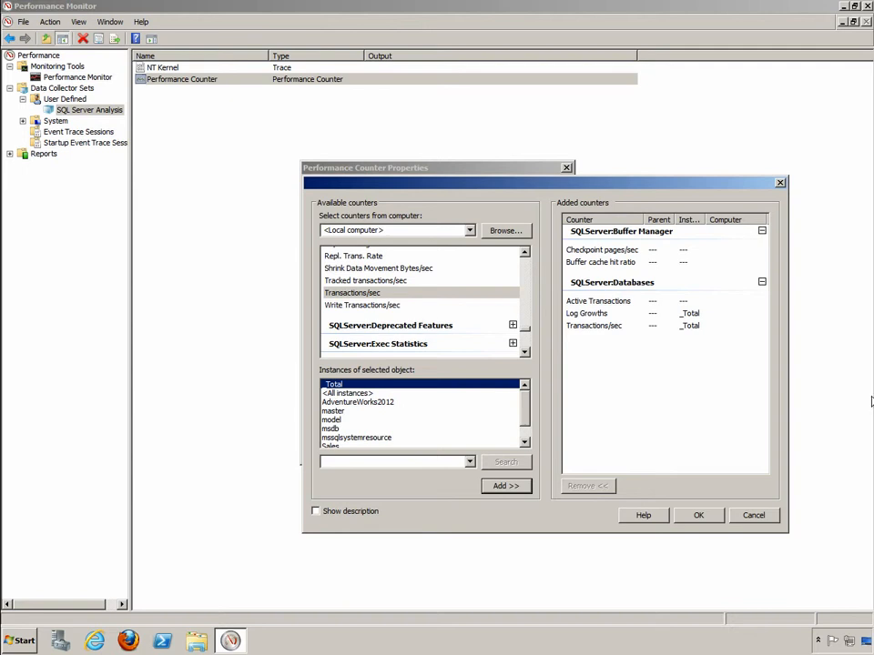
mouse_move(690, 319)
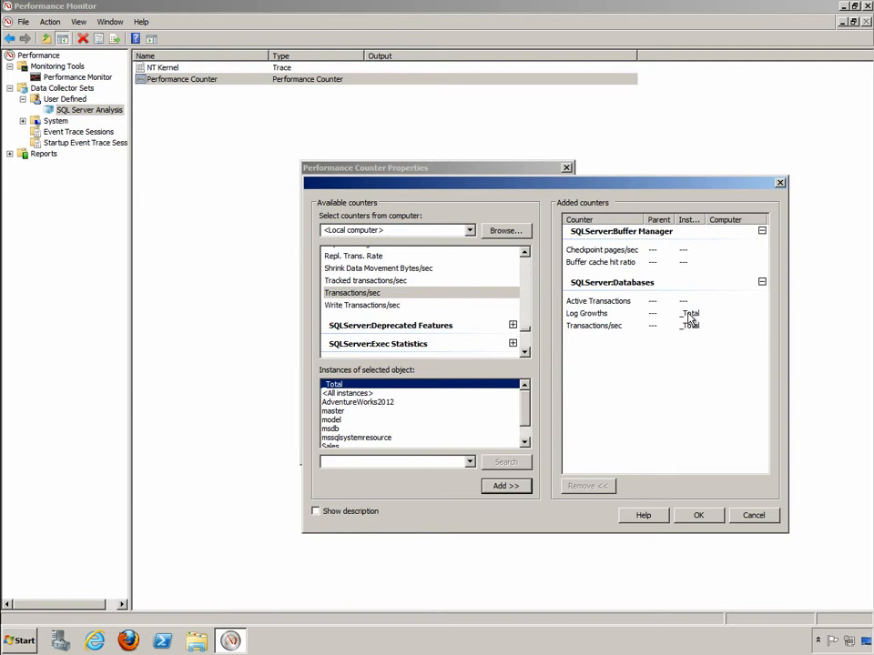
mouse_move(346, 423)
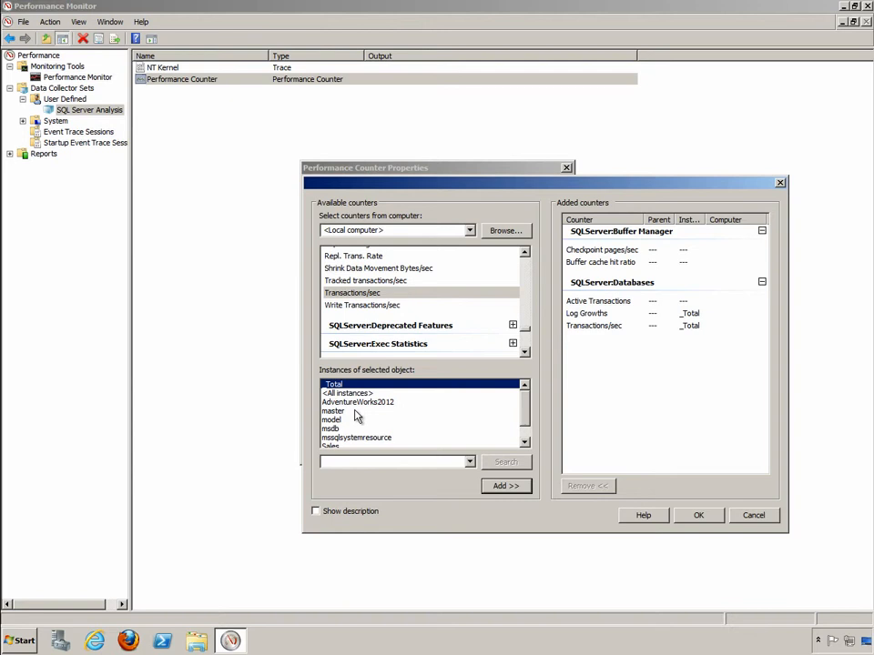
mouse_move(361, 400)
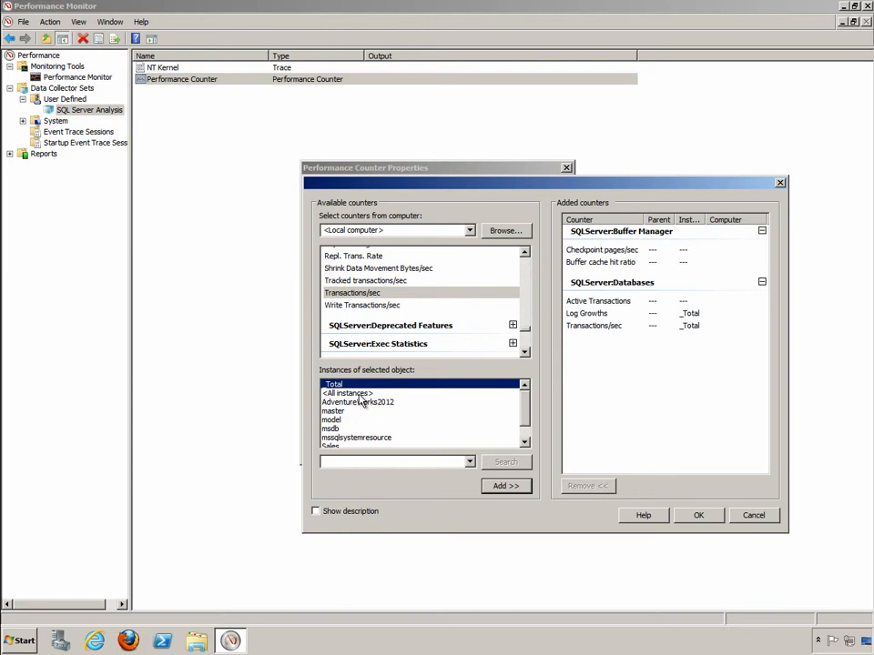
mouse_move(359, 419)
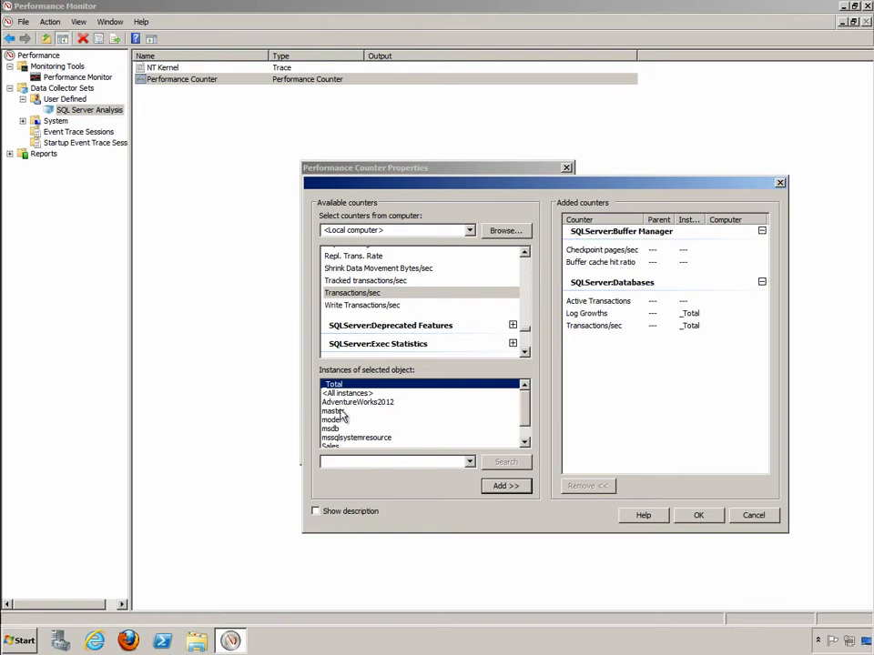
mouse_move(358, 421)
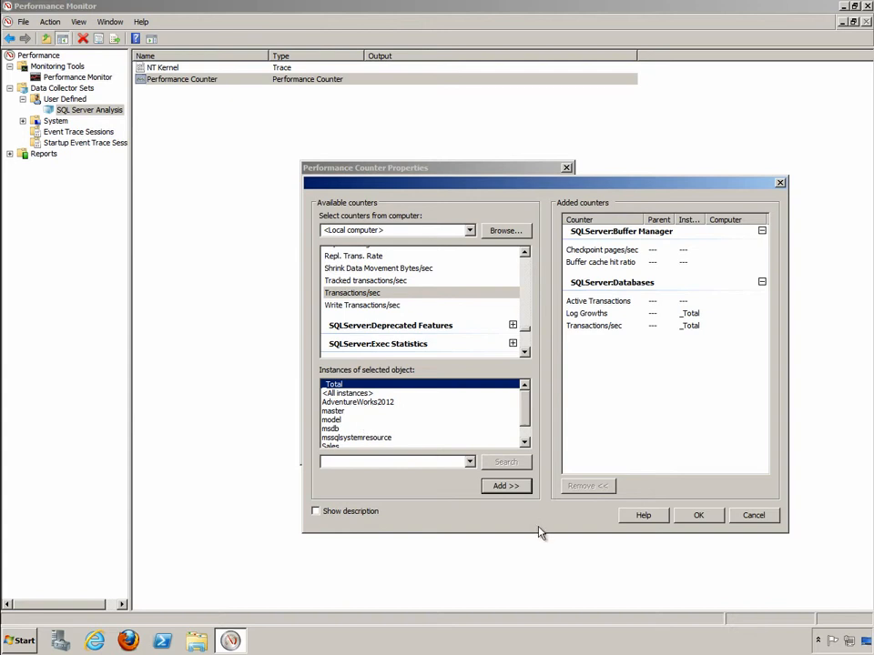
Confirm the chosen counters and switch the collector's log format from Binary to Comma Separated.
left_click(698, 515)
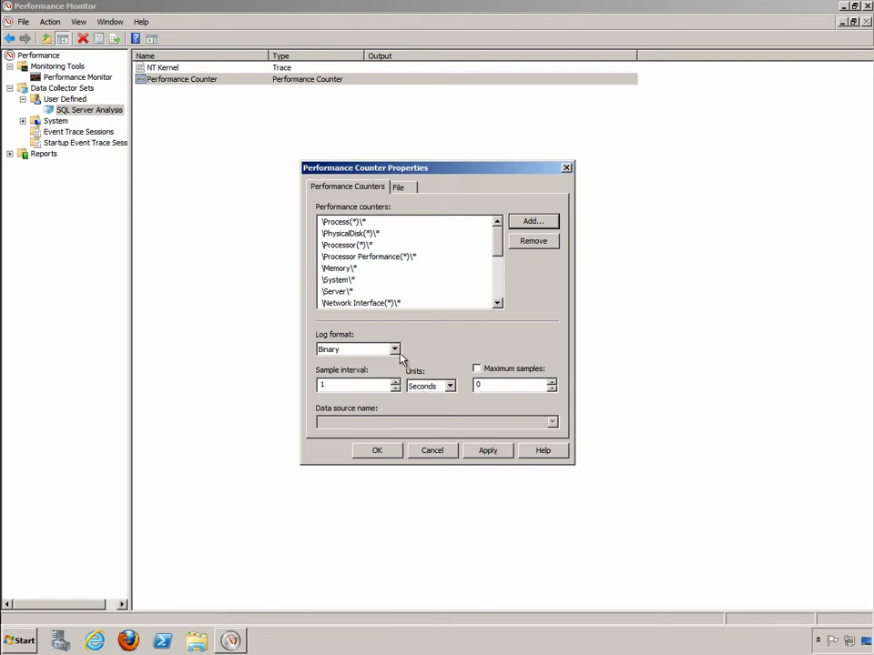
left_click(394, 350)
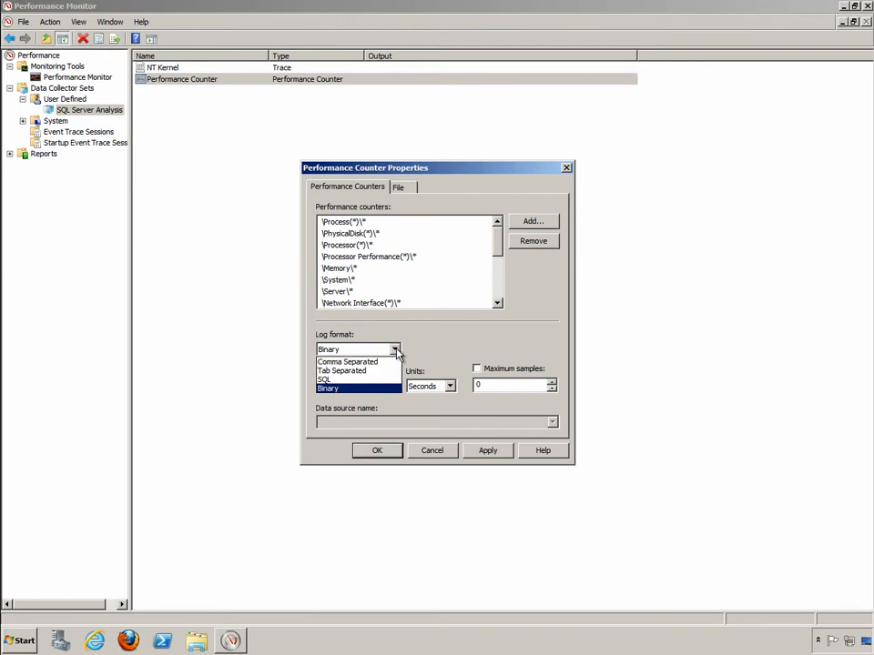
left_click(346, 362)
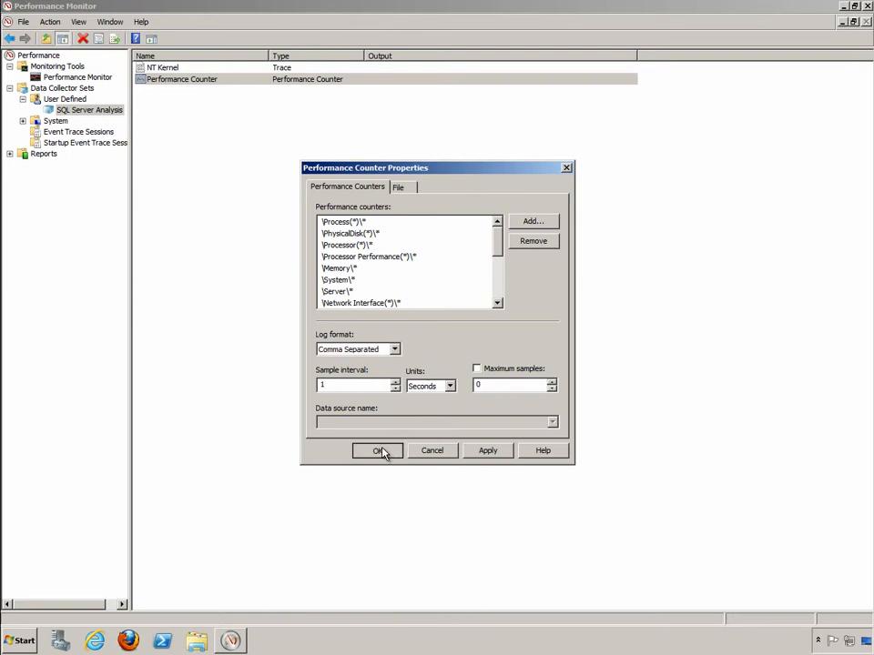
Confirm the Comma Separated log format and close Performance Counter Properties.
left_click(377, 450)
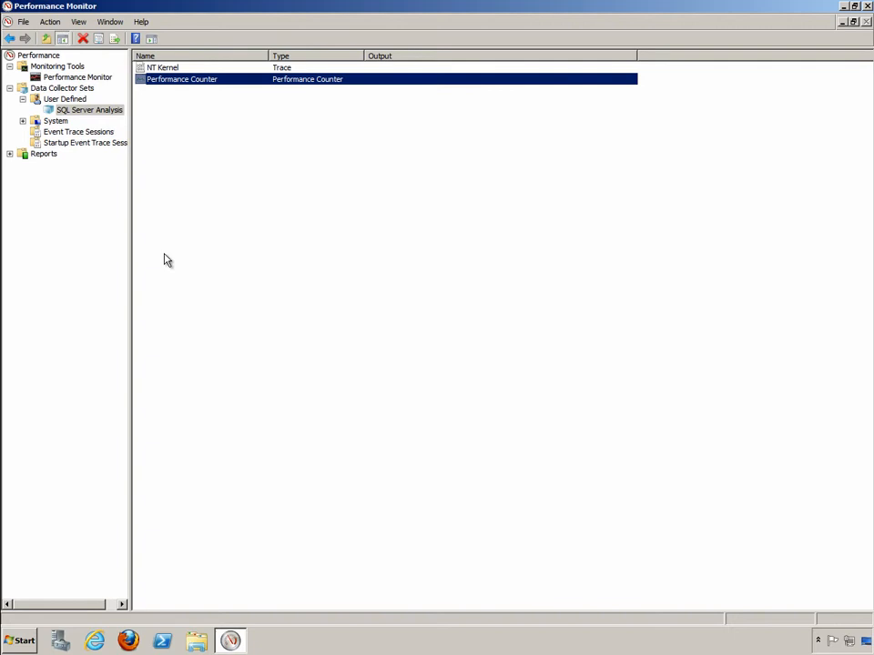
mouse_move(115, 155)
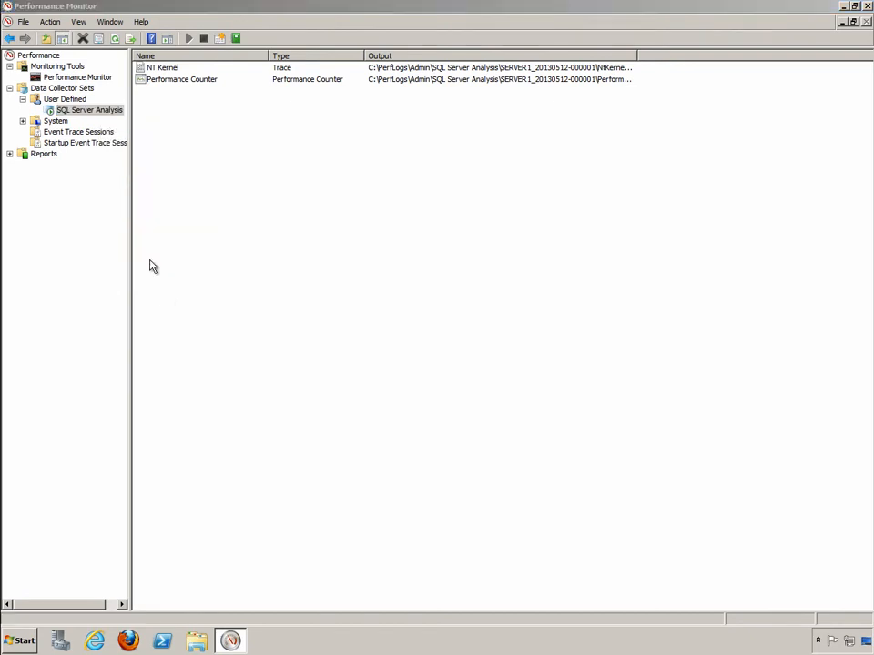
double_click(88, 110)
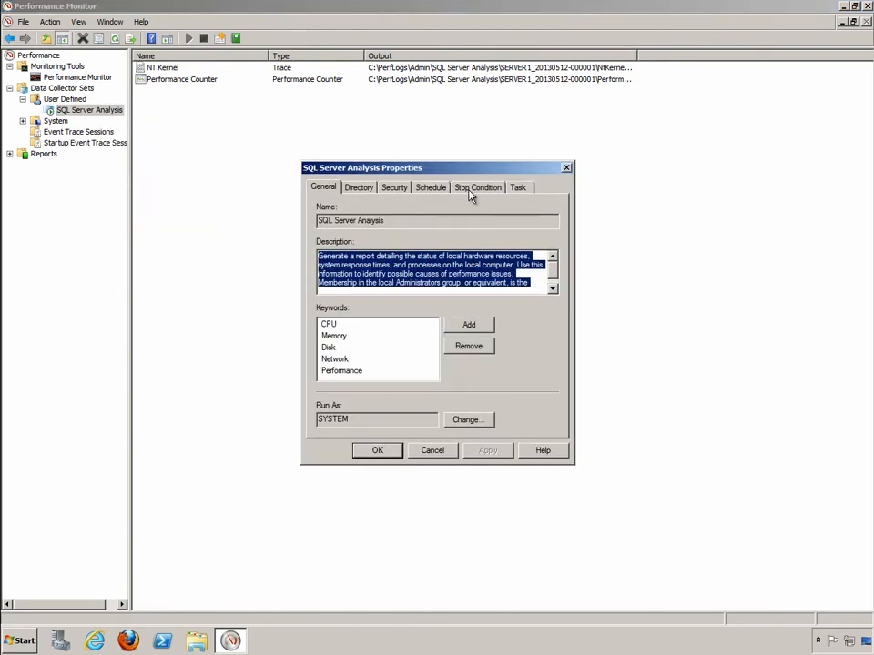
left_click(477, 188)
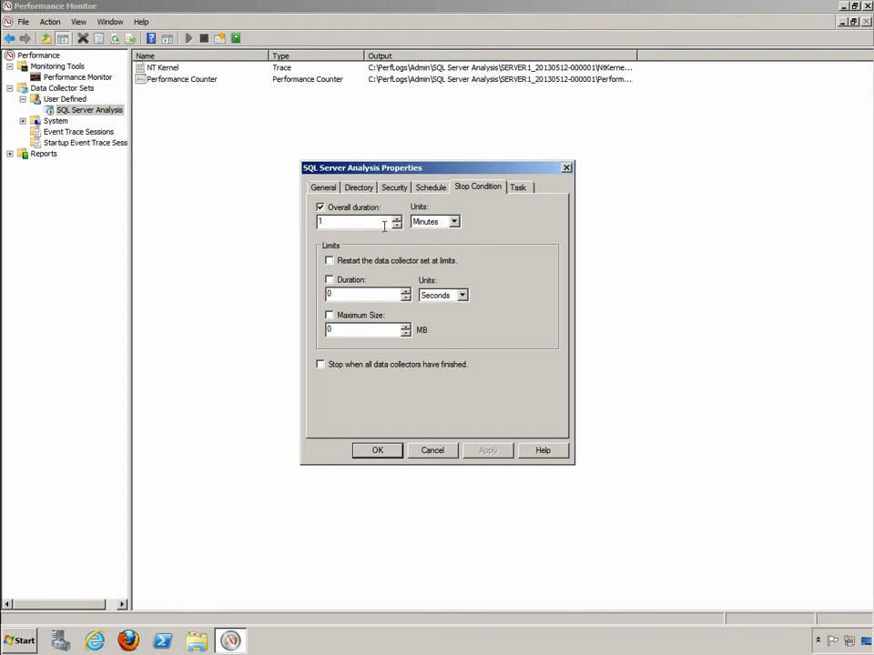
left_click(356, 187)
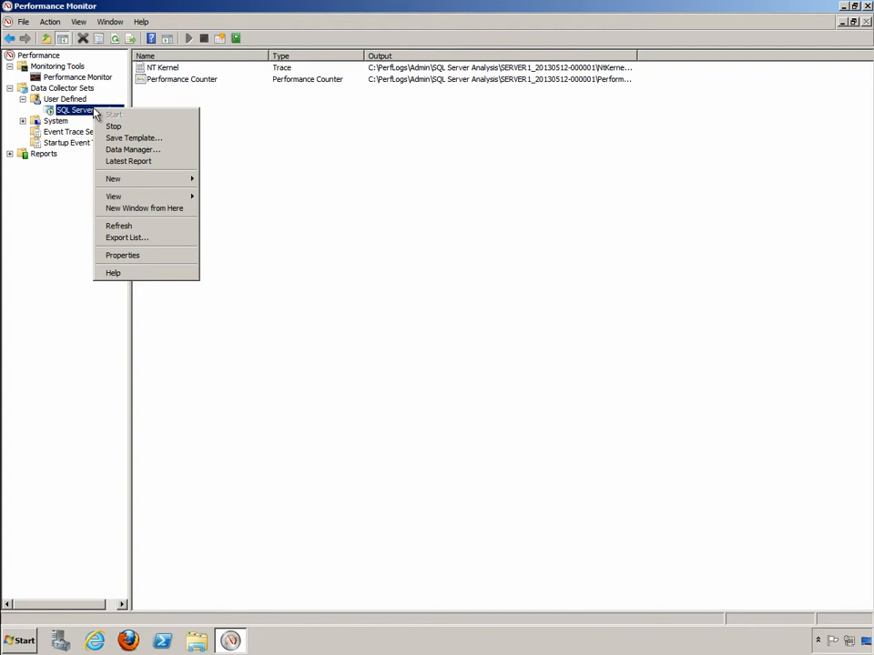
Open Data Manager for SQL Server Analysis and review its Rules and Actions tabs.
left_click(133, 149)
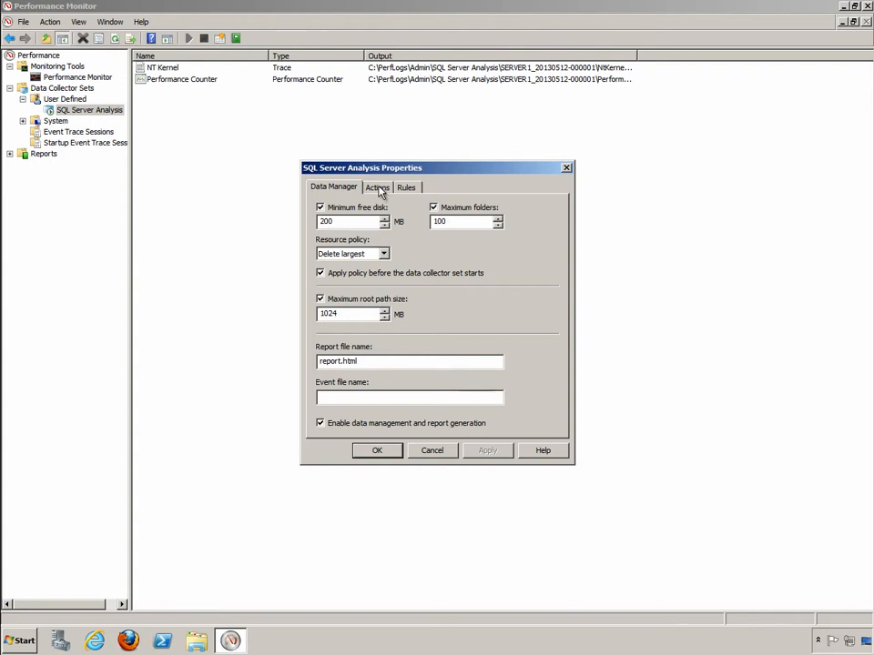
left_click(406, 187)
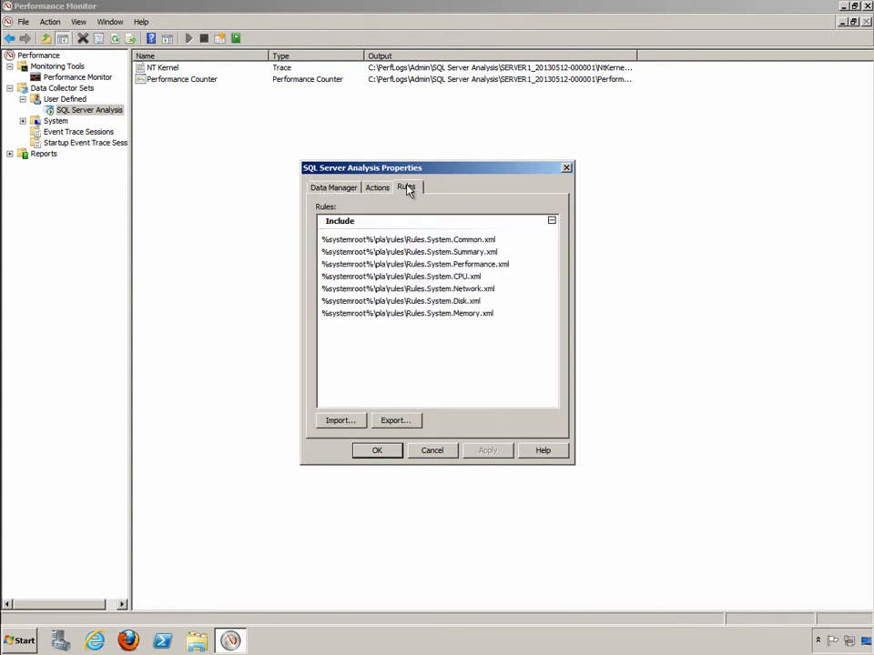
mouse_move(376, 187)
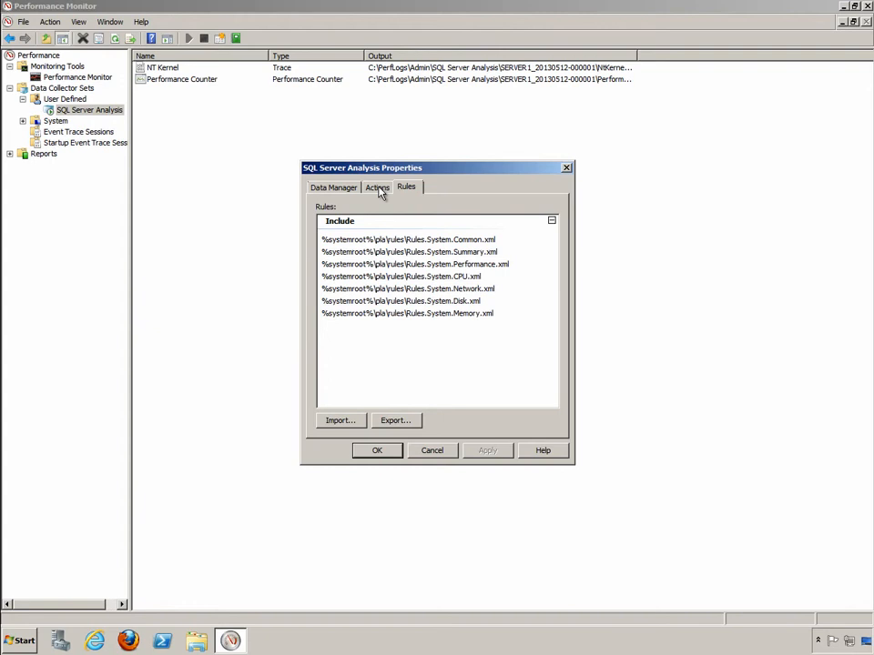
left_click(377, 186)
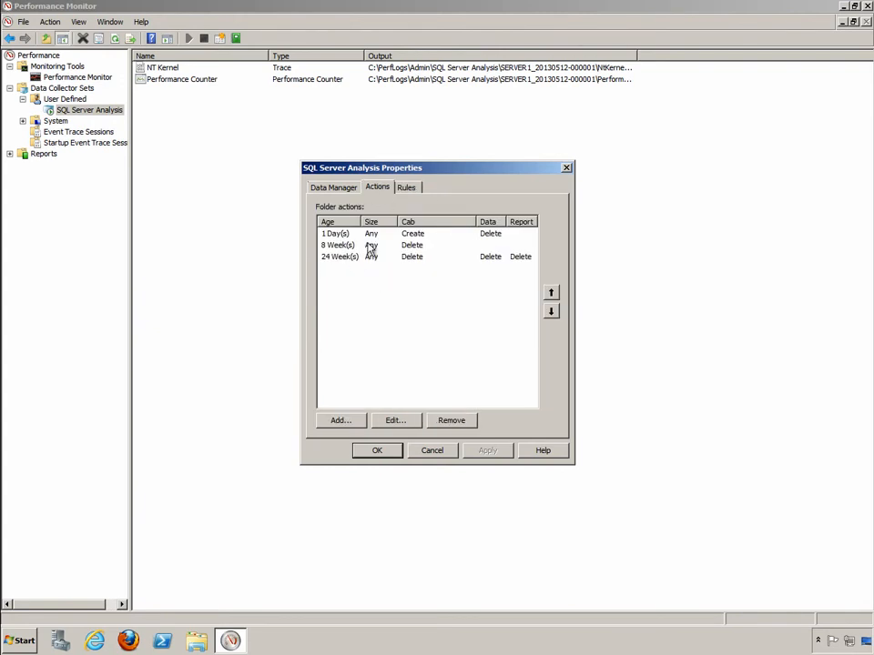
mouse_move(437, 265)
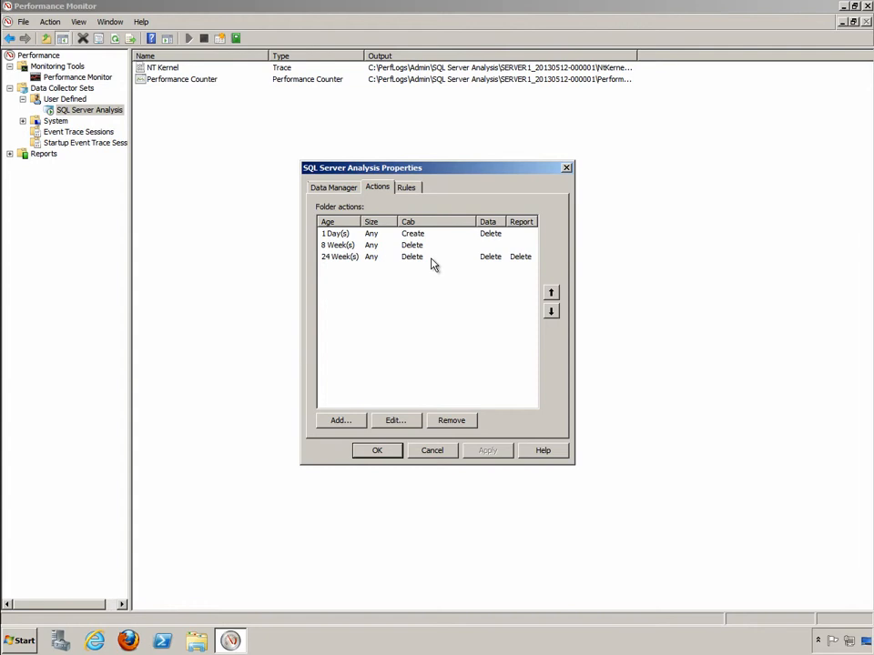
mouse_move(458, 393)
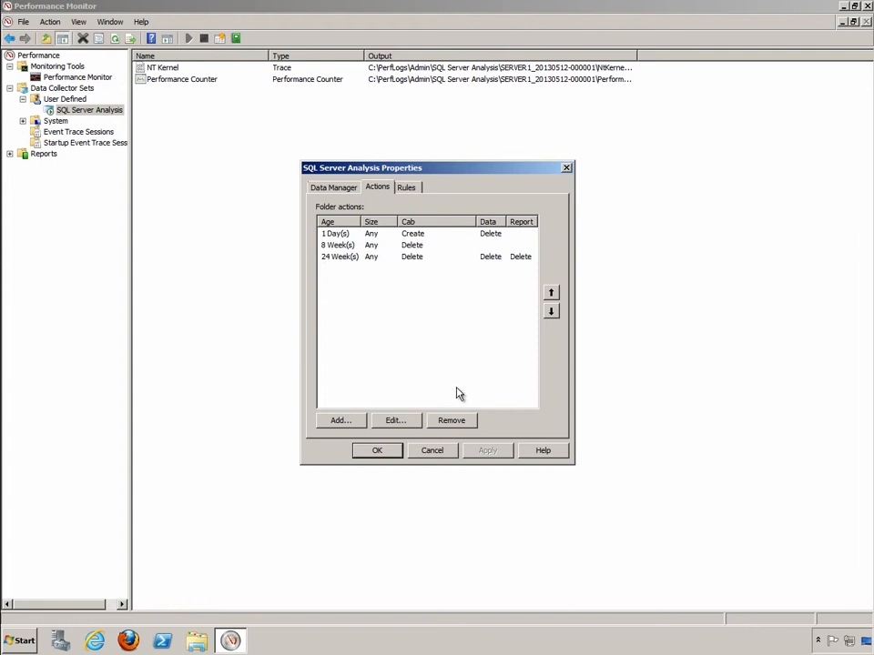
mouse_move(433, 451)
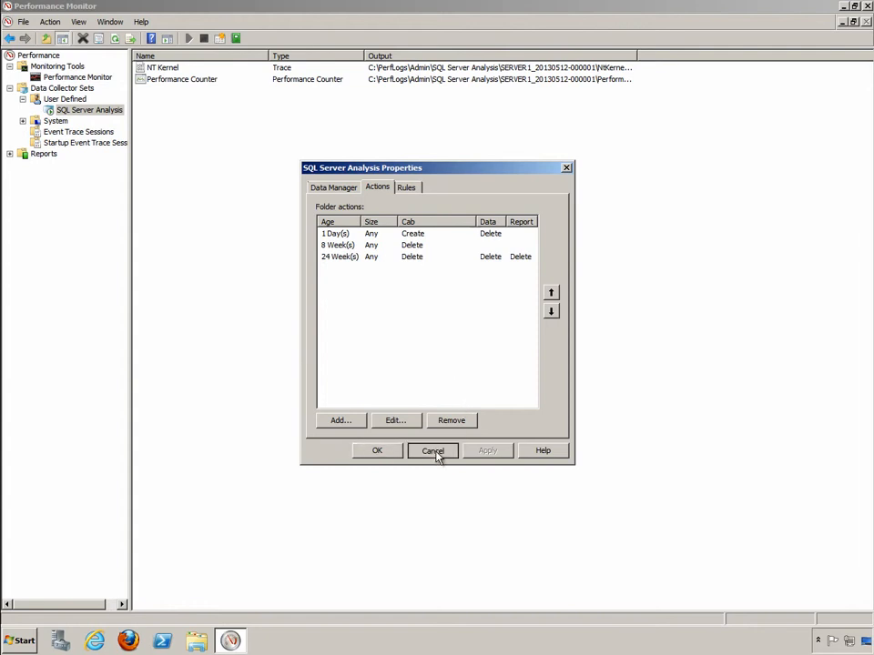
left_click(432, 451)
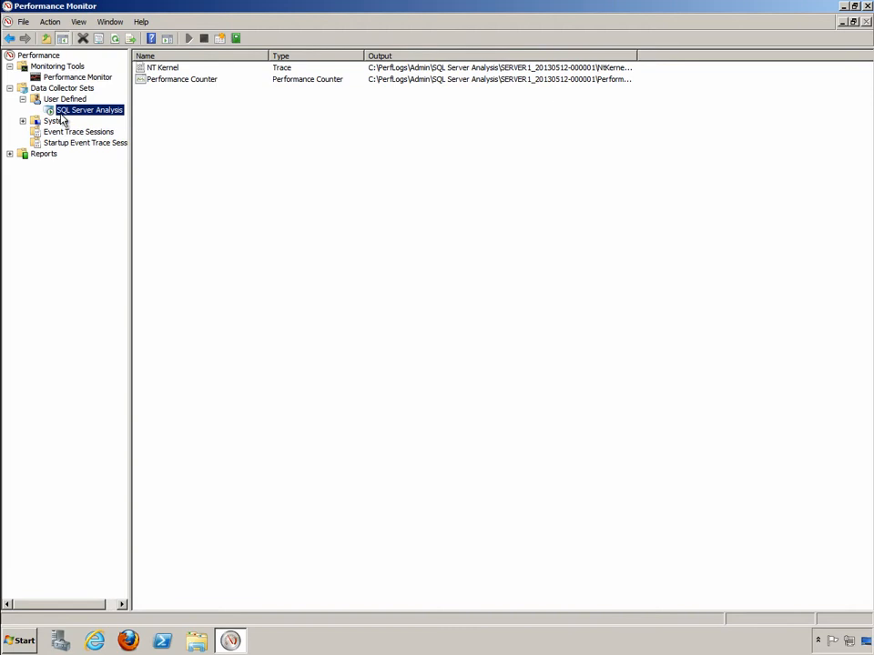
left_click(44, 152)
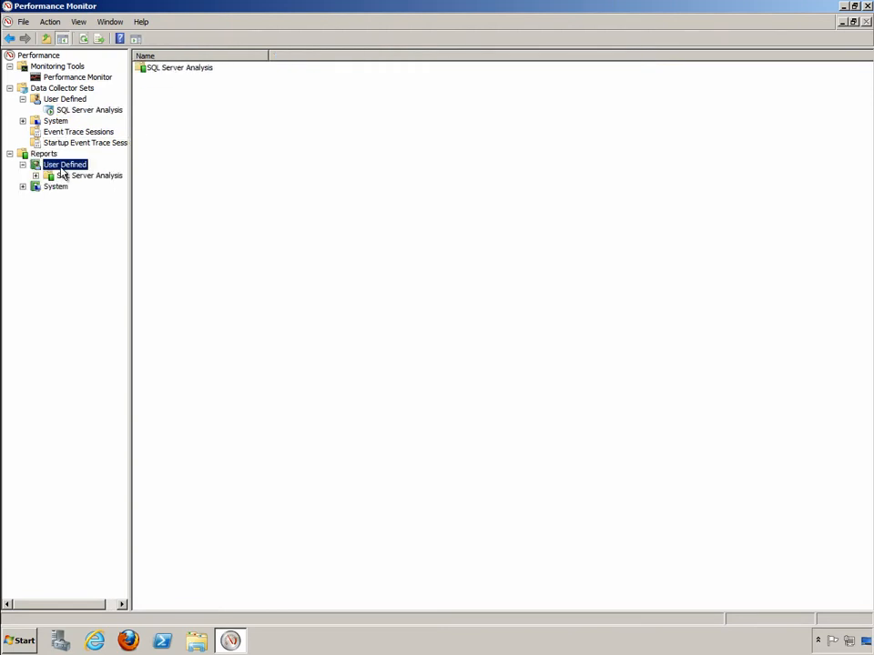
left_click(89, 174)
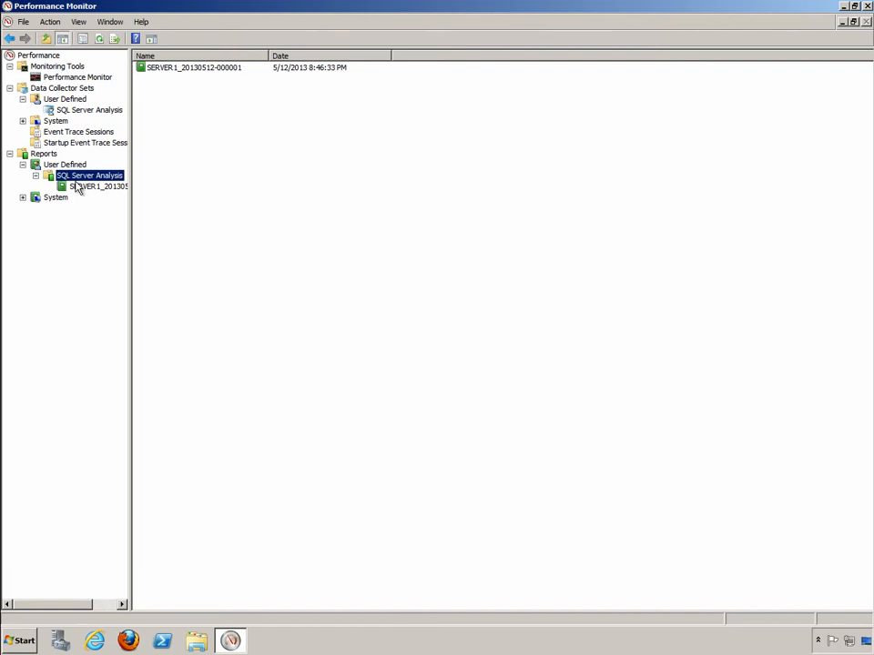
left_click(100, 186)
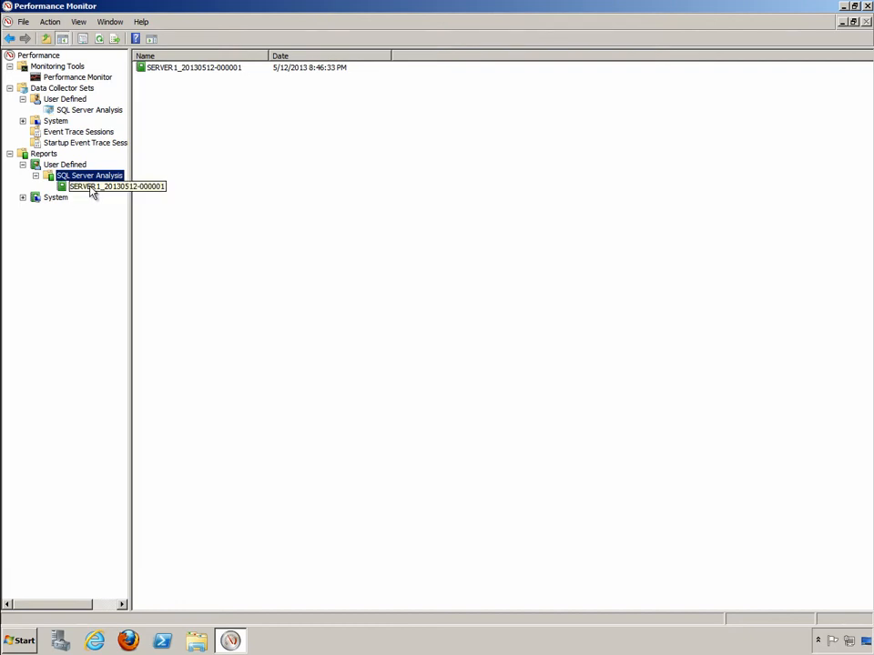
left_click(88, 110)
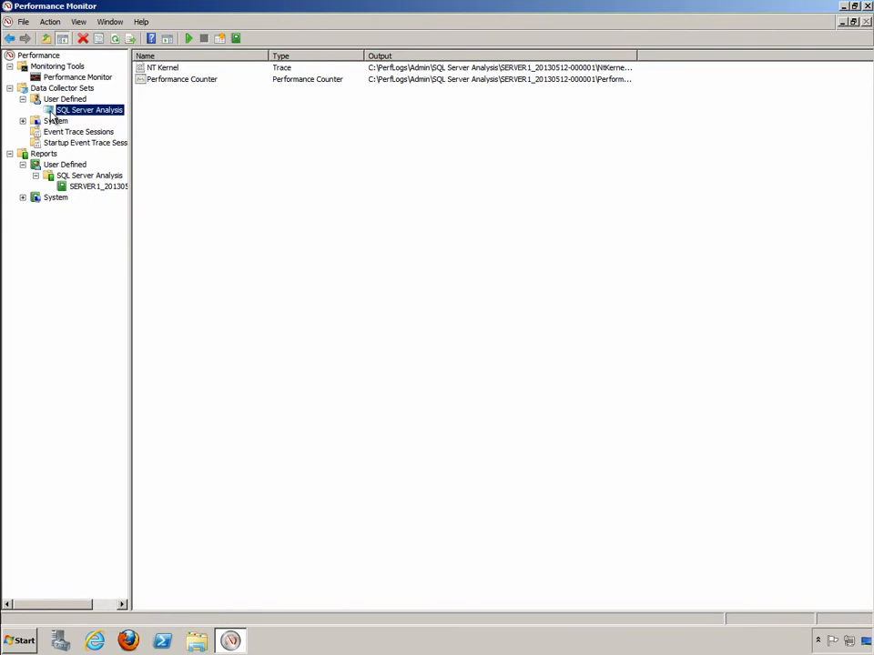
left_click(117, 185)
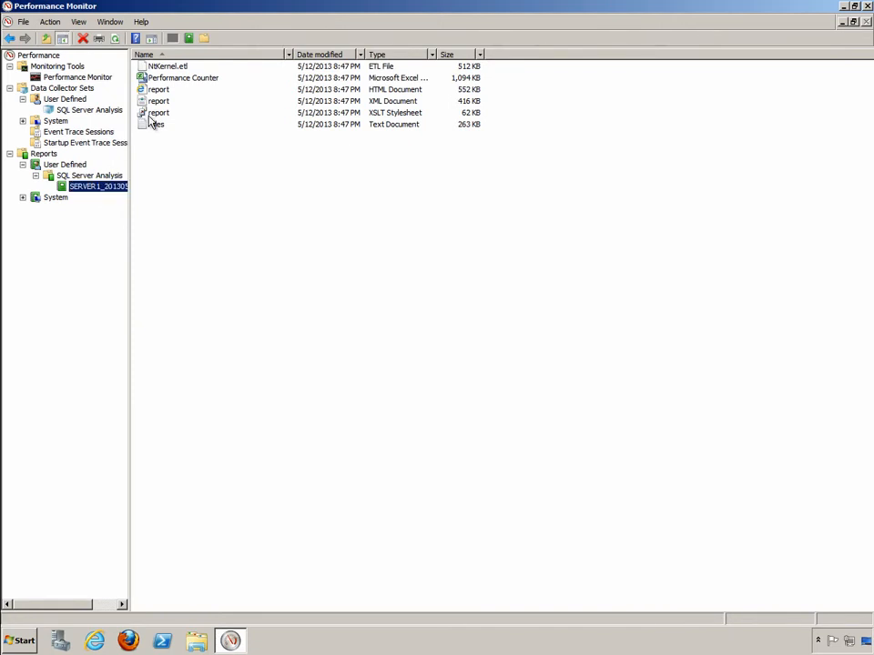
left_click(159, 89)
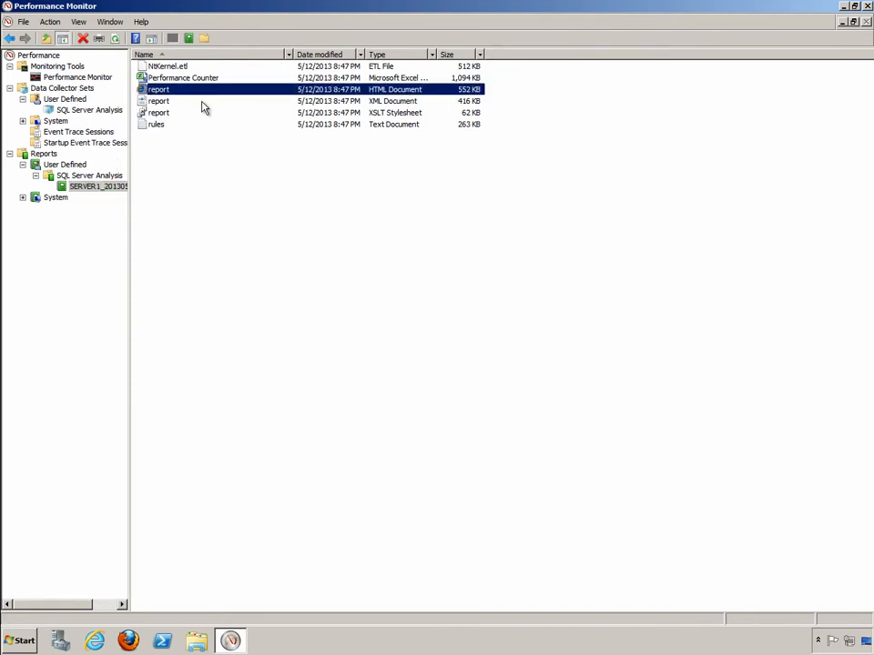
Open the HTML report in Internet Explorer and toggle the CPU Services section.
double_click(158, 89)
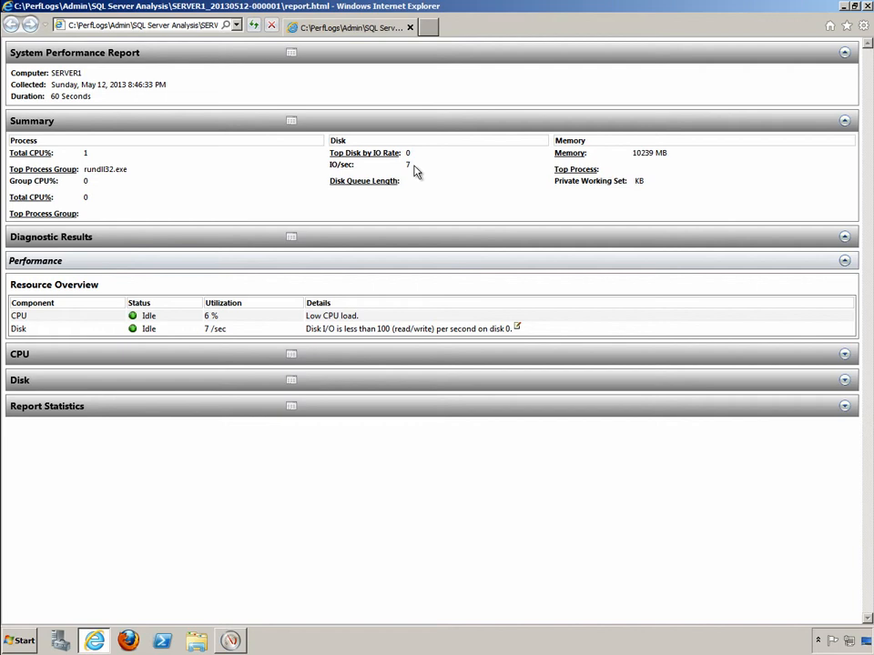
mouse_move(411, 180)
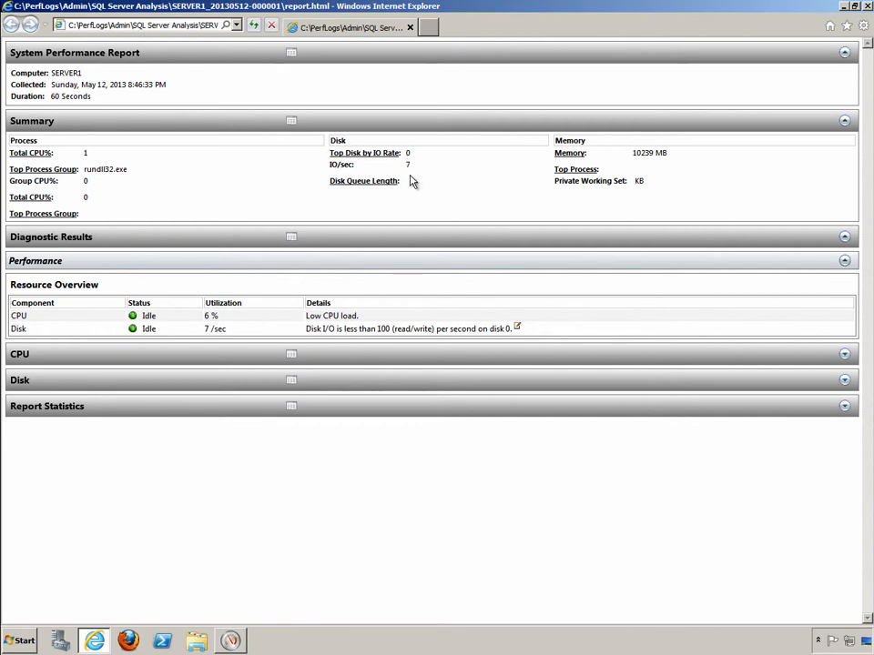
mouse_move(418, 185)
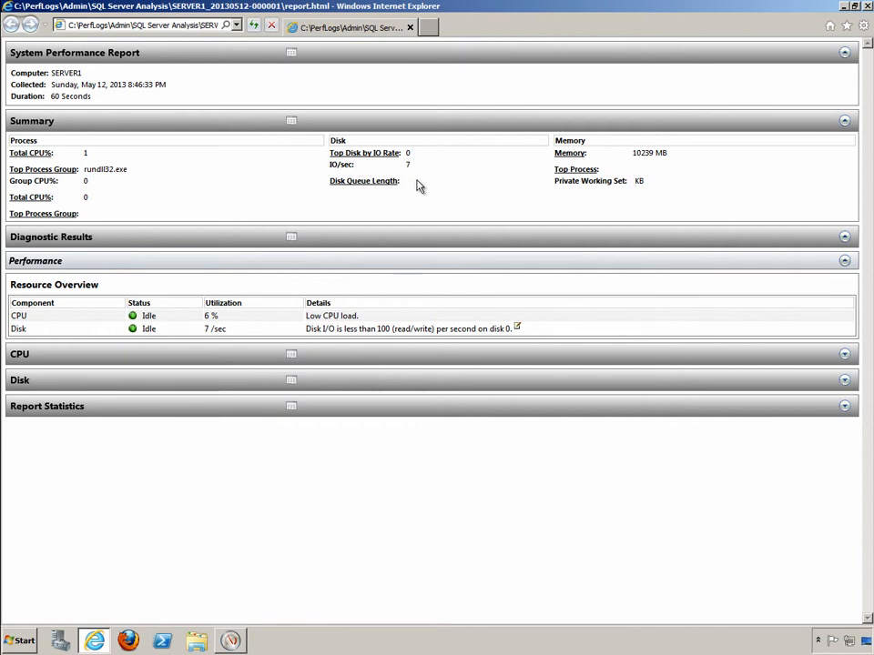
mouse_move(203, 325)
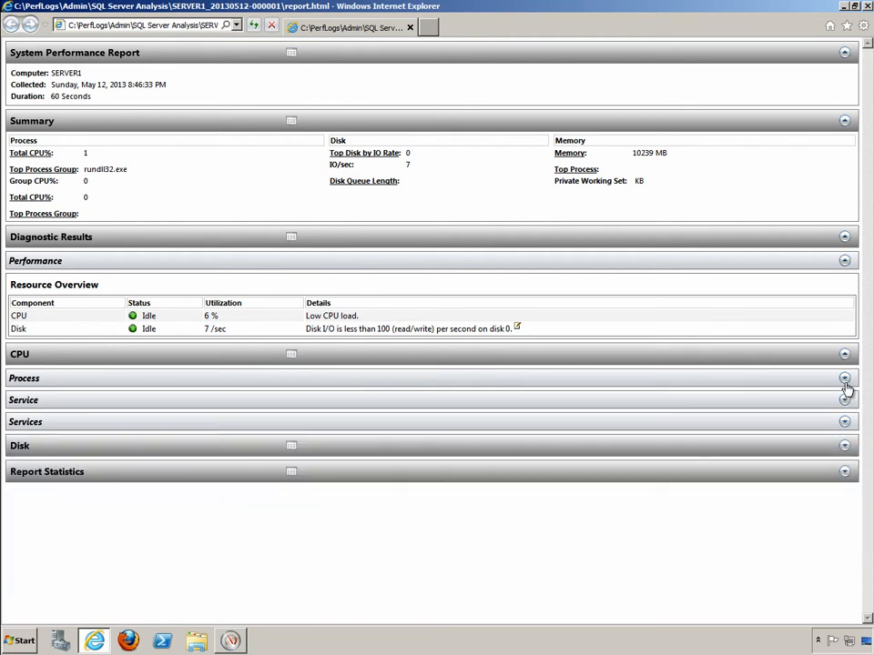
left_click(844, 400)
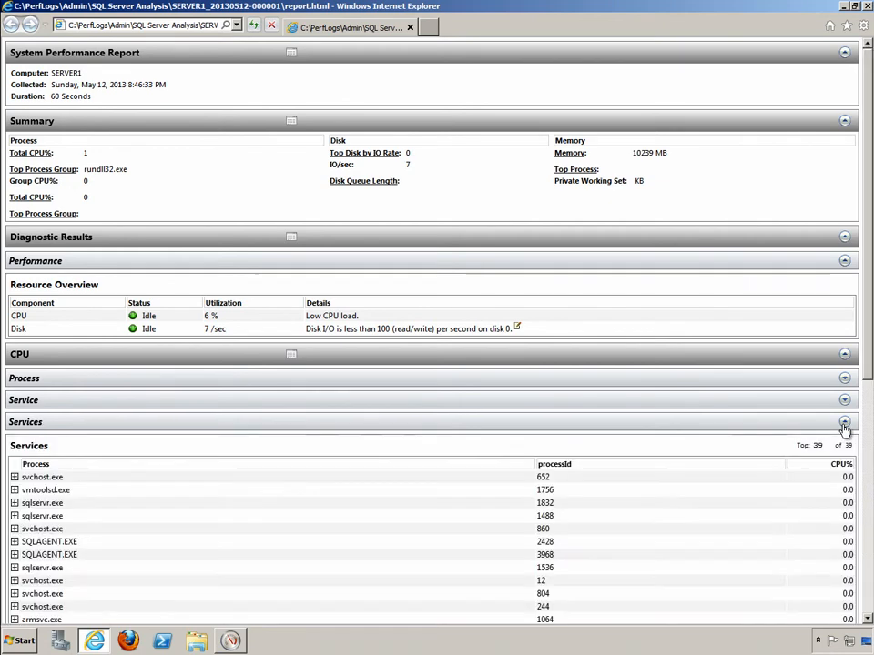
scroll("down", 3)
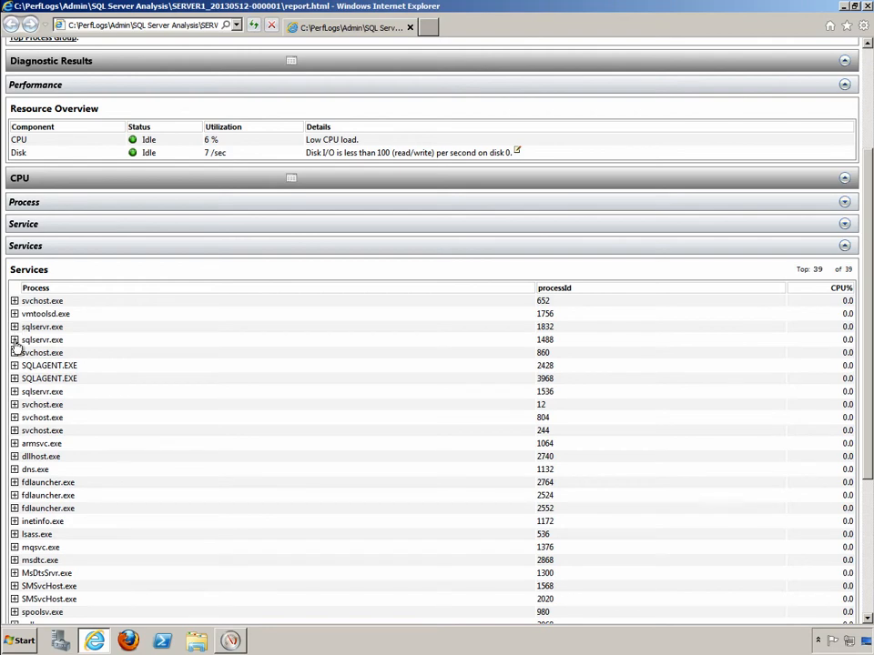
left_click(15, 340)
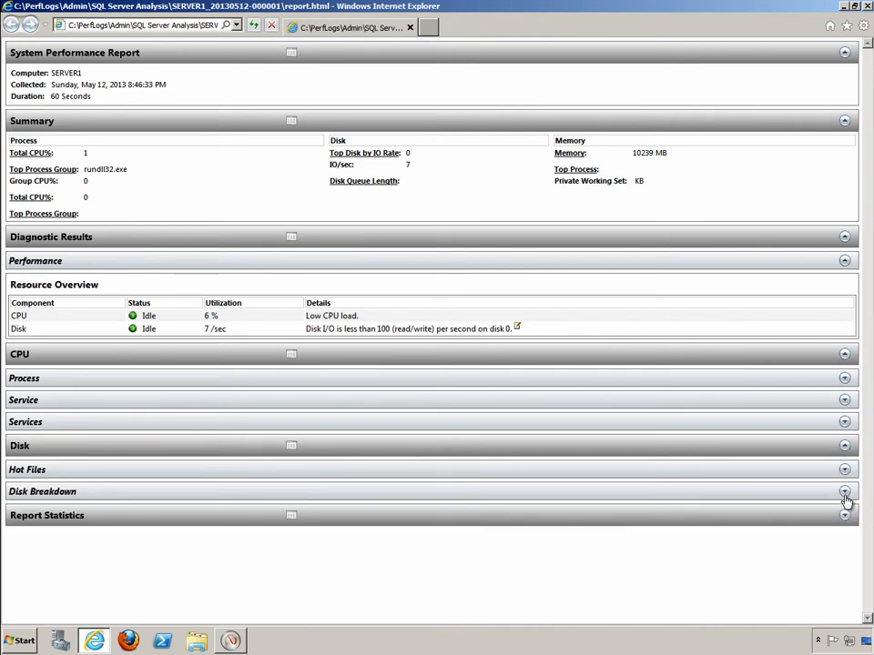
Expand Disk Breakdown for disk 0, then collapse the Report Statistics section.
left_click(842, 491)
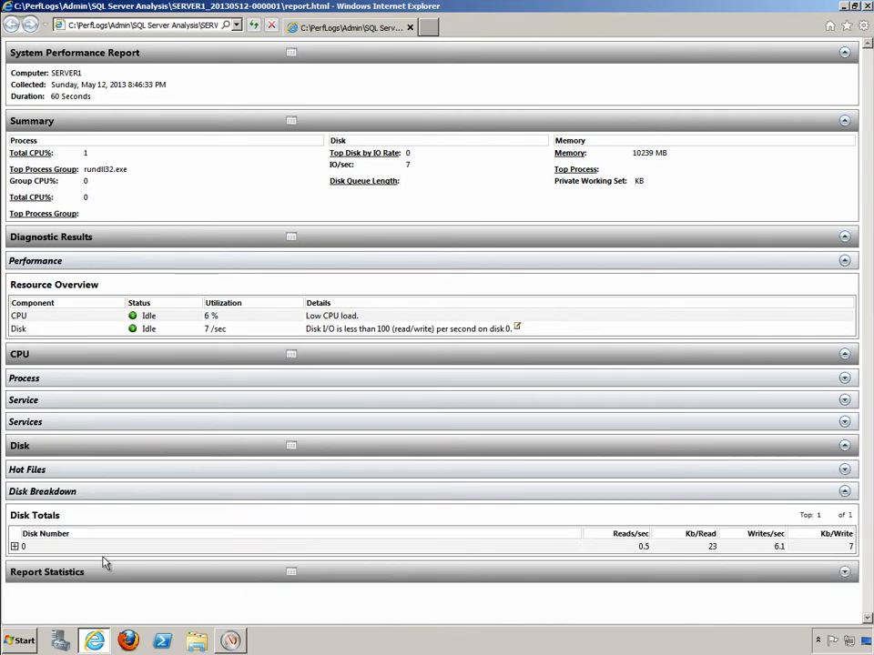
left_click(13, 546)
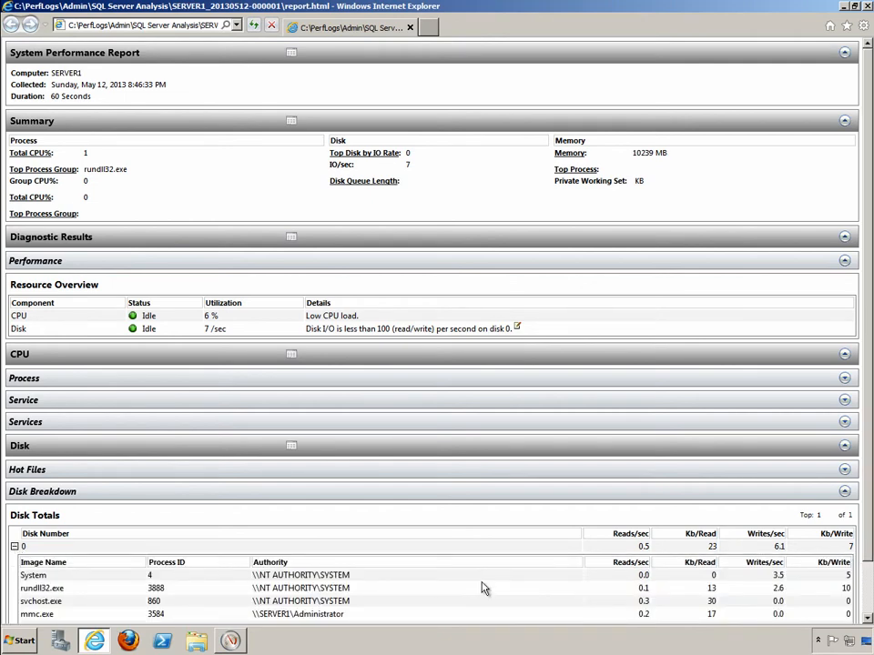
scroll("down", 3)
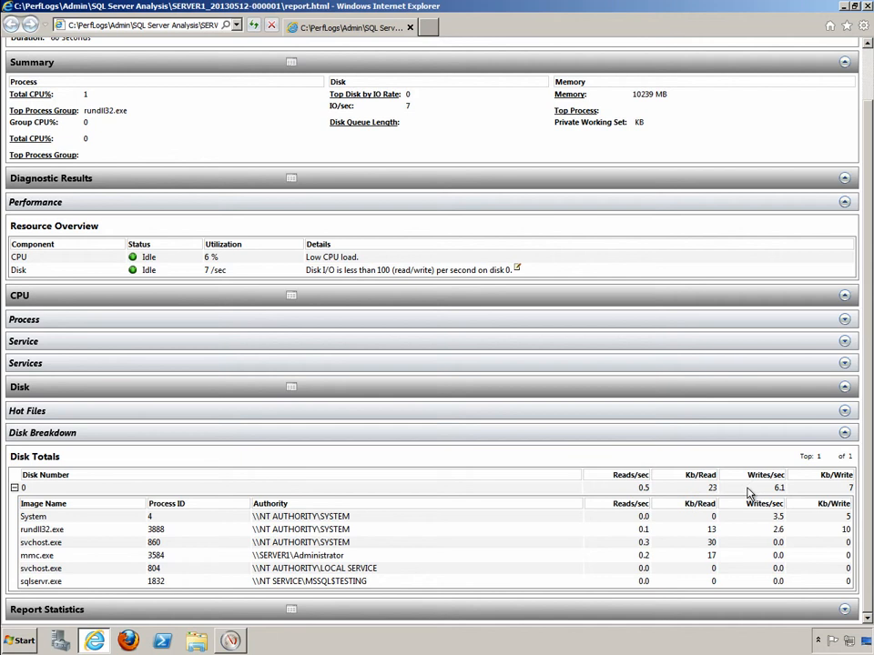
mouse_move(833, 491)
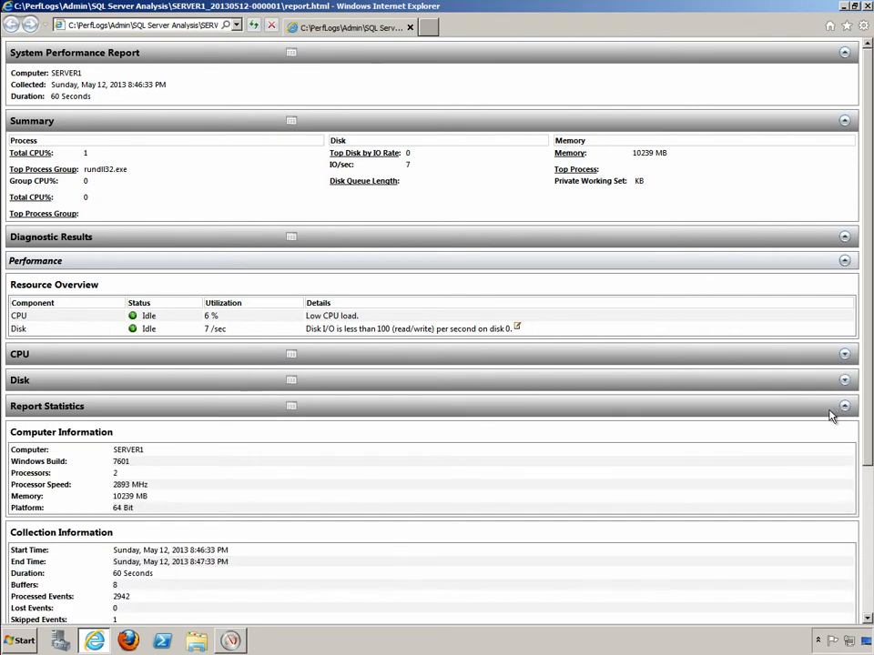
scroll("down", 3)
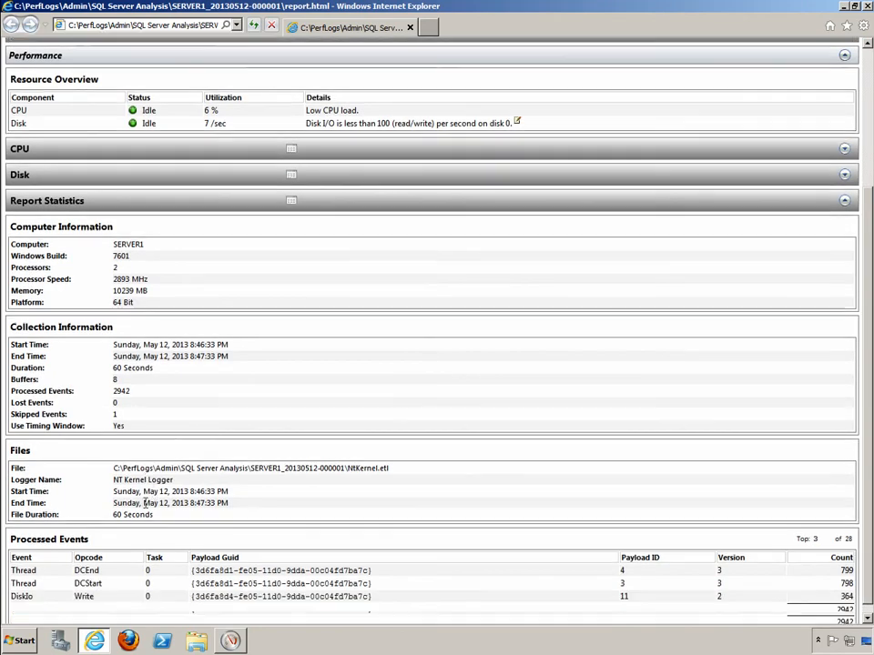
scroll("up", 3)
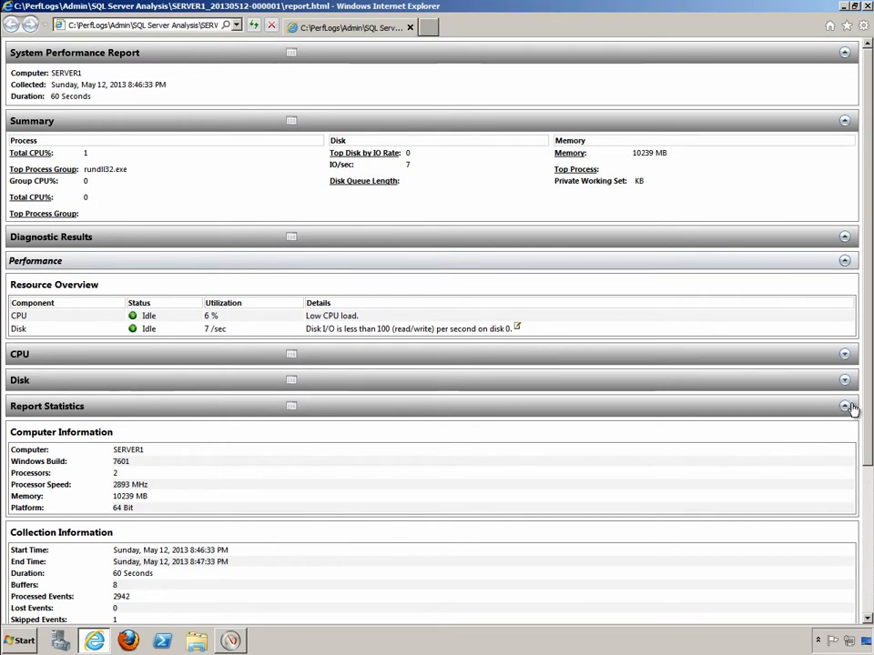
left_click(844, 406)
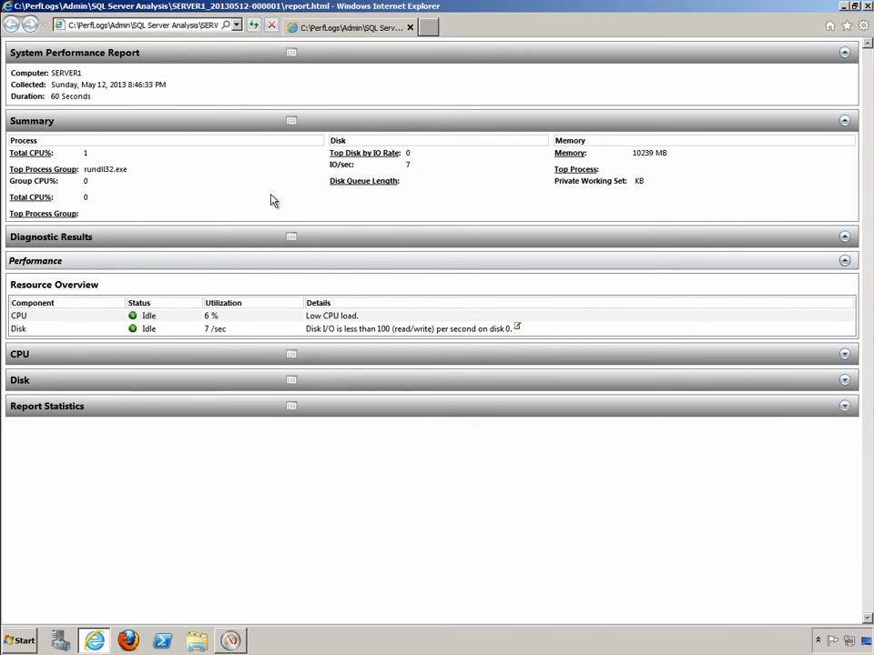
mouse_move(487, 73)
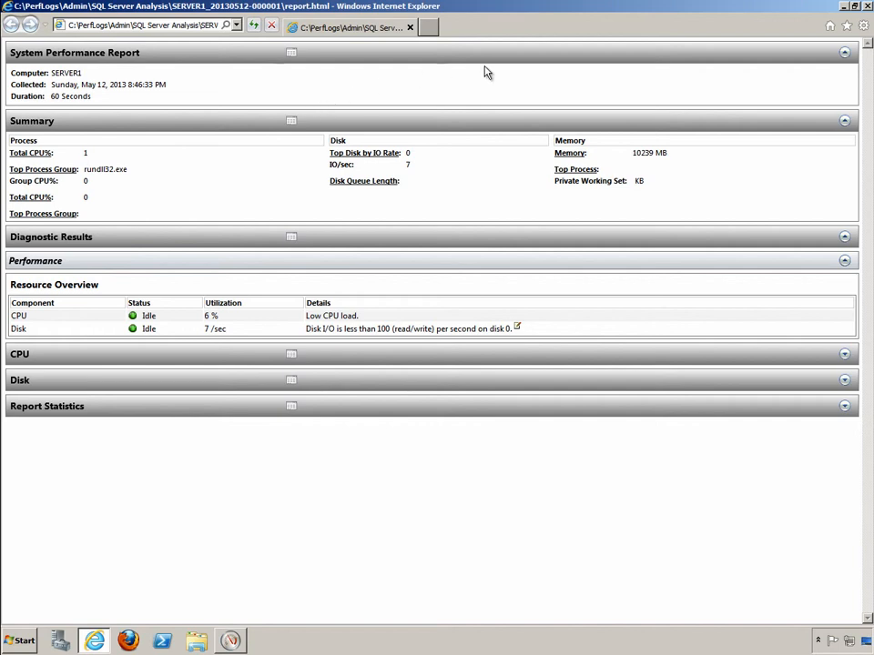
mouse_move(865, 11)
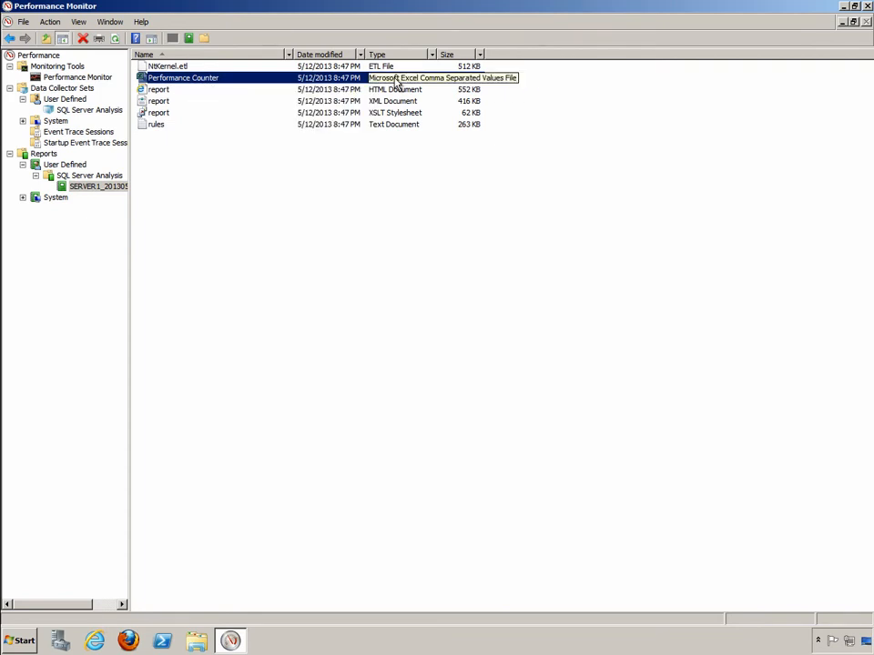
mouse_move(250, 82)
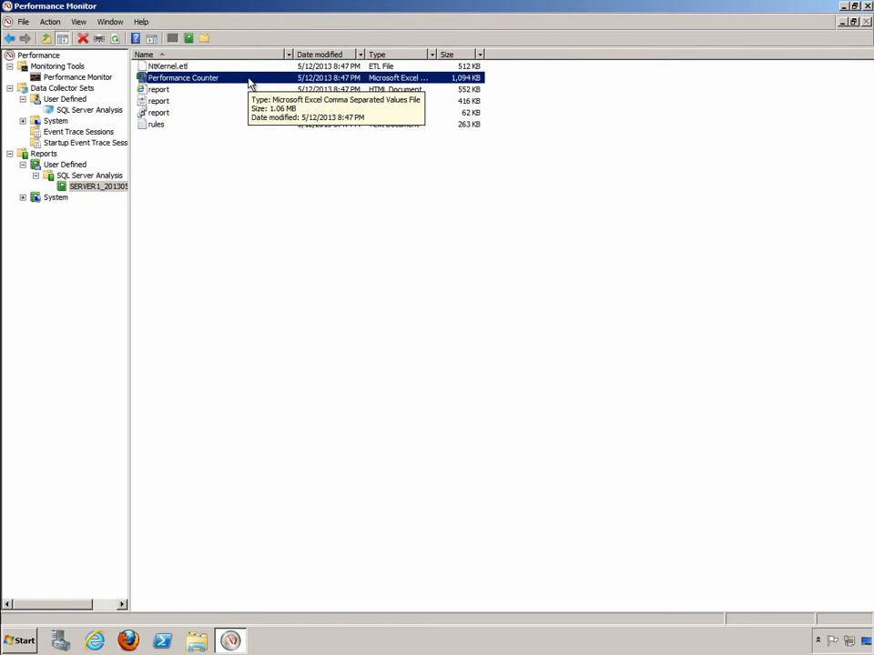
mouse_move(218, 82)
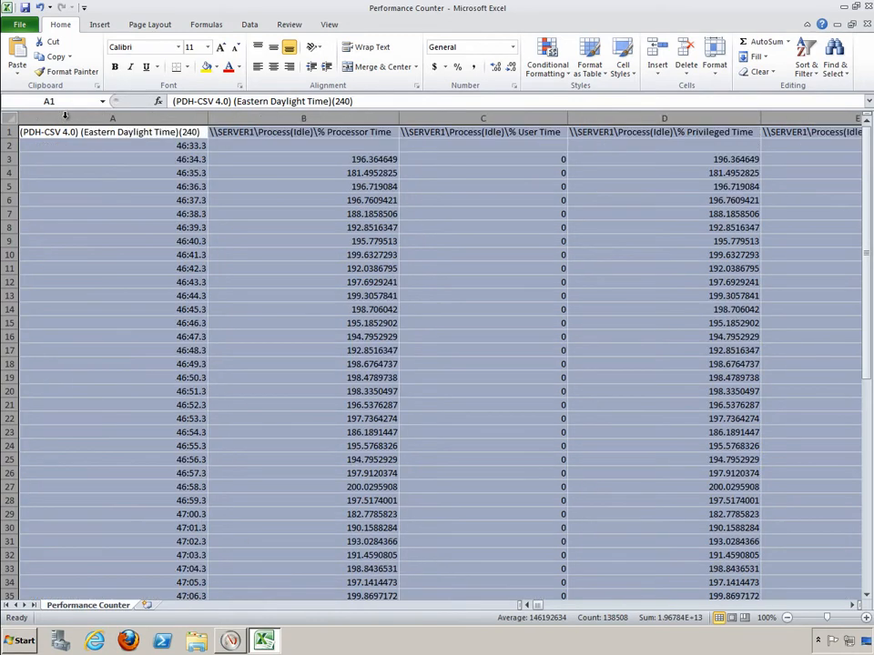
left_click(303, 132)
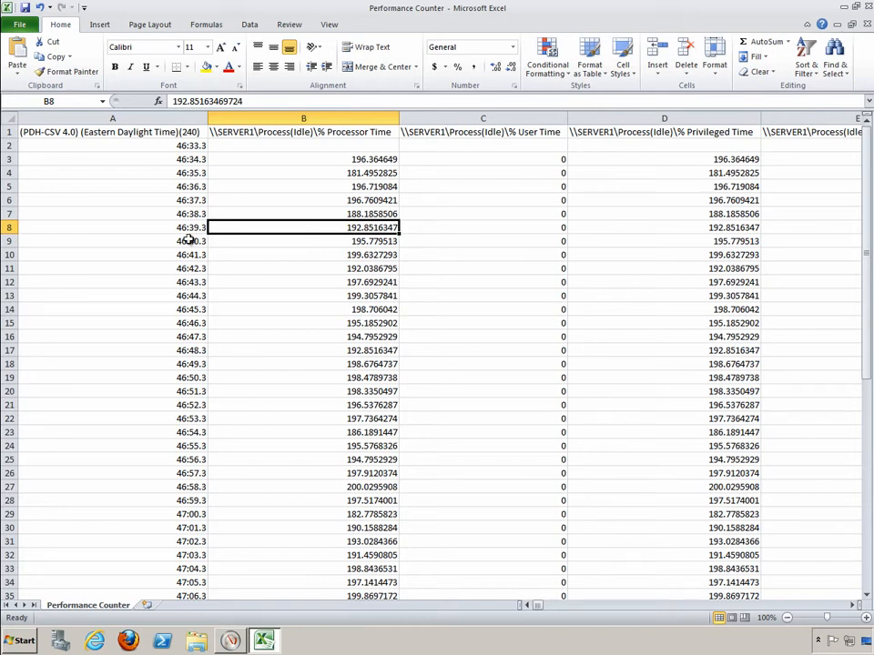
left_click(303, 240)
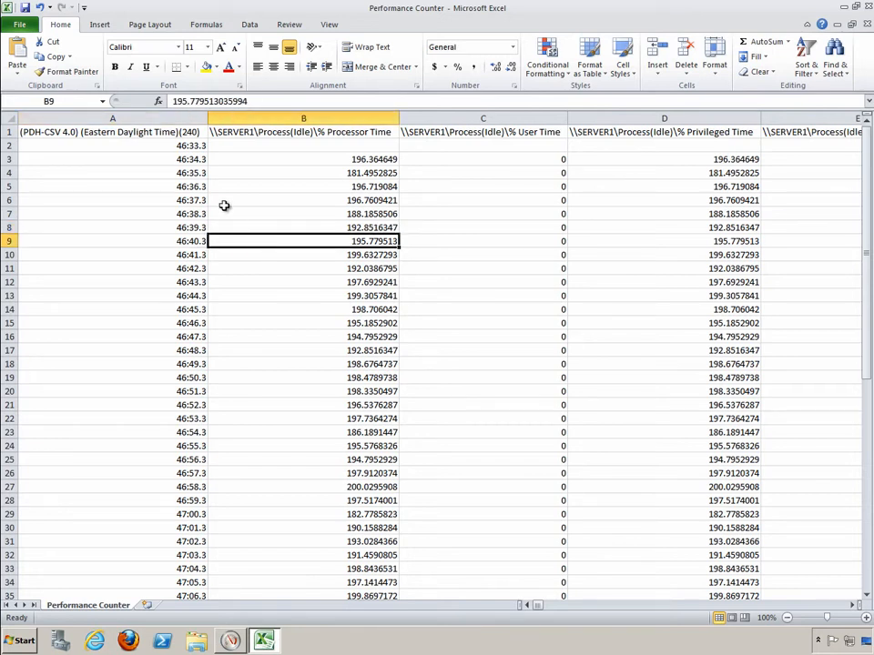
mouse_move(179, 145)
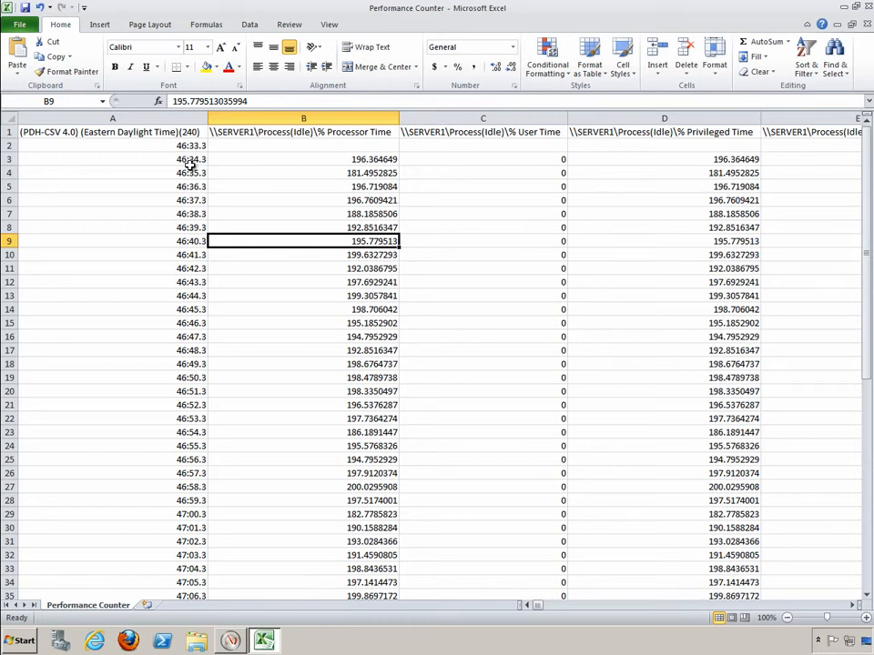
mouse_move(436, 211)
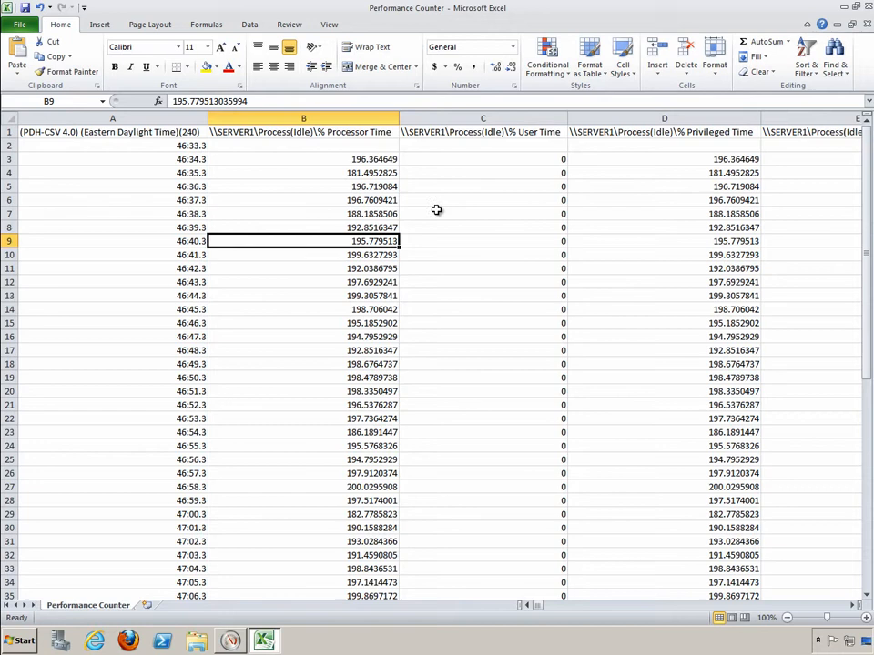
mouse_move(338, 140)
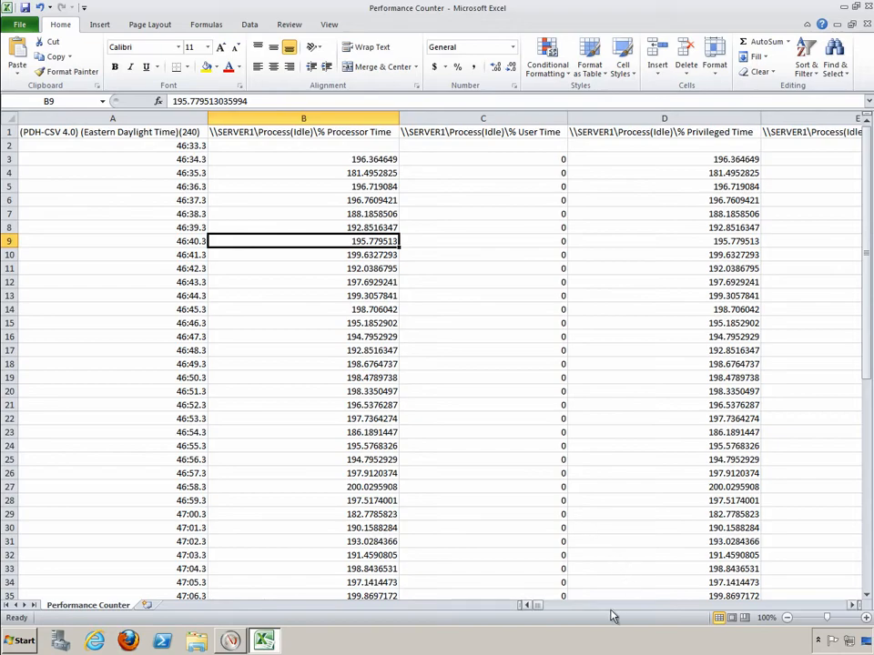
Inspect the nonzero Transactions/sec values in CGW12 and CGW32 in the sheet's last columns.
scroll("right", 3)
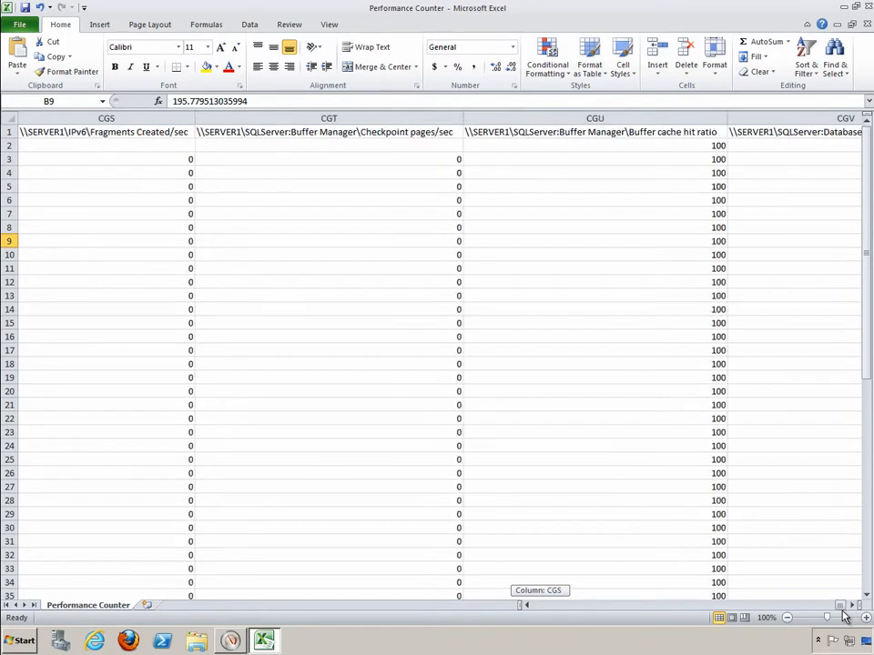
scroll("right", 3)
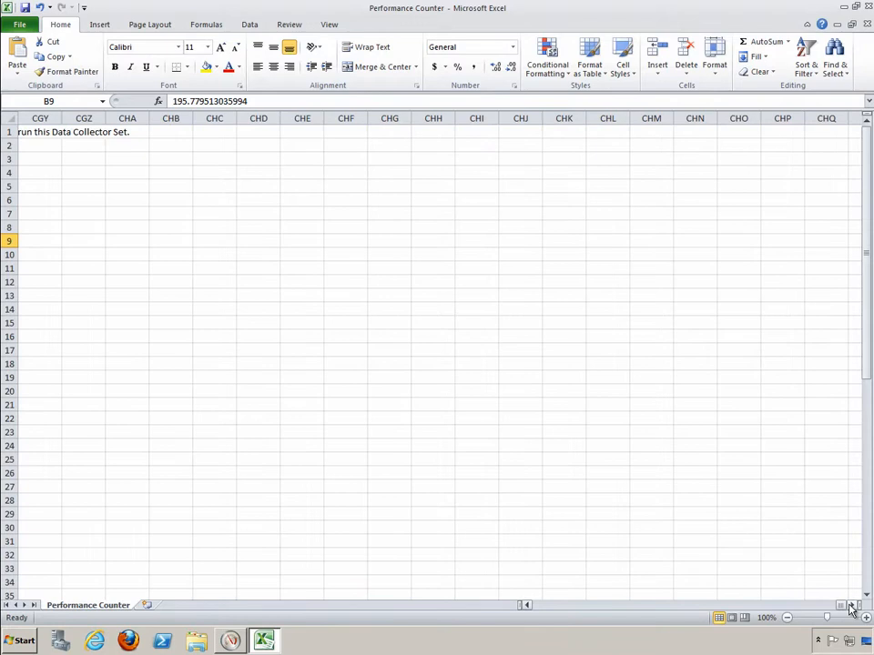
left_click(526, 605)
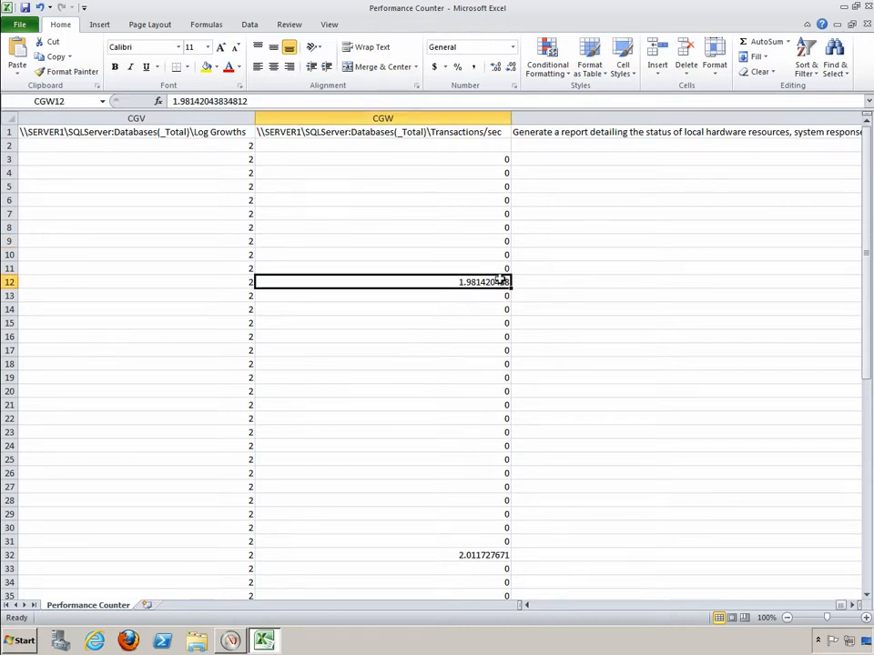
left_click(474, 555)
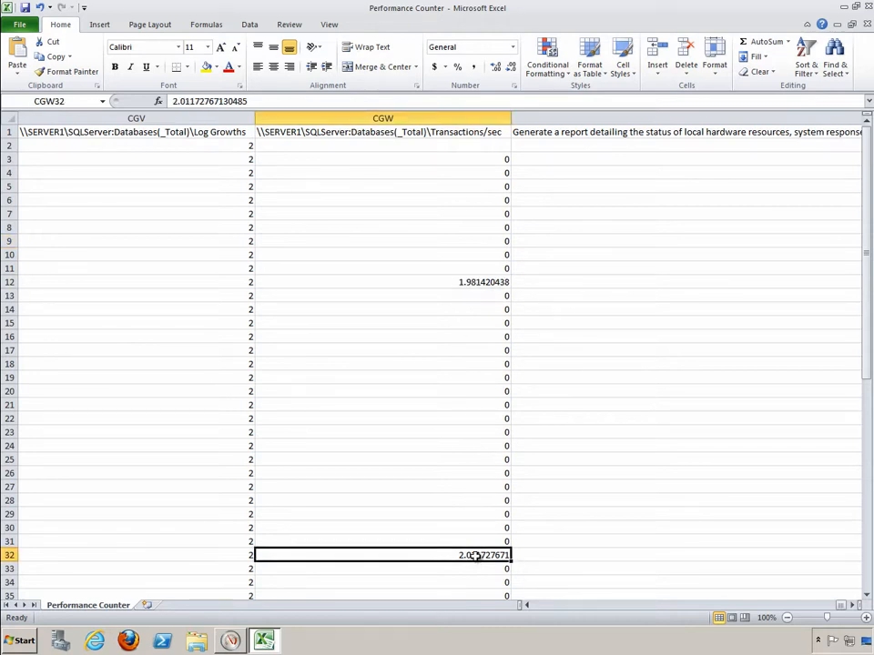
scroll("down", 3)
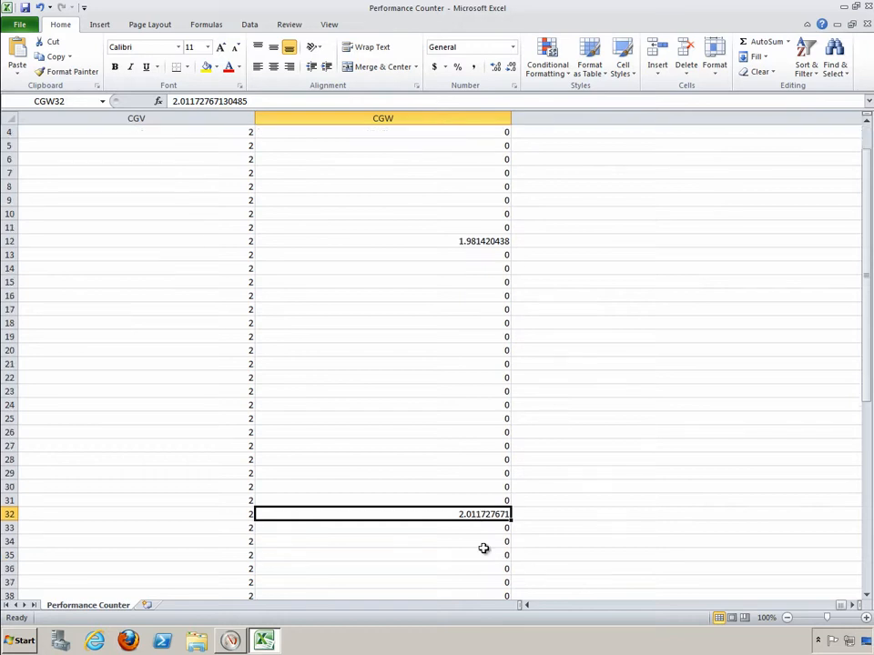
scroll("down", 3)
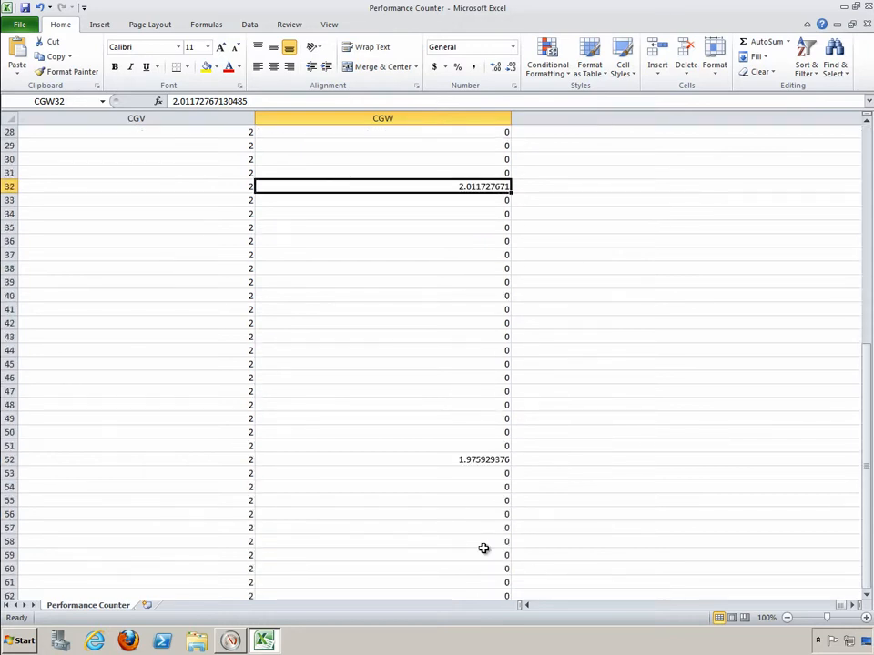
scroll("up", 3)
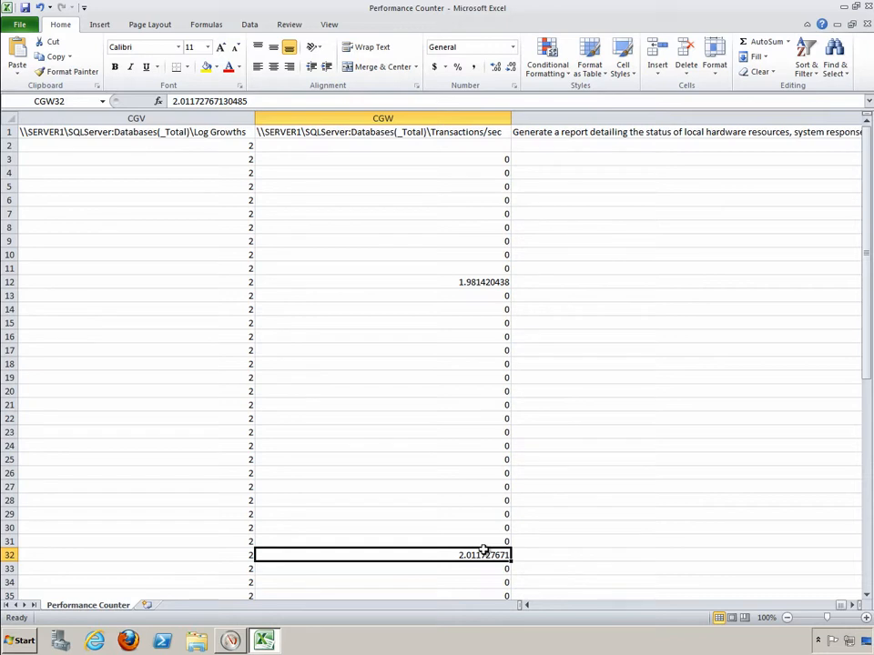
mouse_move(416, 274)
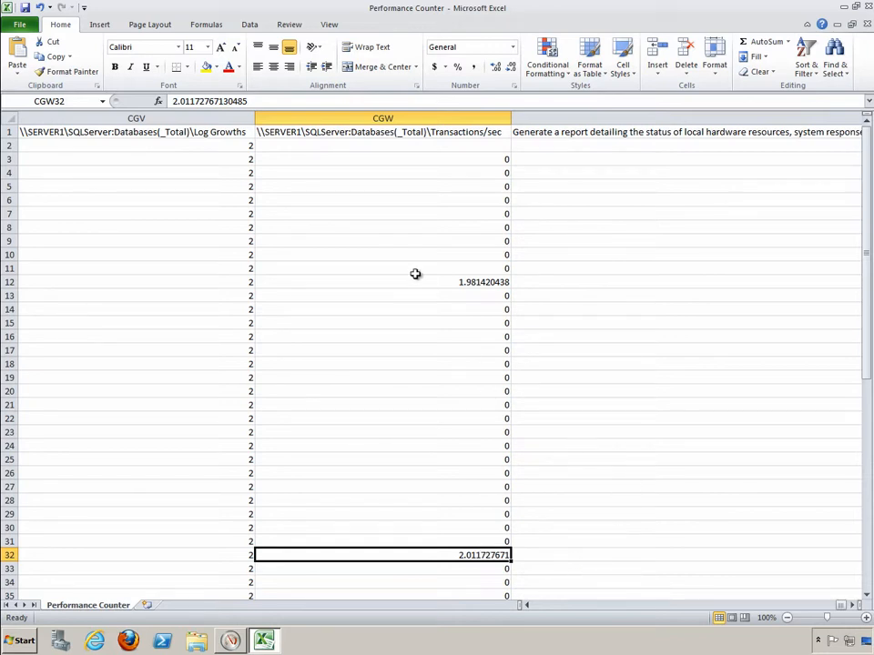